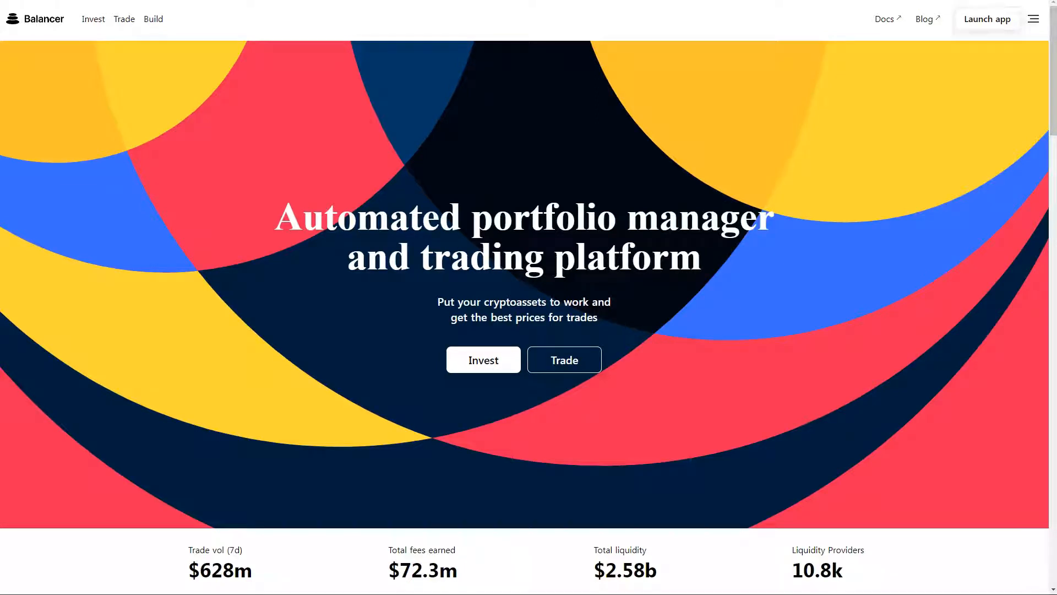
mouse_move(8, 21)
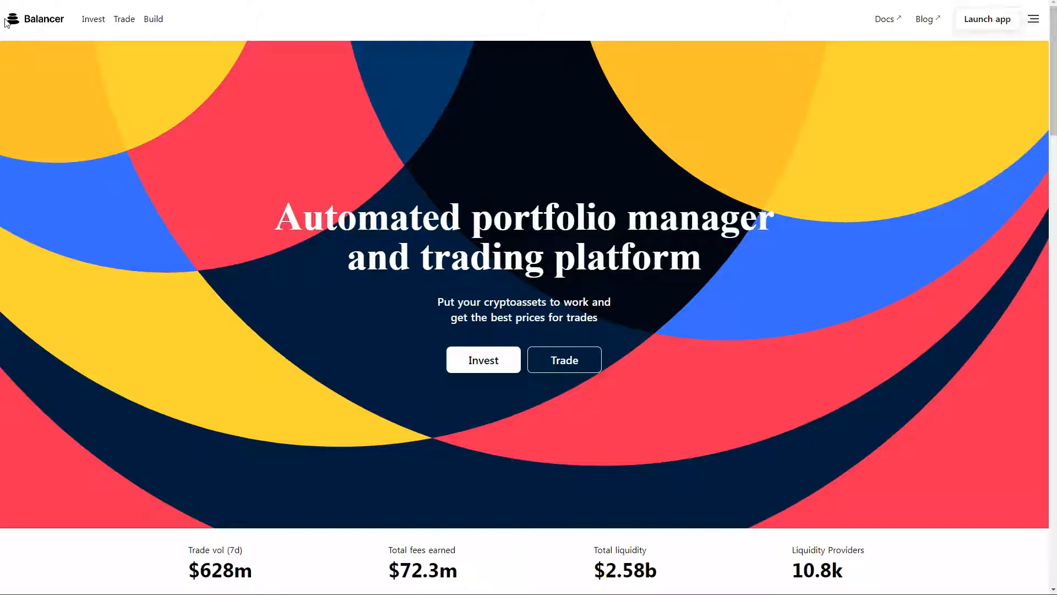
Browse Balancer's Invest pool list, reveal an APR breakdown, and load more pools
scroll(down, 3)
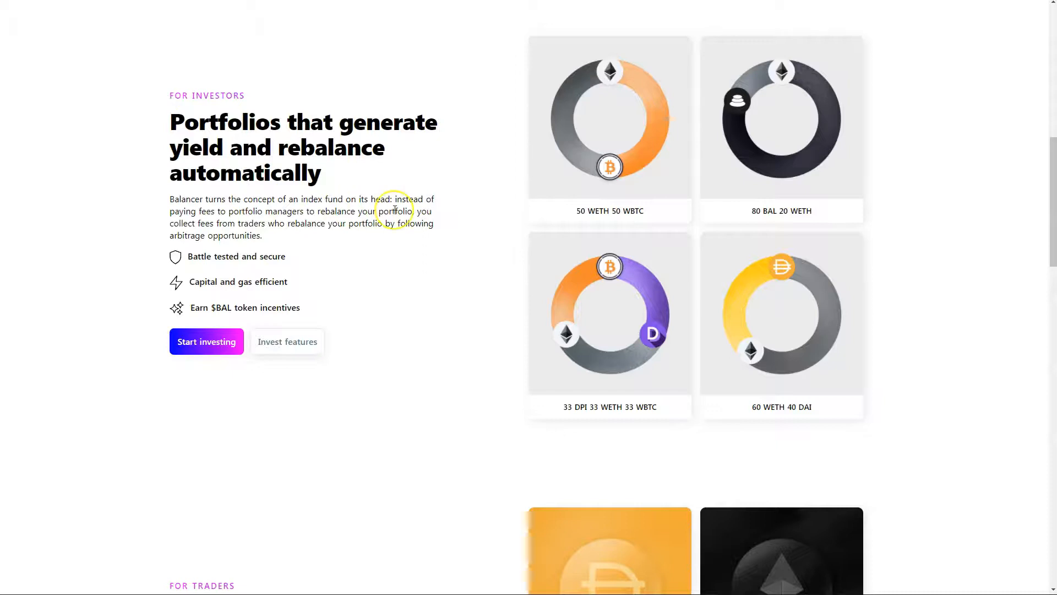
mouse_move(361, 190)
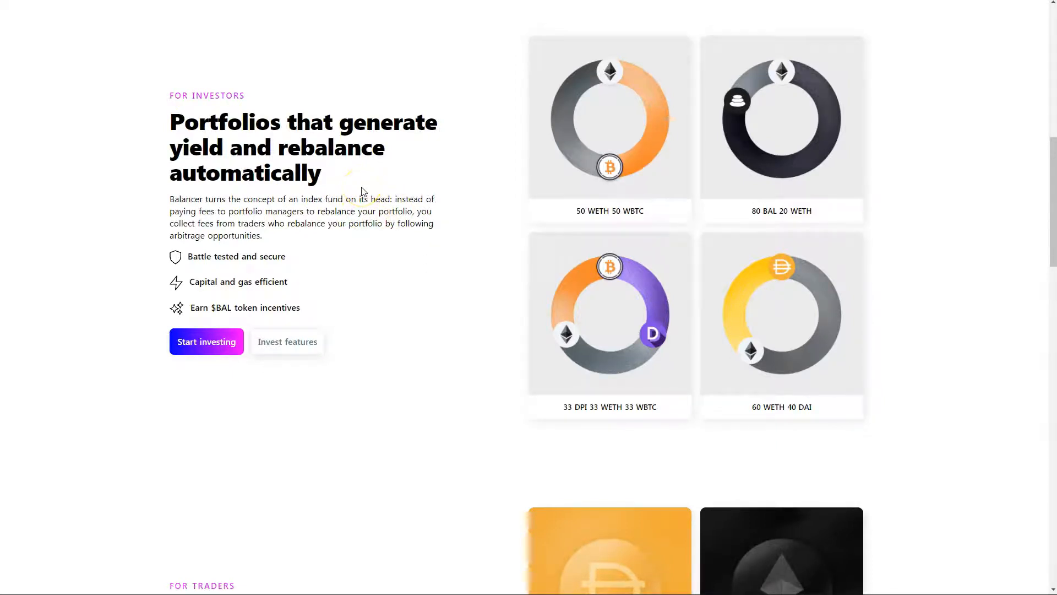
mouse_move(642, 363)
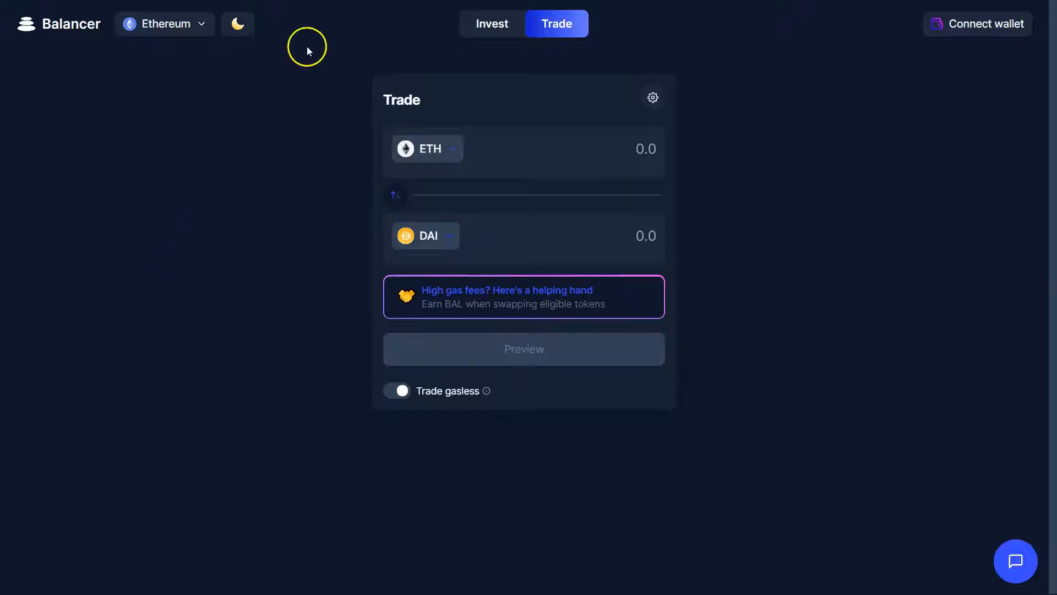
mouse_move(727, 53)
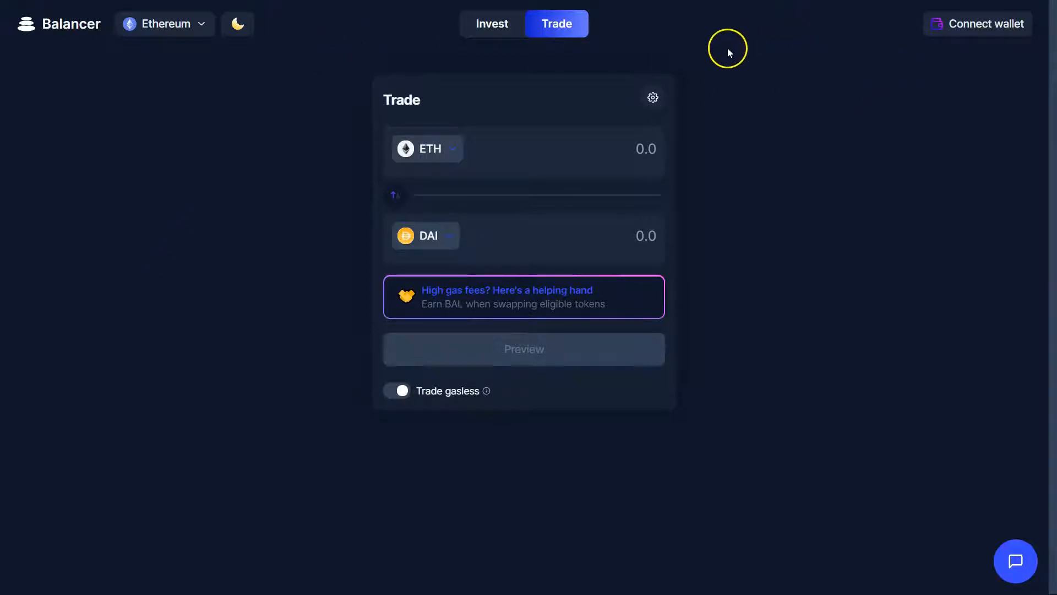
mouse_move(956, 31)
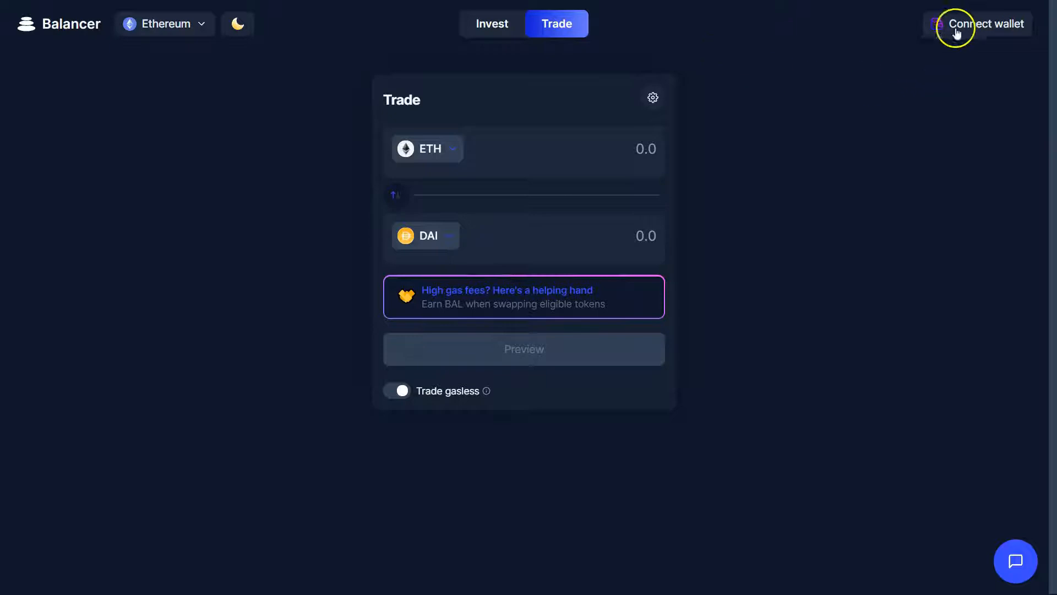
mouse_move(767, 147)
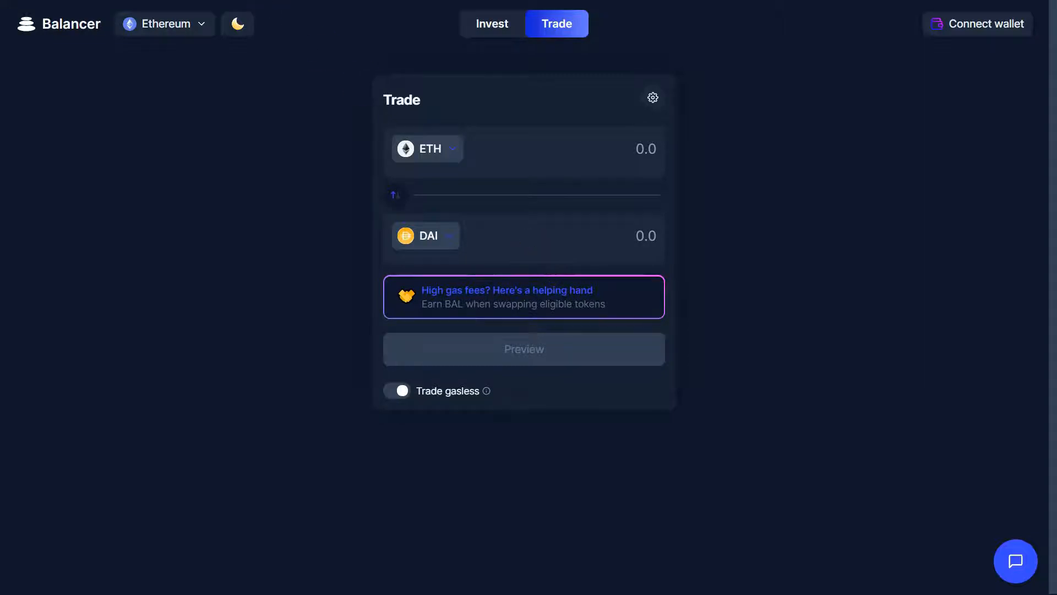
click(492, 23)
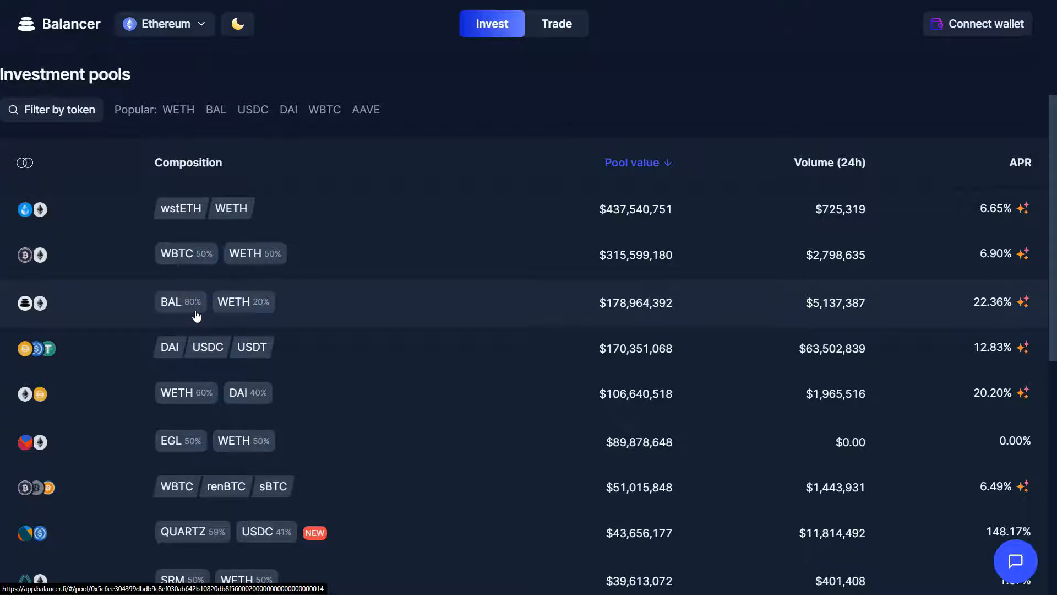
mouse_move(215, 314)
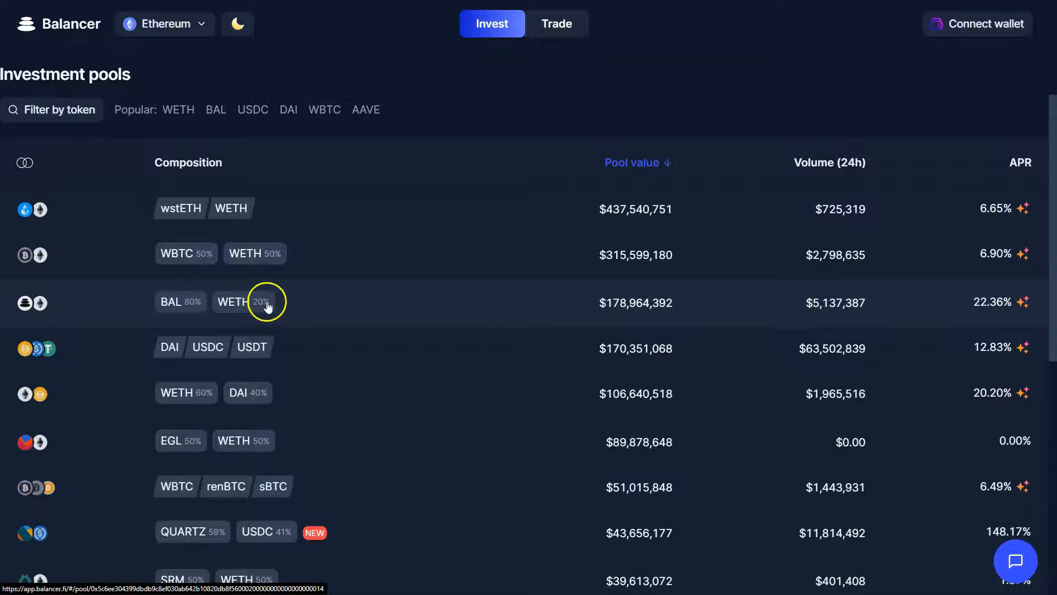
mouse_move(303, 308)
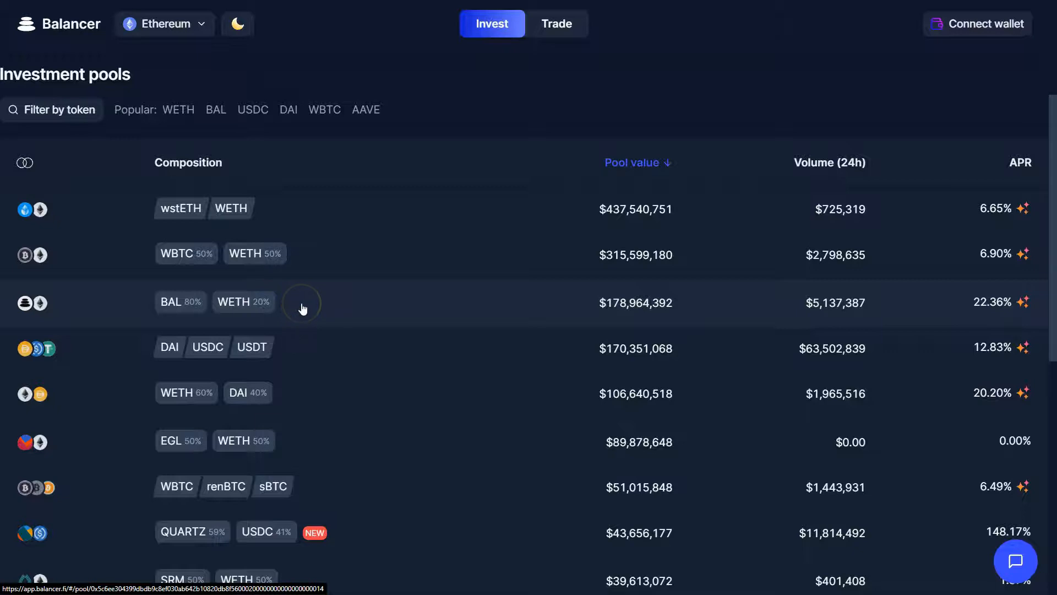
scroll(down, 3)
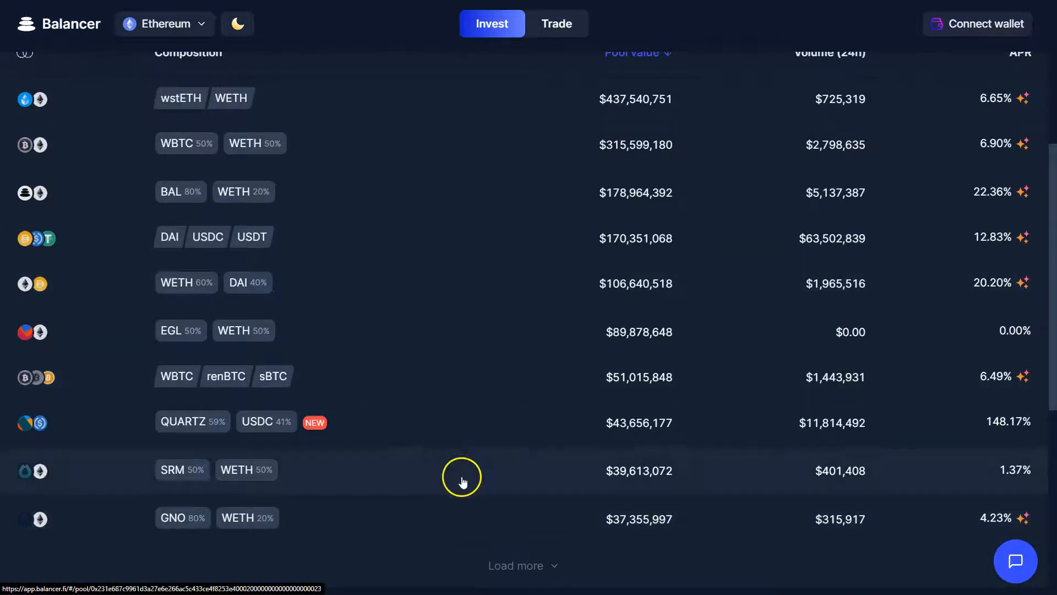
mouse_move(443, 275)
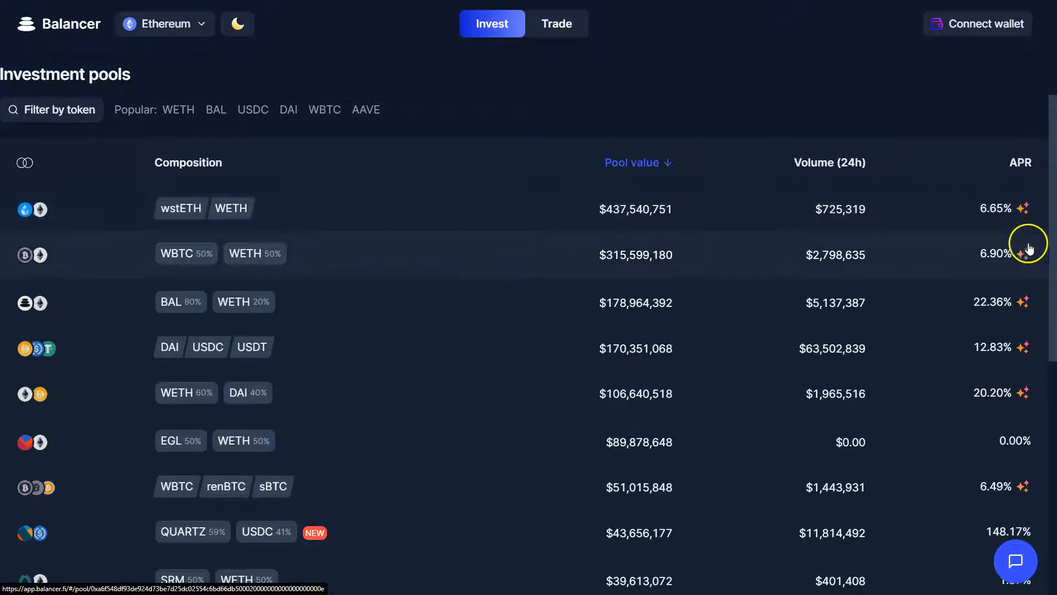
mouse_move(1027, 210)
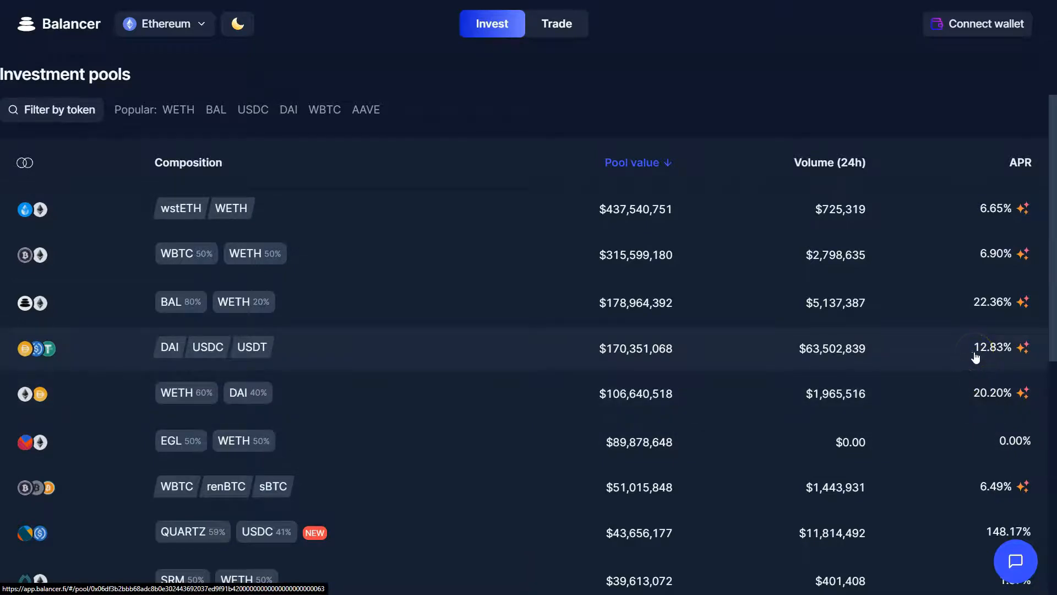
mouse_move(1020, 387)
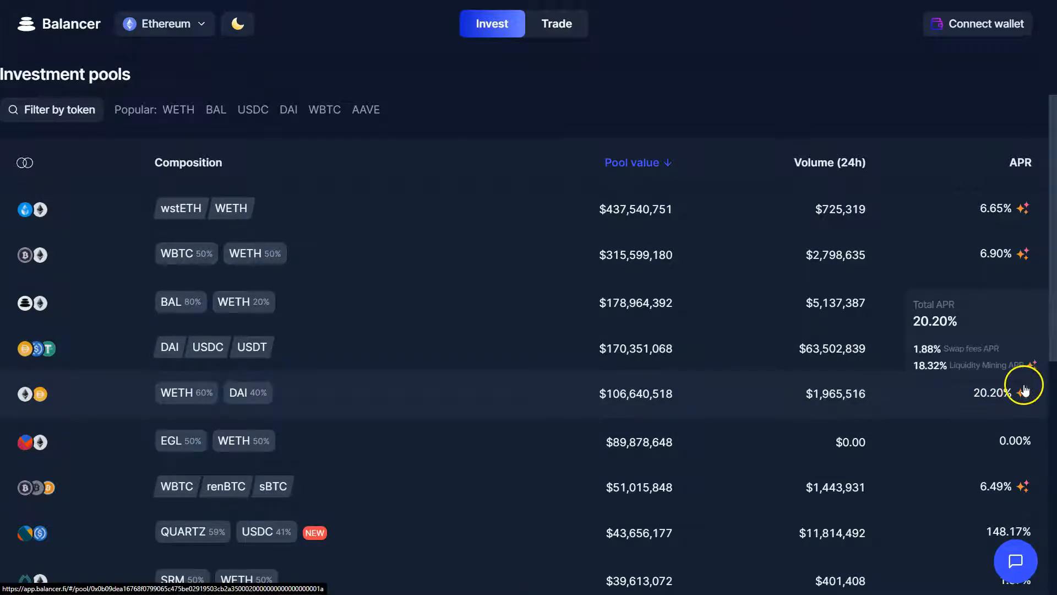
mouse_move(252, 366)
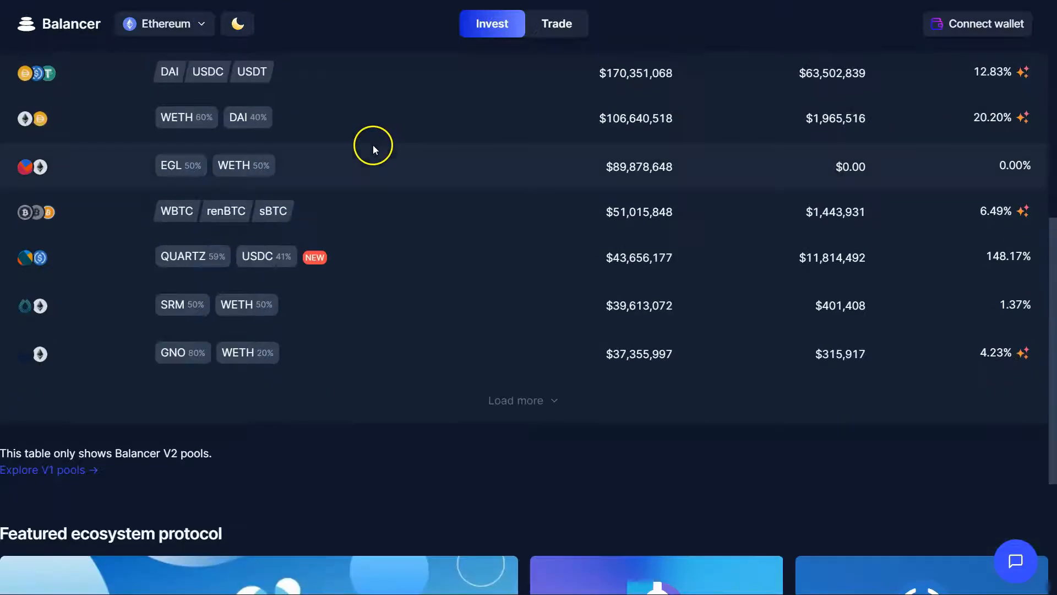
click(524, 400)
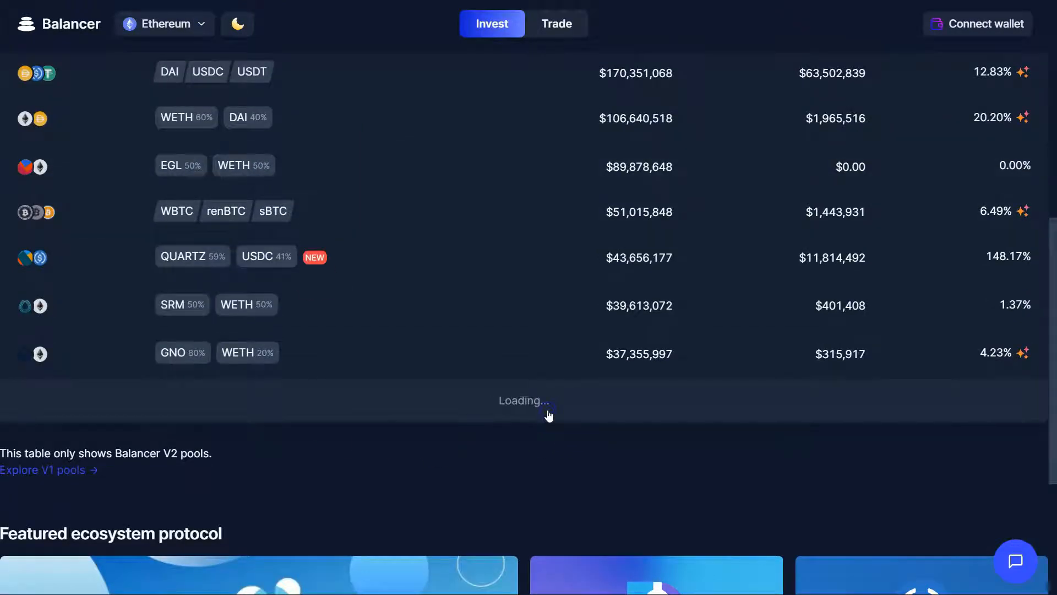
scroll(down, 3)
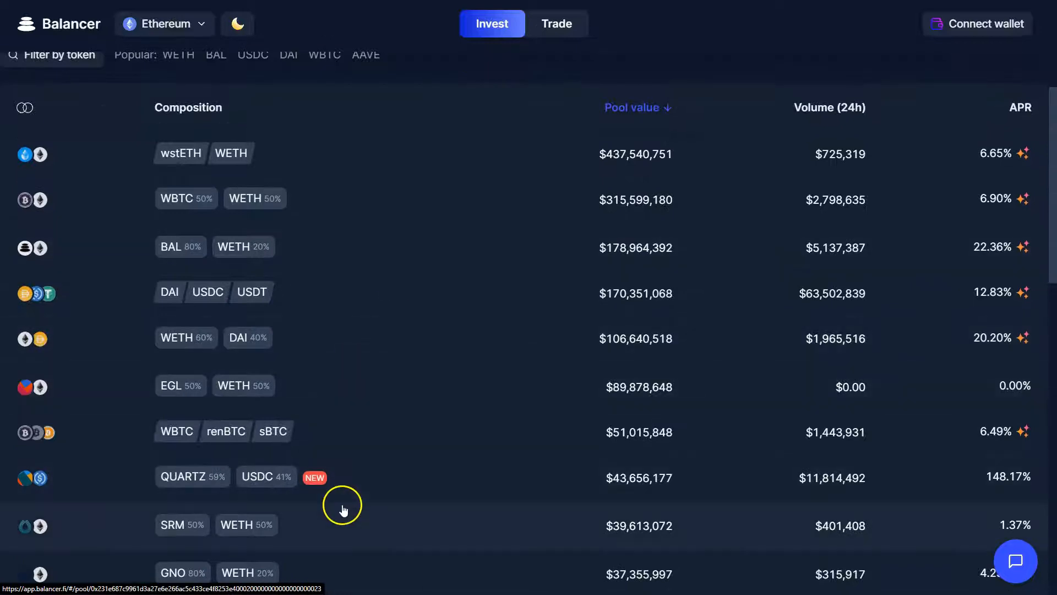
mouse_move(378, 428)
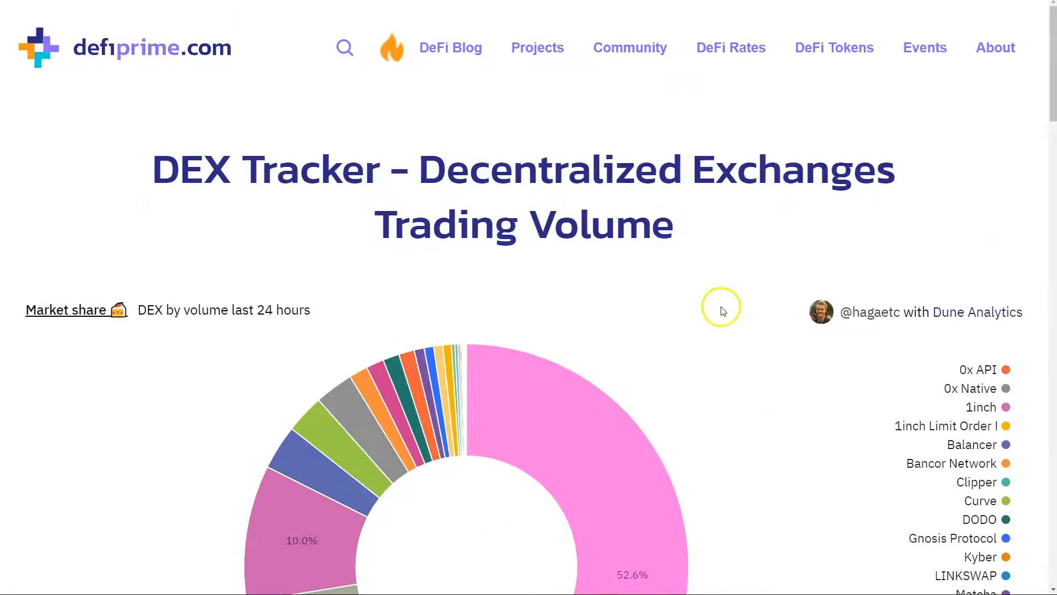
Bring DeFi Prime's DEX market-share donut and daily DEX volume charts into view
scroll(down, 3)
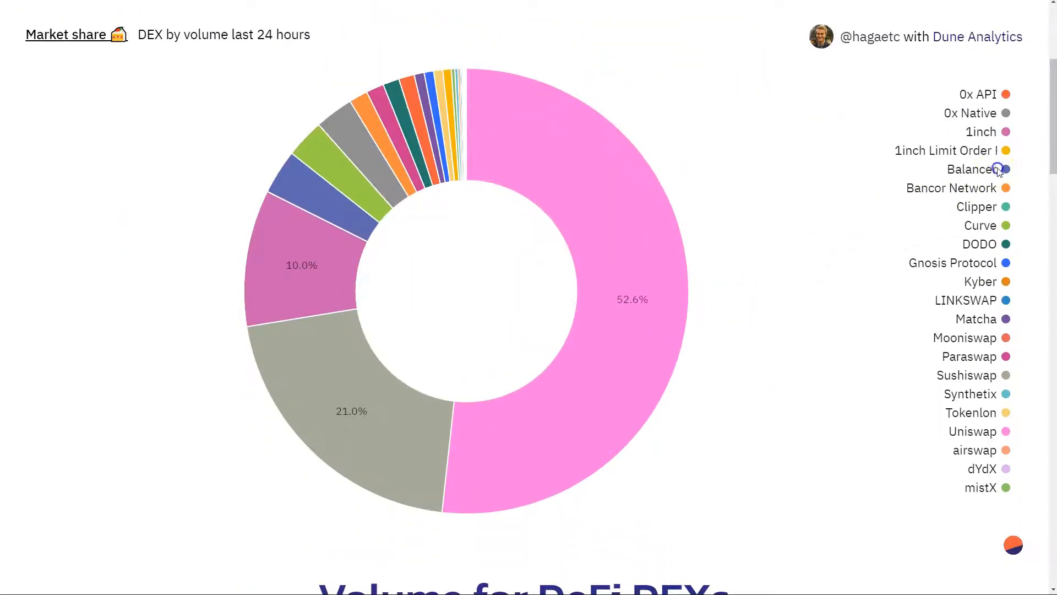
mouse_move(980, 172)
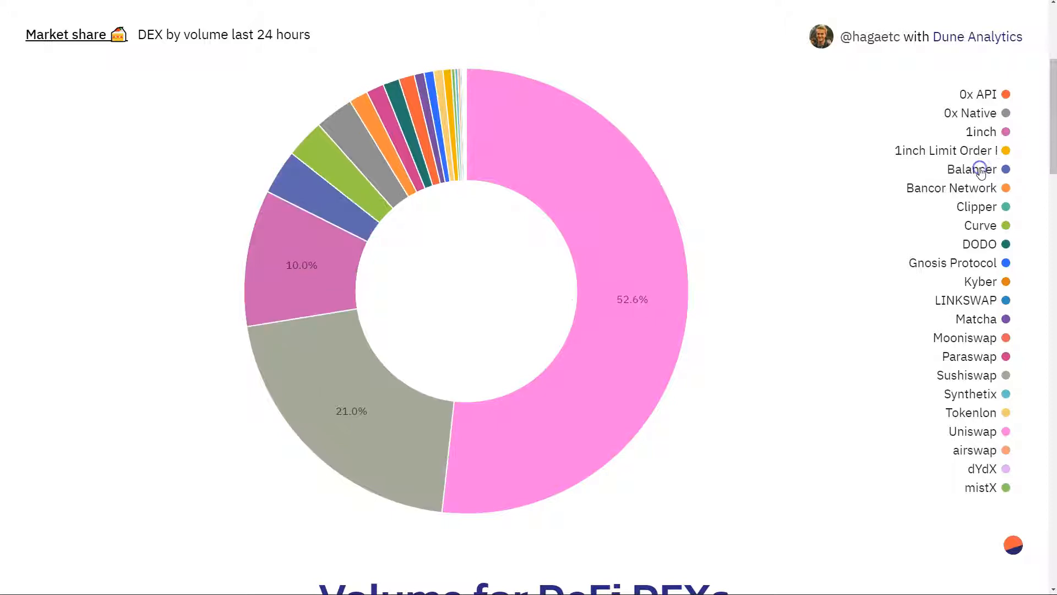
mouse_move(319, 204)
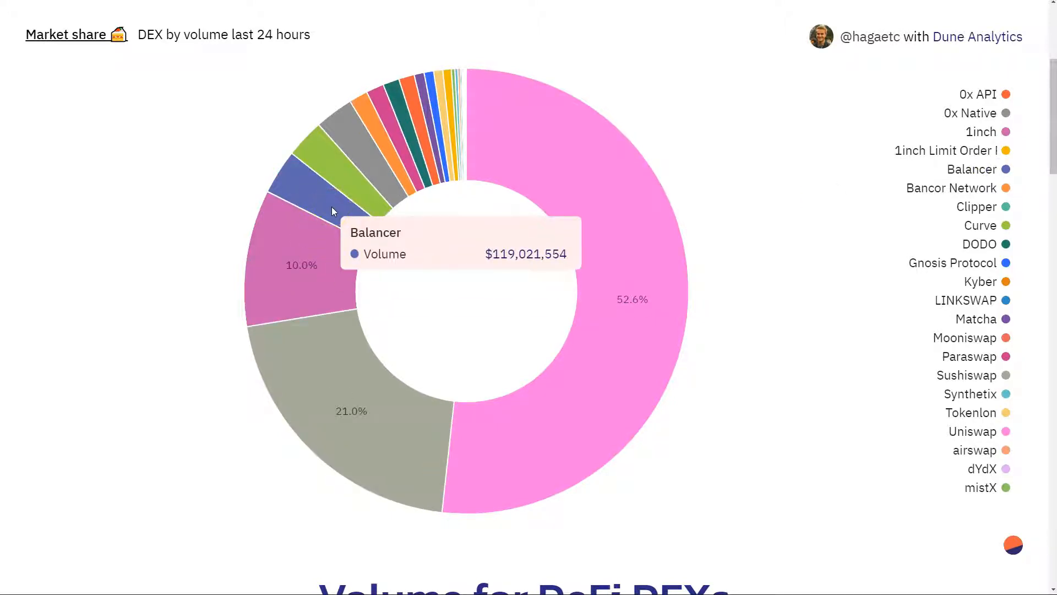
mouse_move(408, 115)
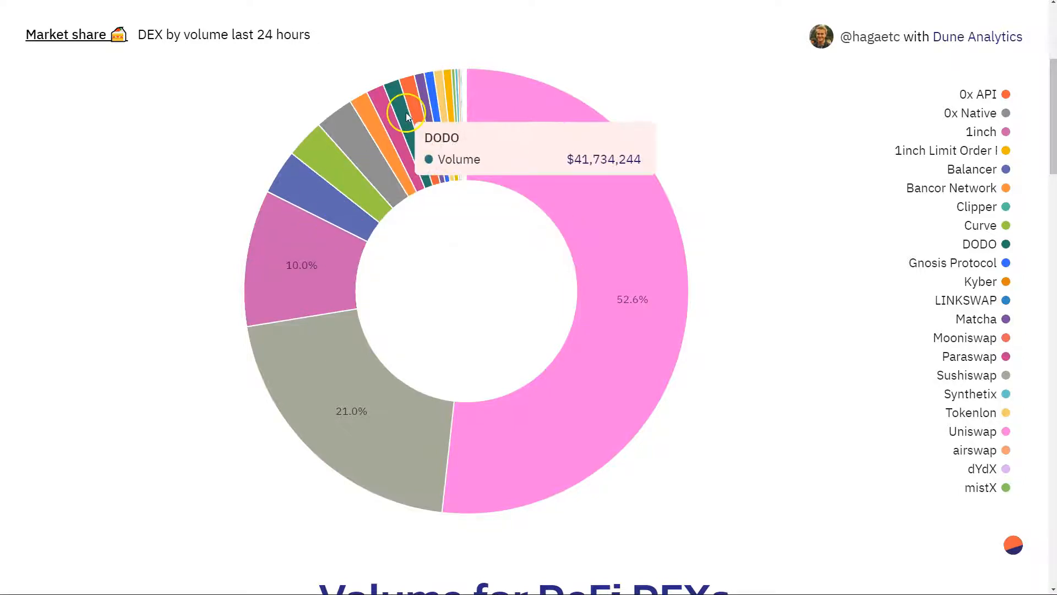
mouse_move(326, 175)
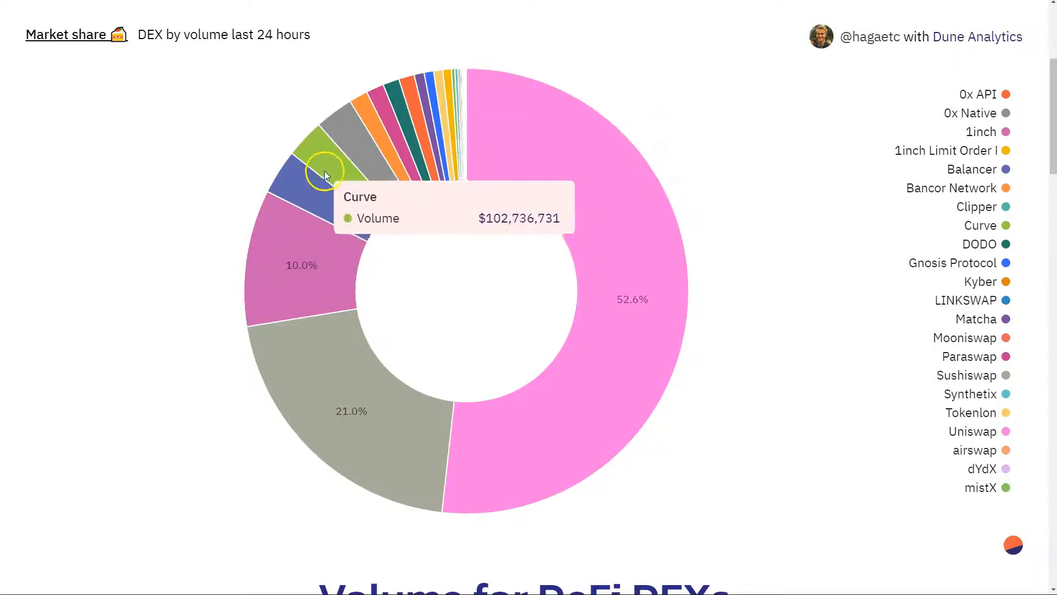
mouse_move(396, 138)
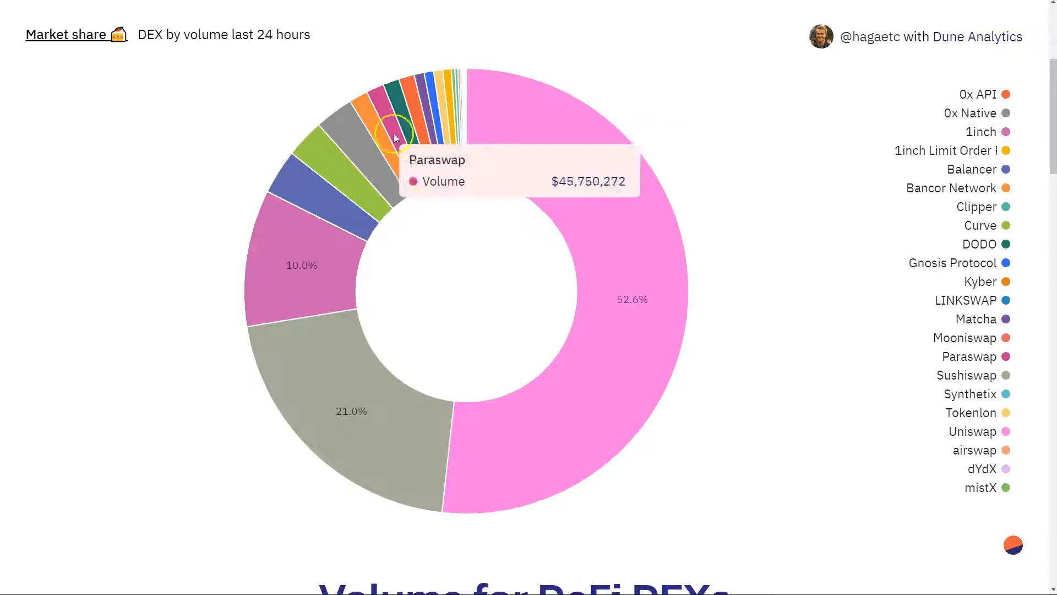
mouse_move(288, 245)
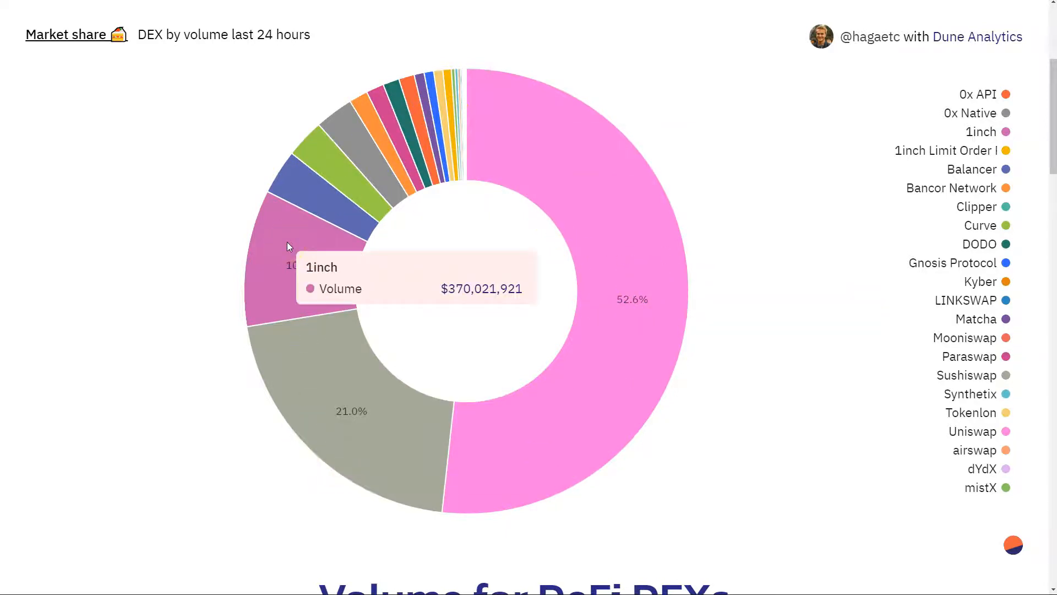
mouse_move(499, 377)
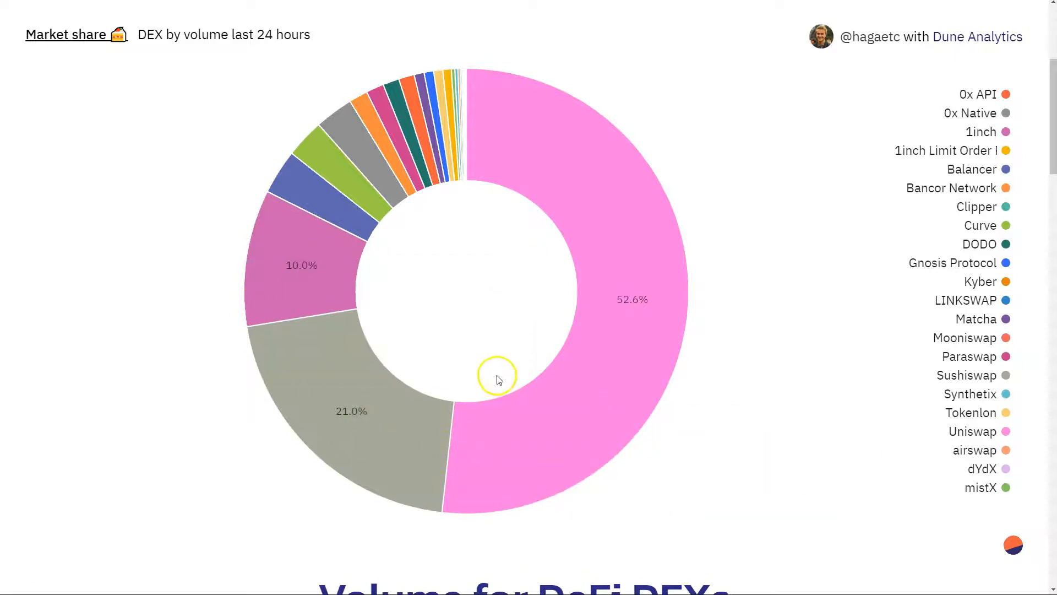
mouse_move(347, 214)
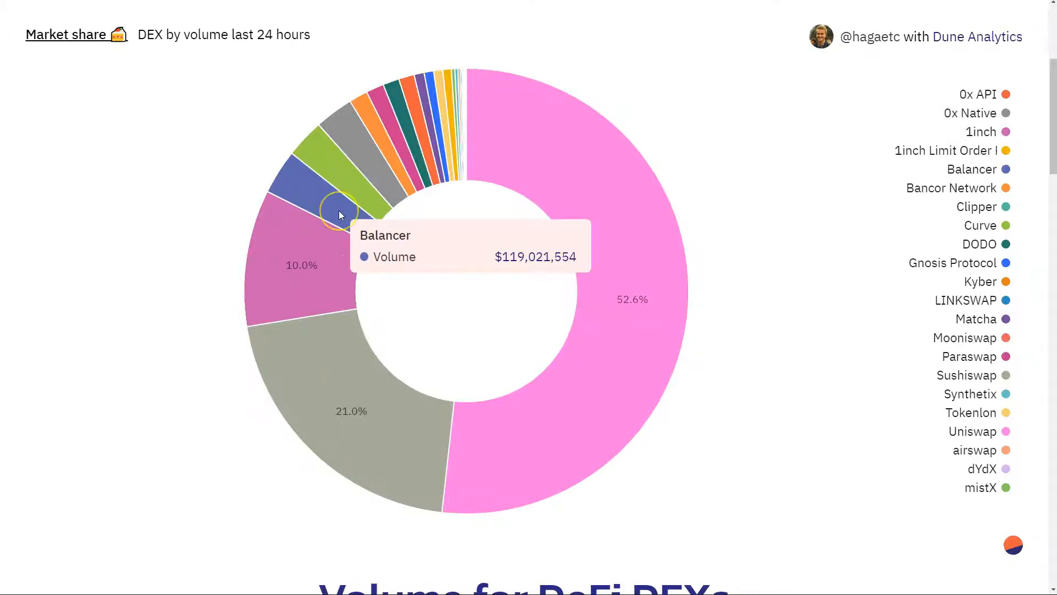
scroll(down, 3)
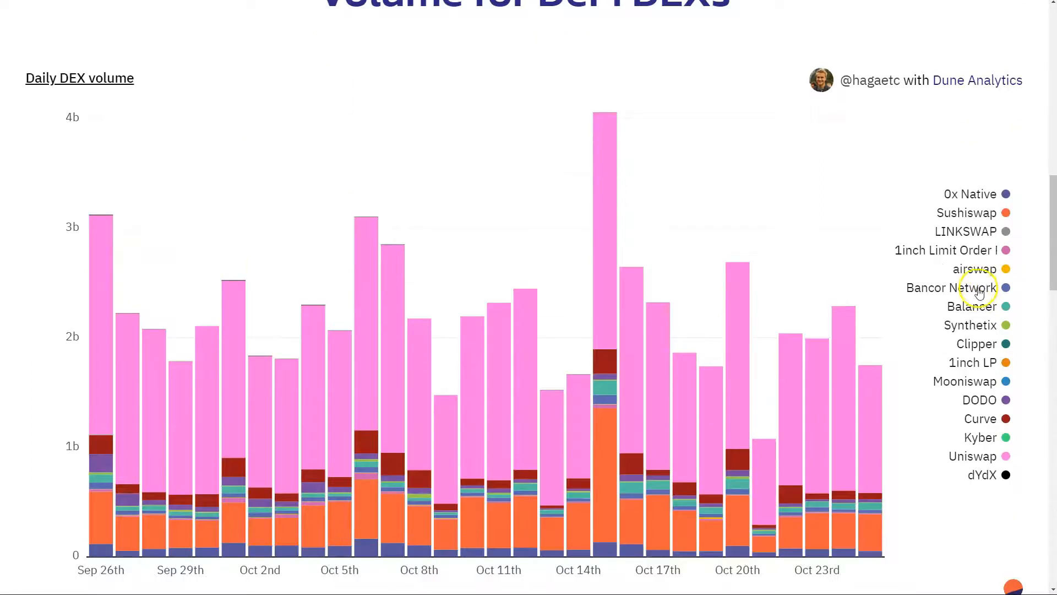
mouse_move(981, 309)
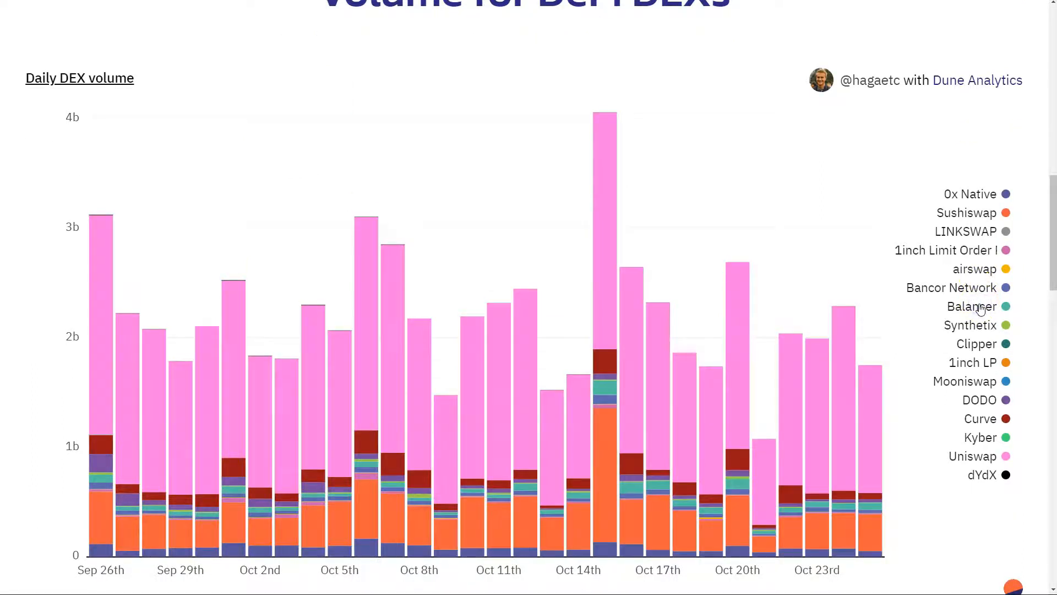
mouse_move(637, 384)
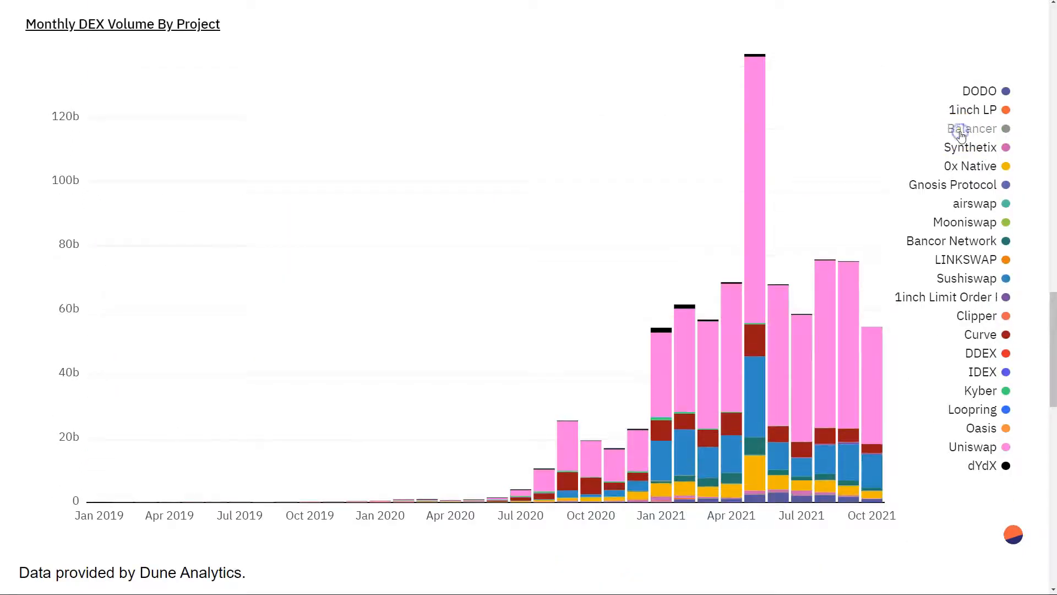
mouse_move(752, 493)
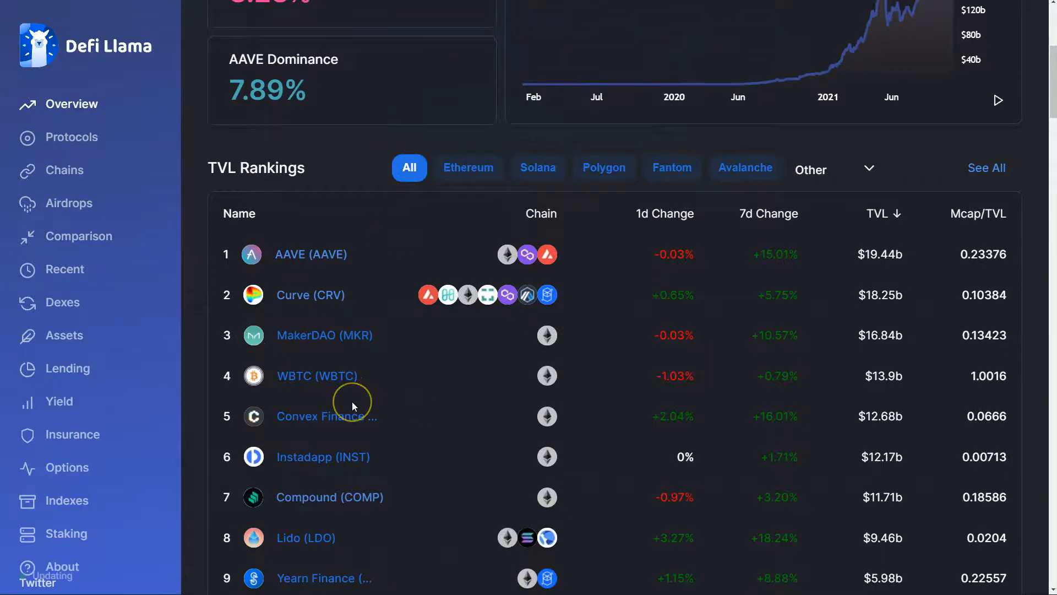
Find Balancer (BAL) and its $3.64b TVL in the rankings, then open its protocol page
scroll(down, 3)
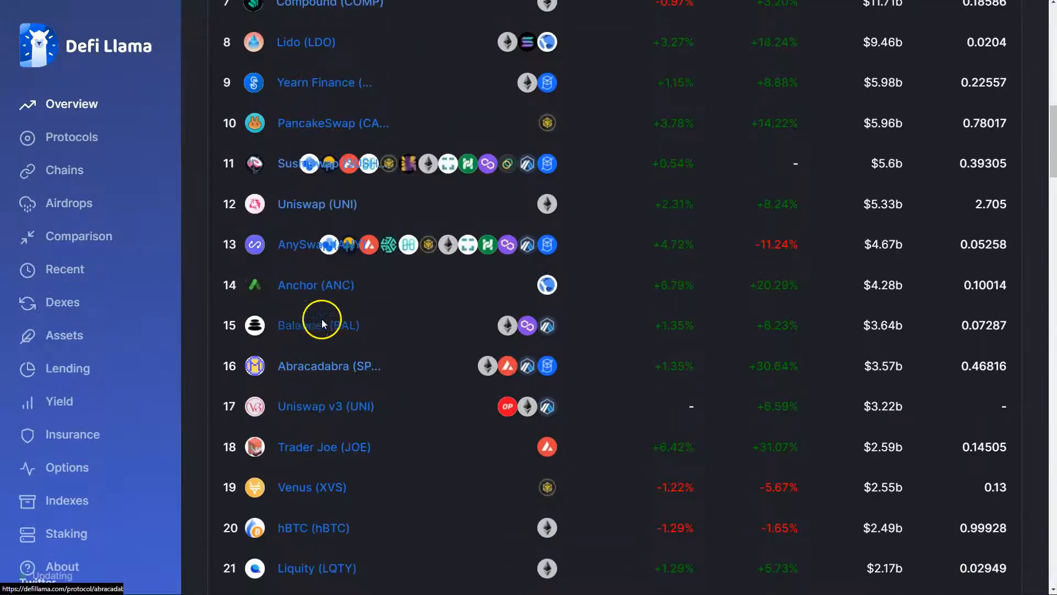
double_click(883, 326)
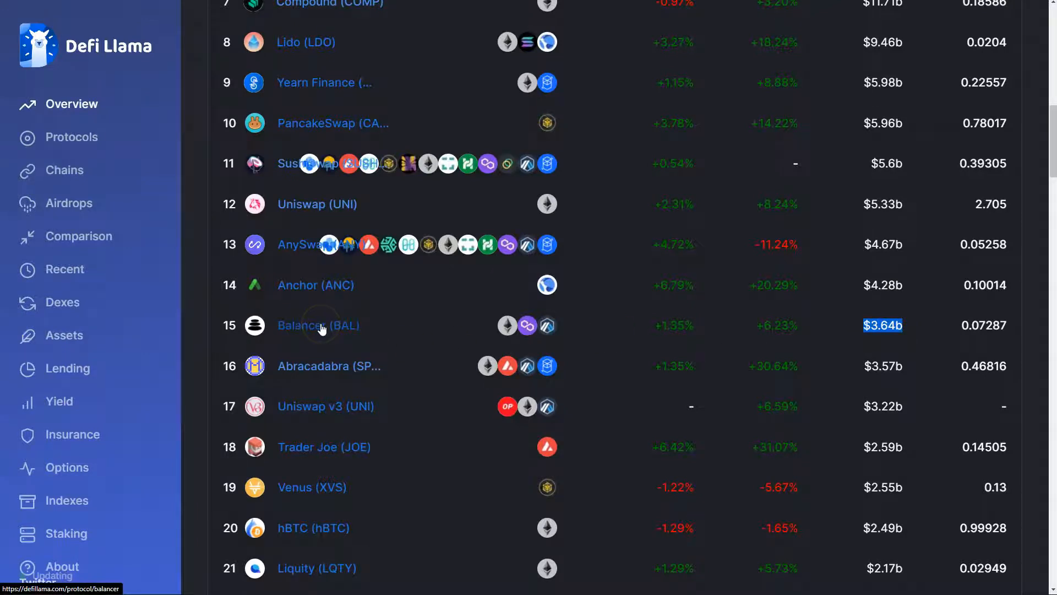
click(318, 325)
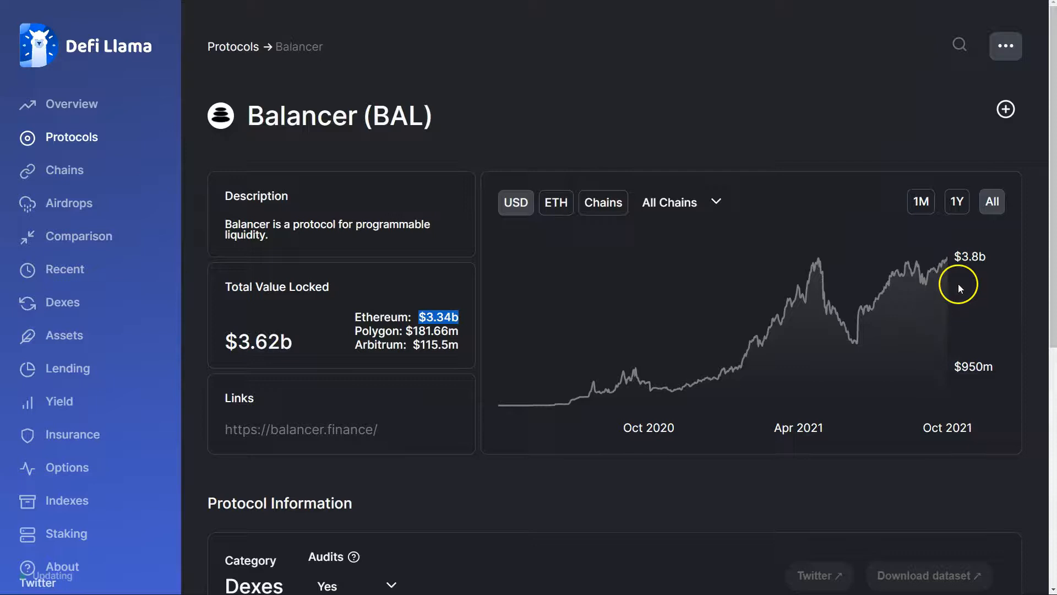
mouse_move(949, 258)
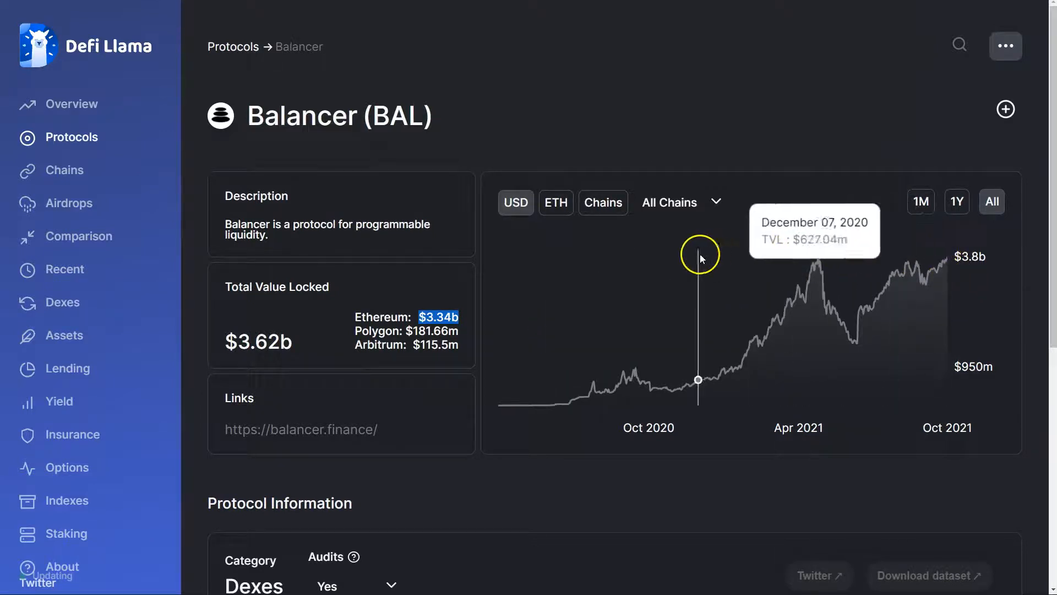
mouse_move(709, 257)
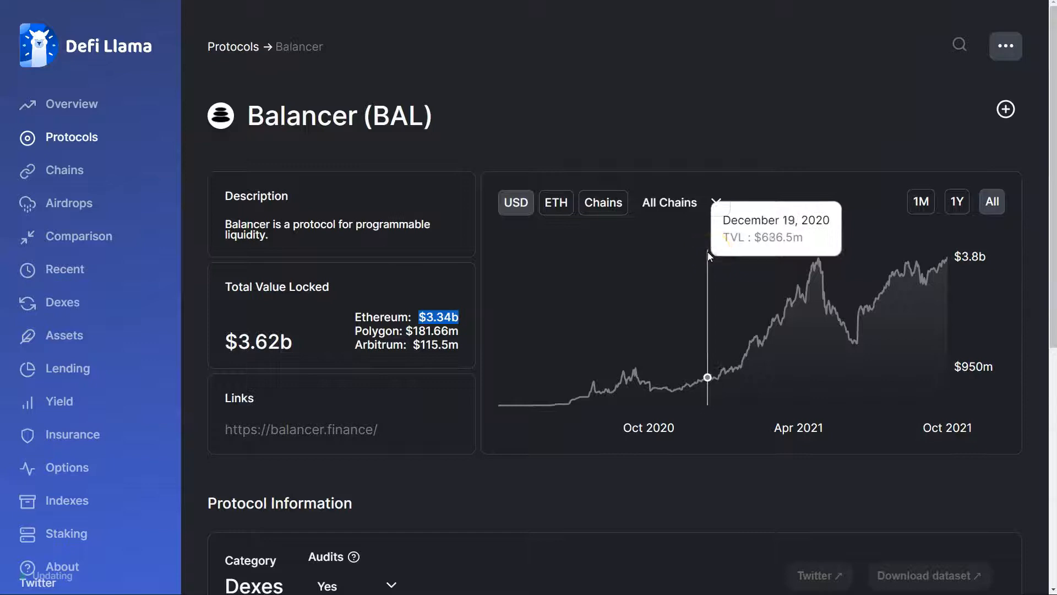
mouse_move(576, 240)
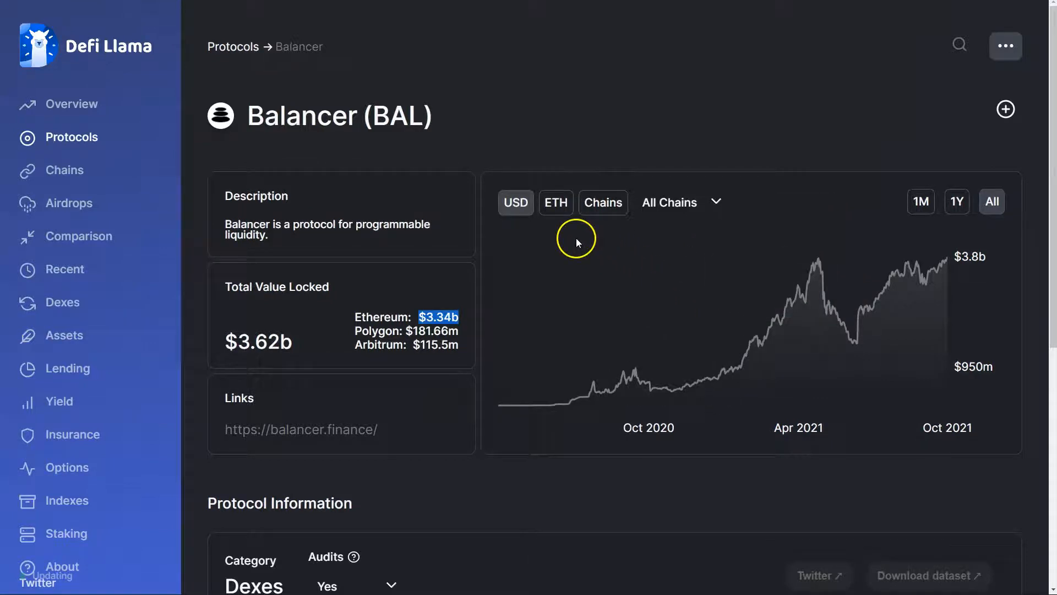
mouse_move(719, 252)
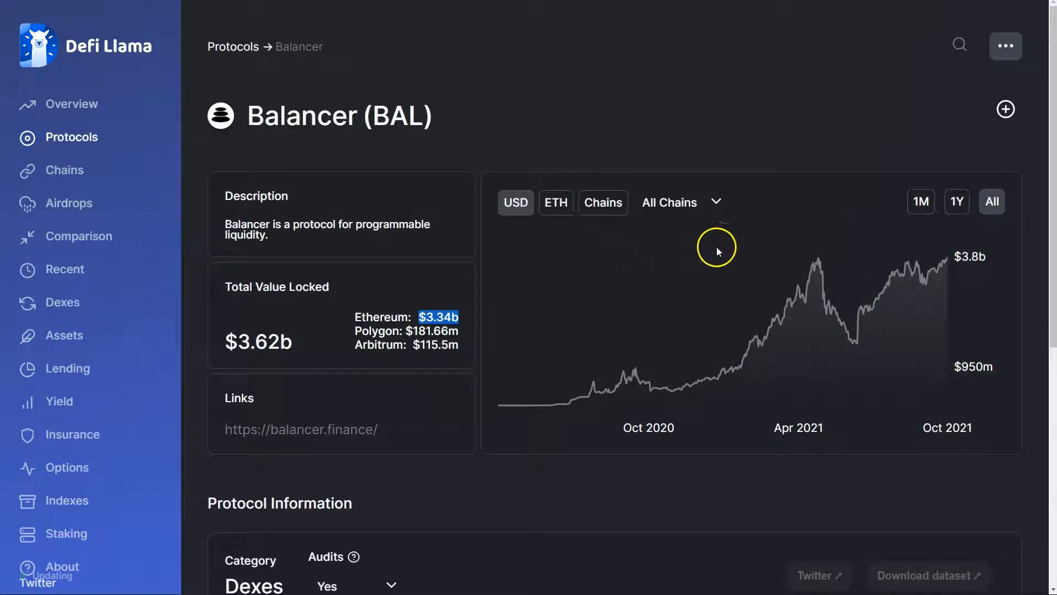
mouse_move(754, 311)
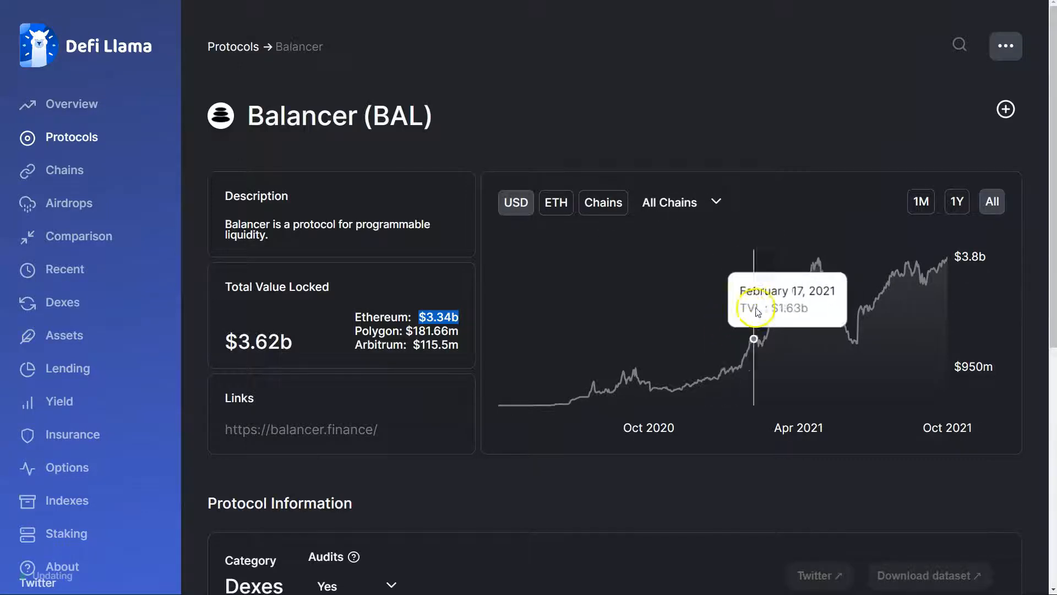
mouse_move(813, 257)
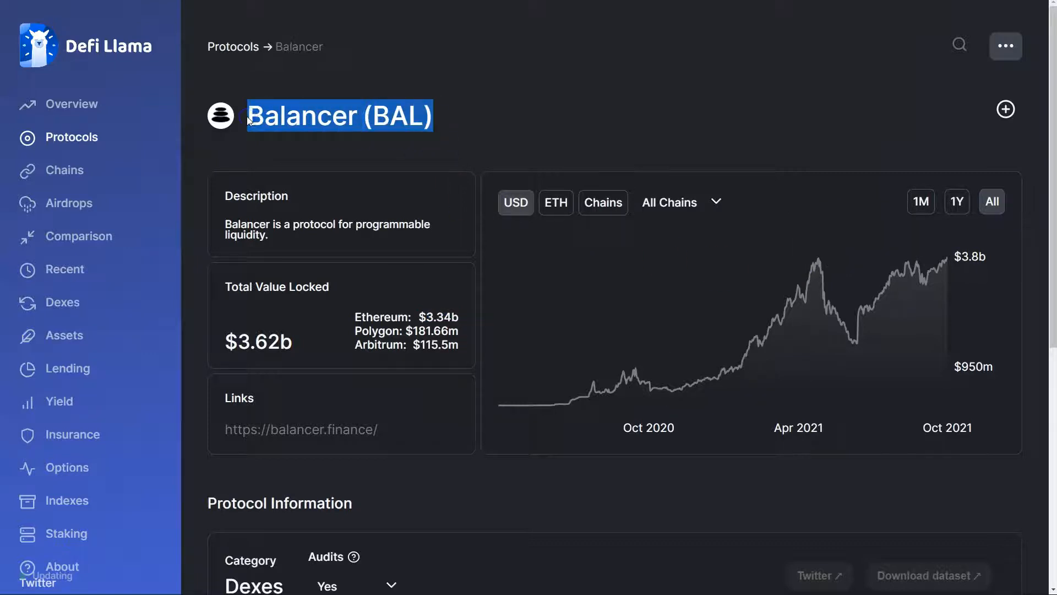
mouse_move(449, 132)
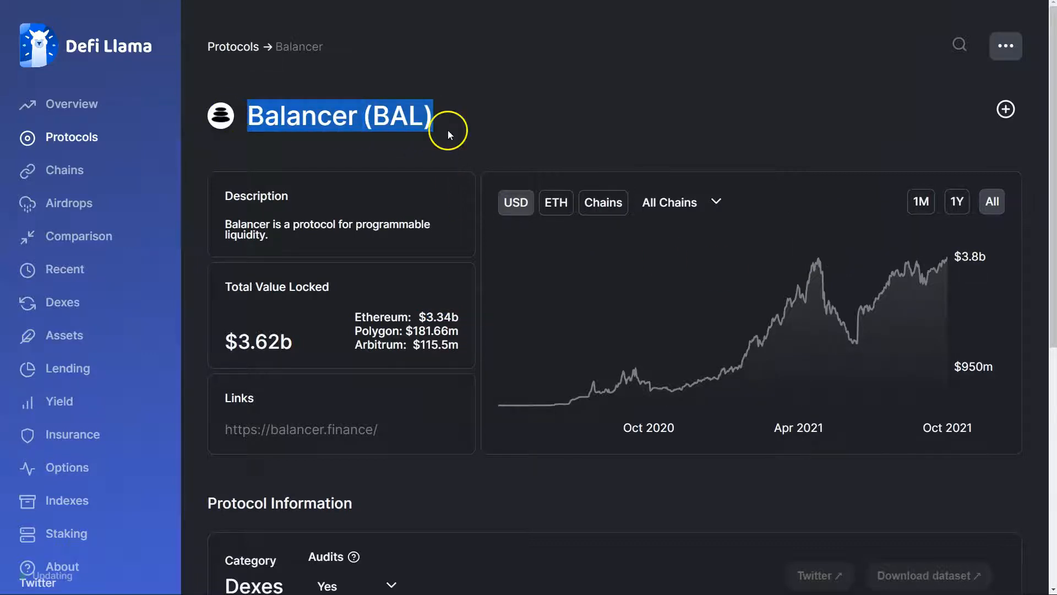
mouse_move(850, 278)
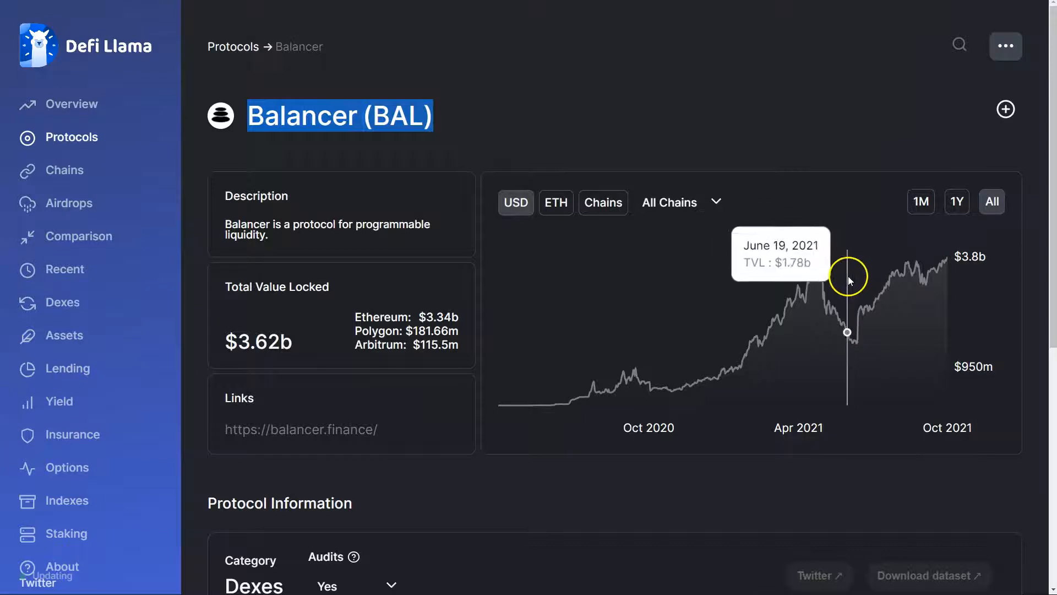
mouse_move(847, 251)
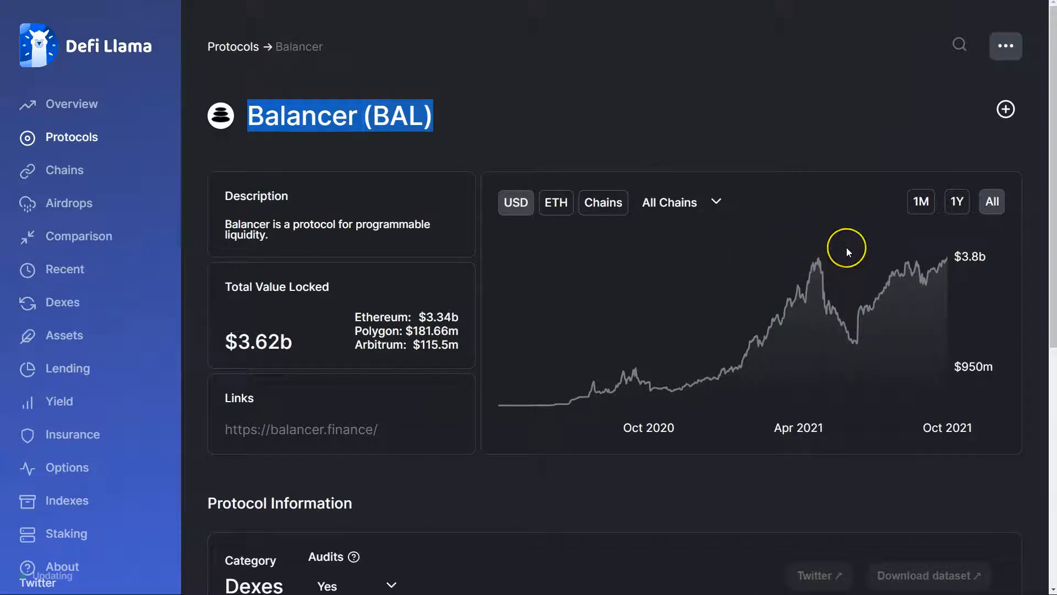
mouse_move(843, 267)
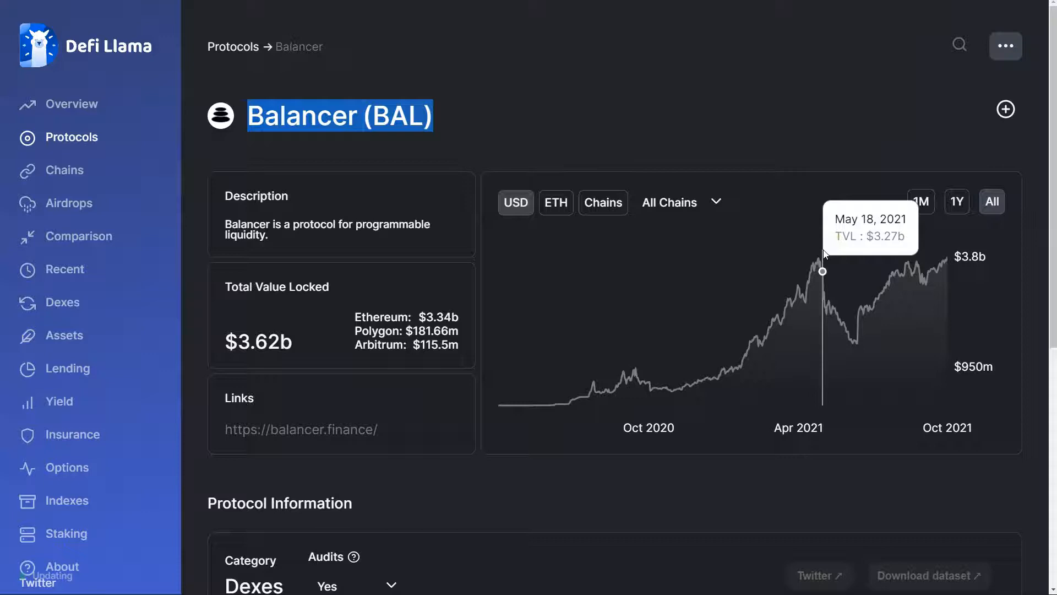
mouse_move(766, 306)
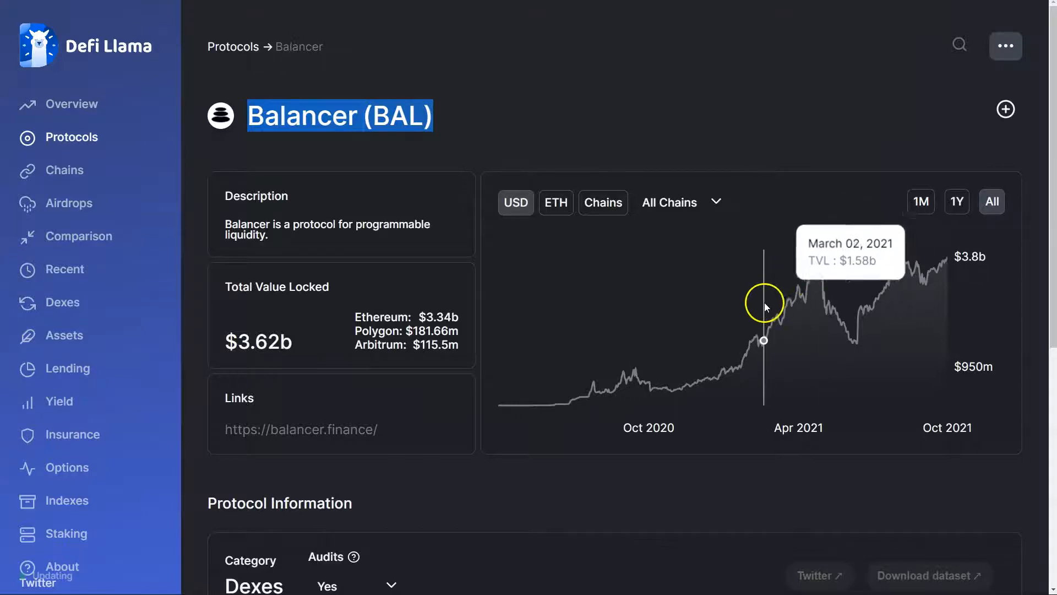
mouse_move(668, 202)
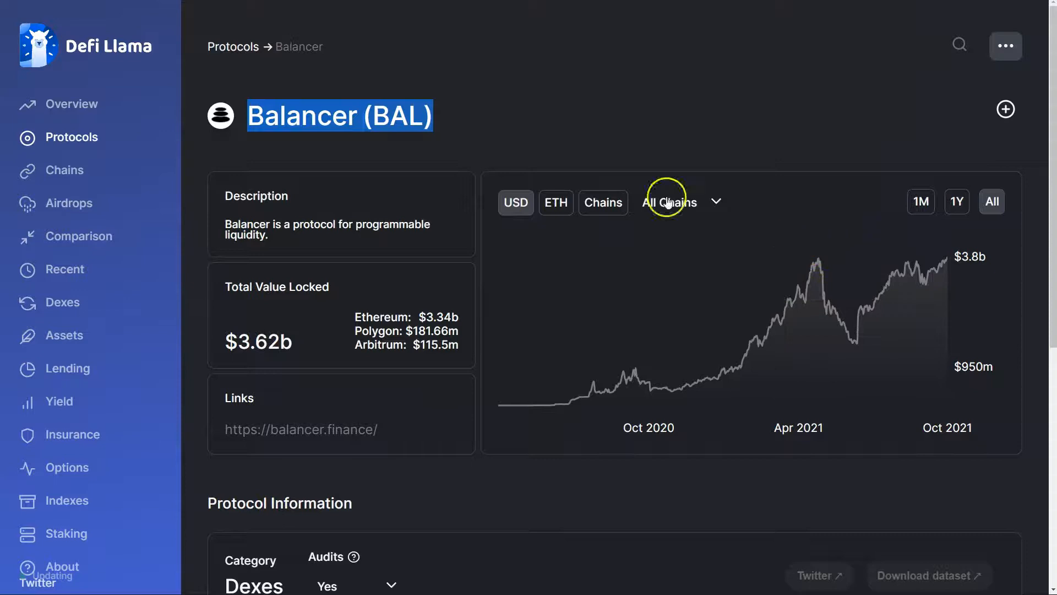
mouse_move(454, 115)
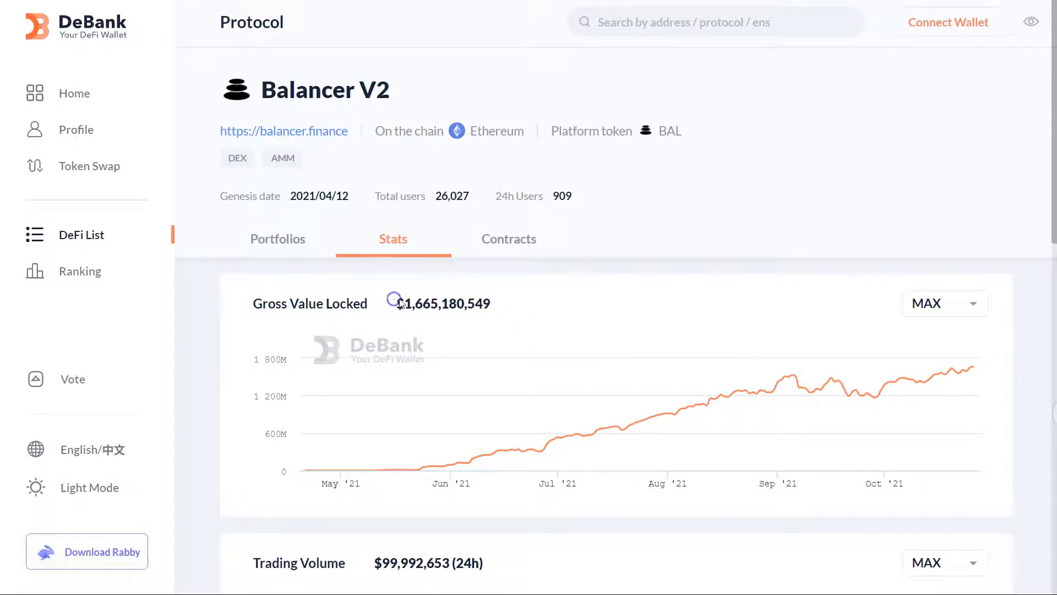
scroll(down, 3)
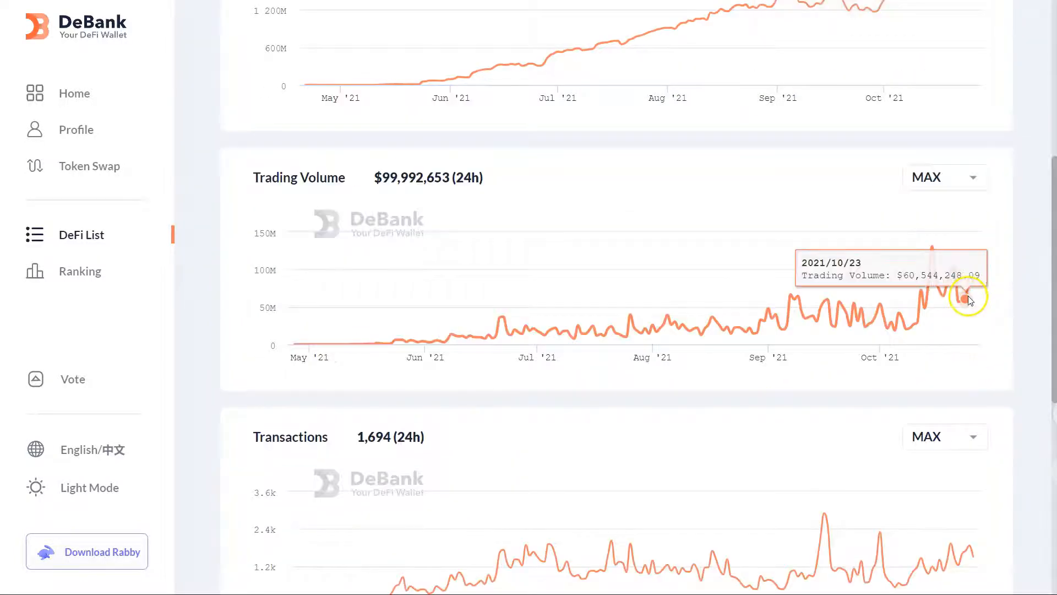
scroll(down, 3)
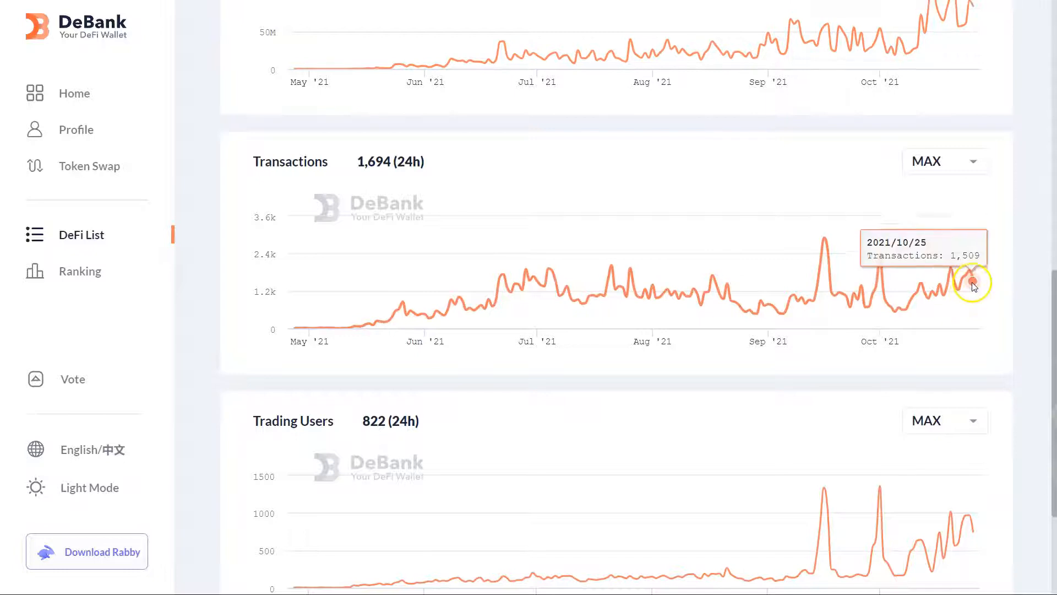
mouse_move(496, 308)
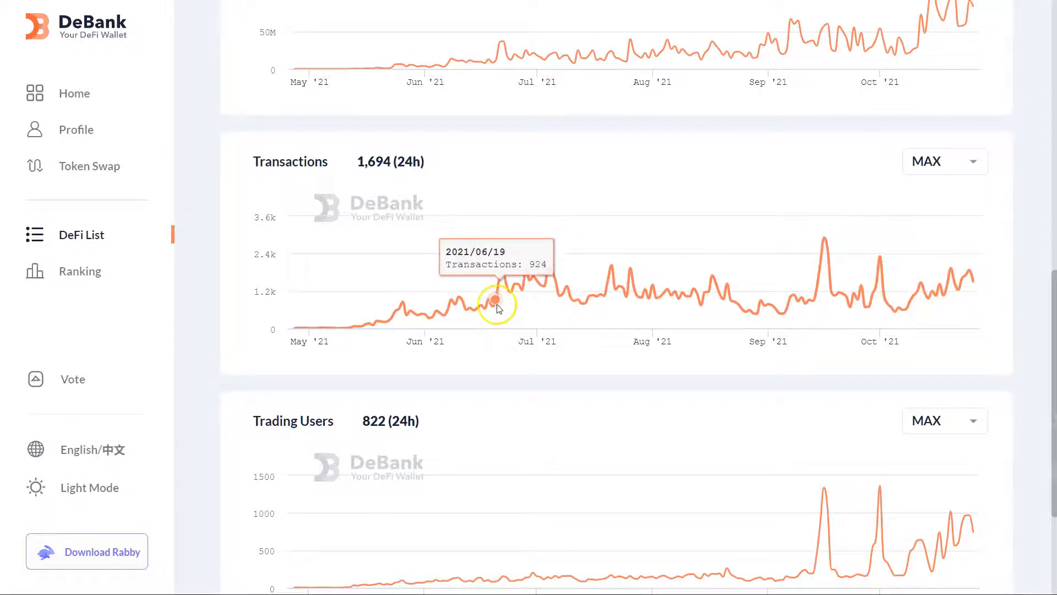
scroll(down, 3)
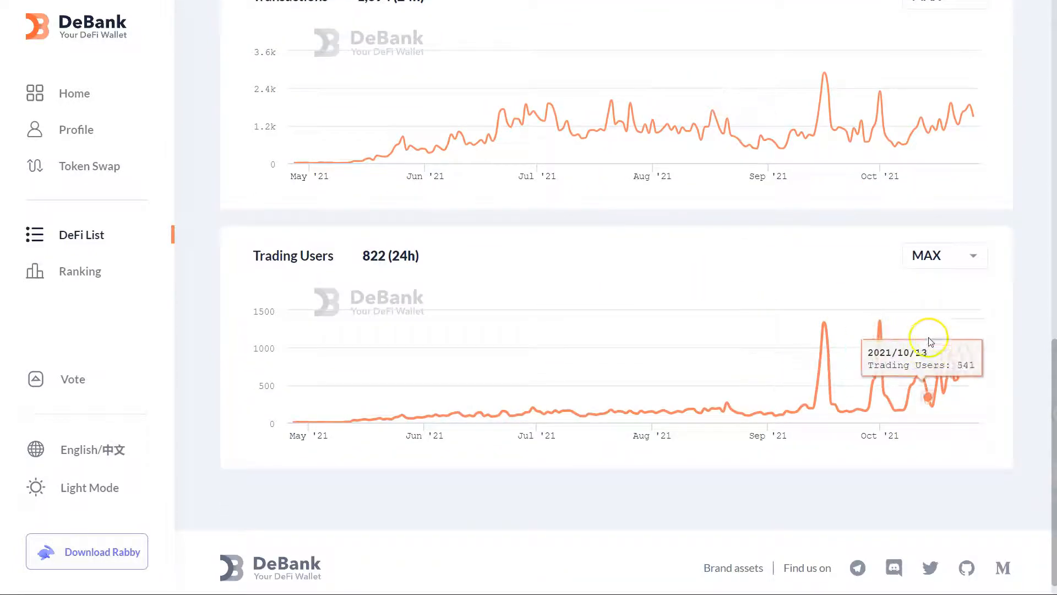
mouse_move(933, 384)
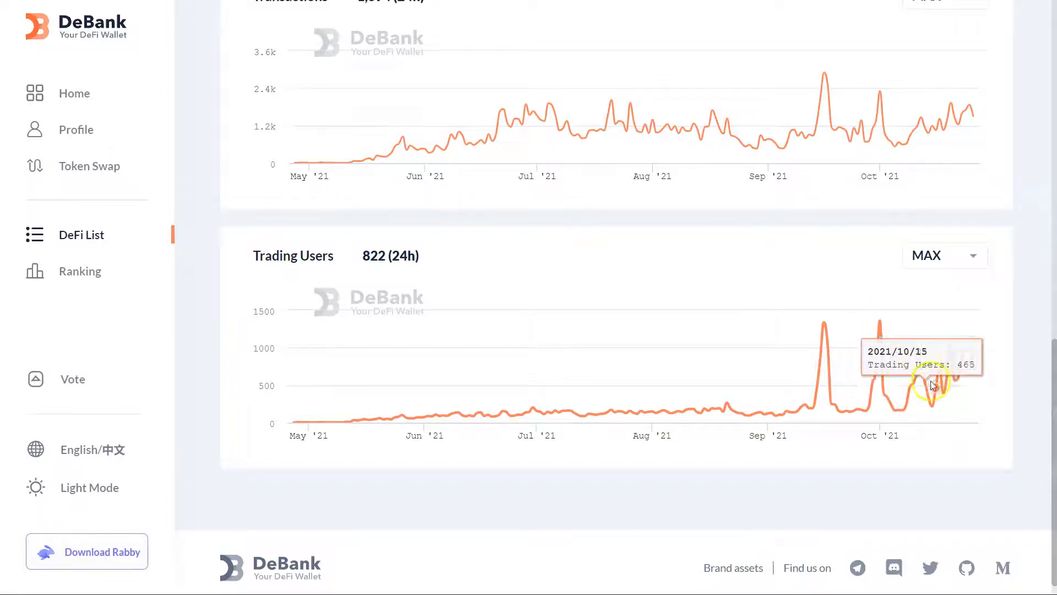
mouse_move(906, 387)
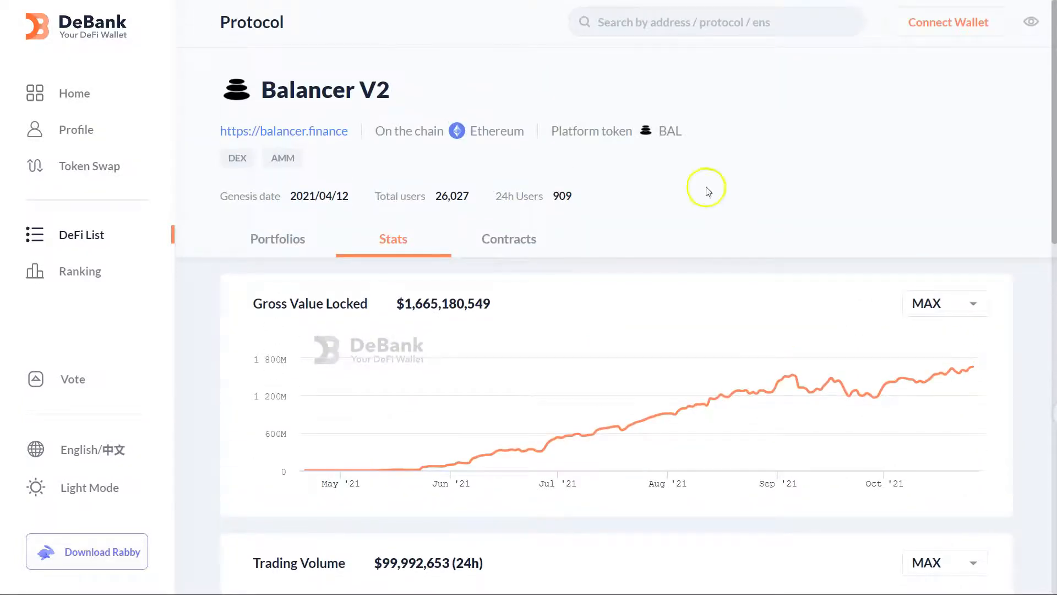
scroll(down, 3)
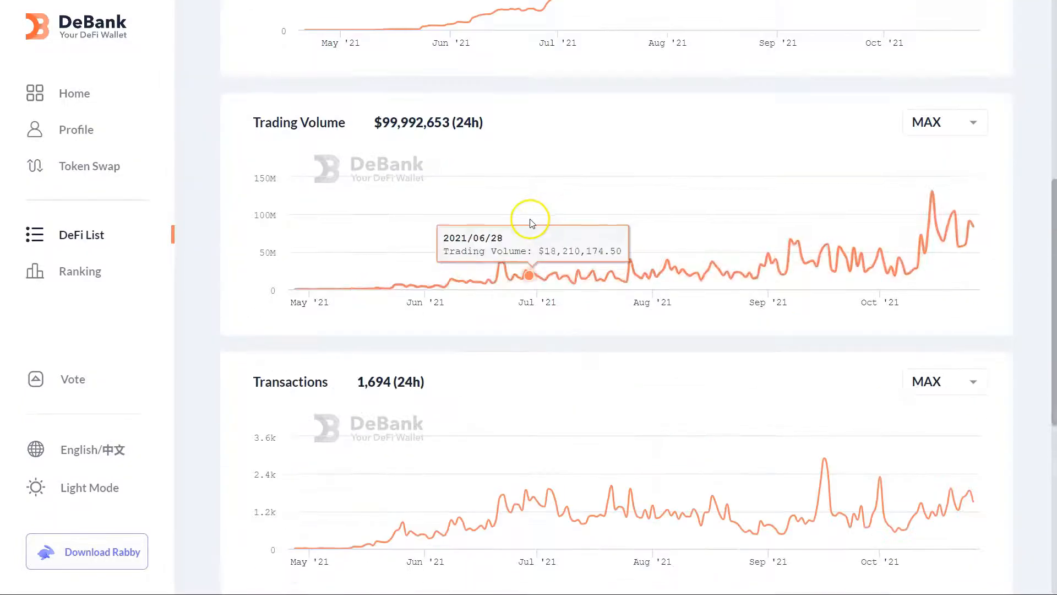
scroll(down, 3)
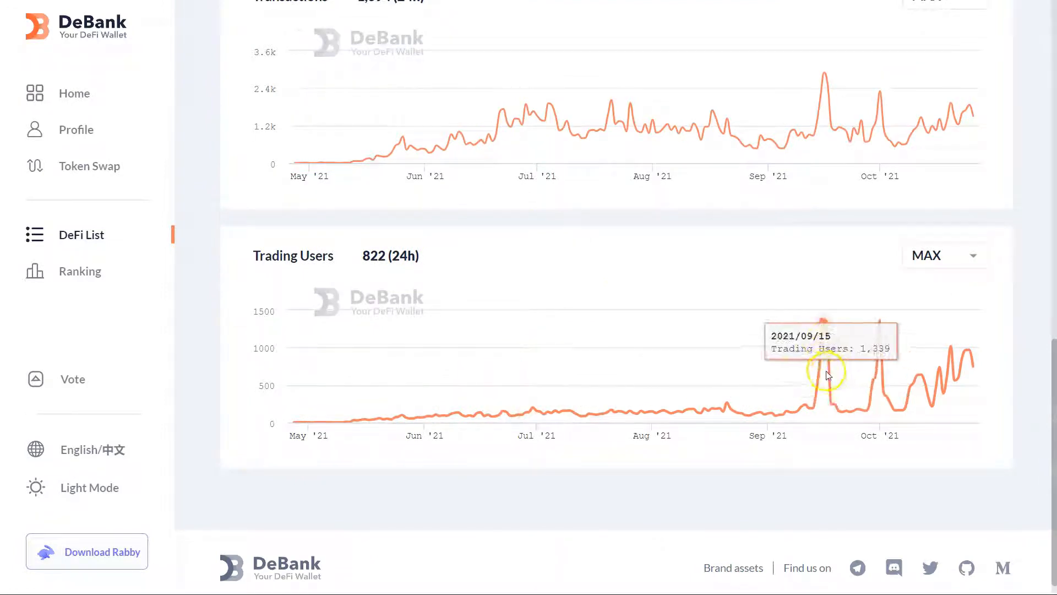
mouse_move(928, 340)
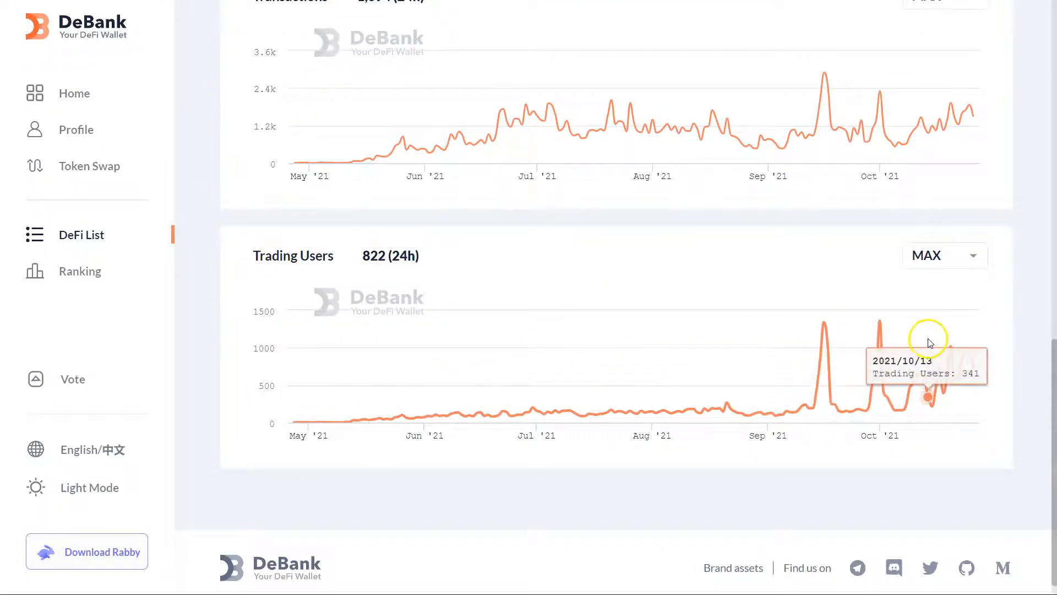
mouse_move(846, 323)
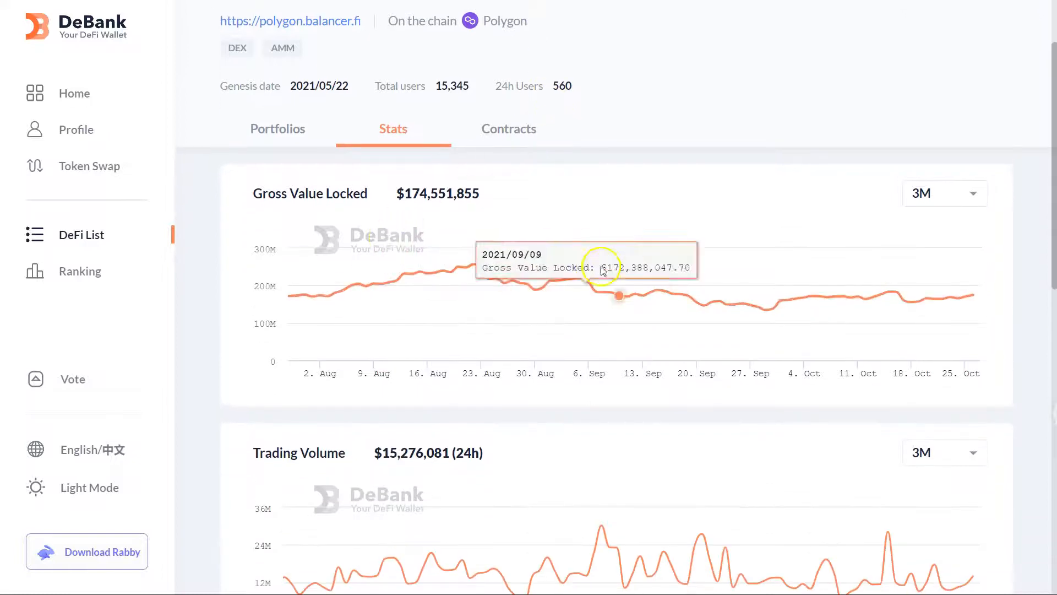
scroll(down, 3)
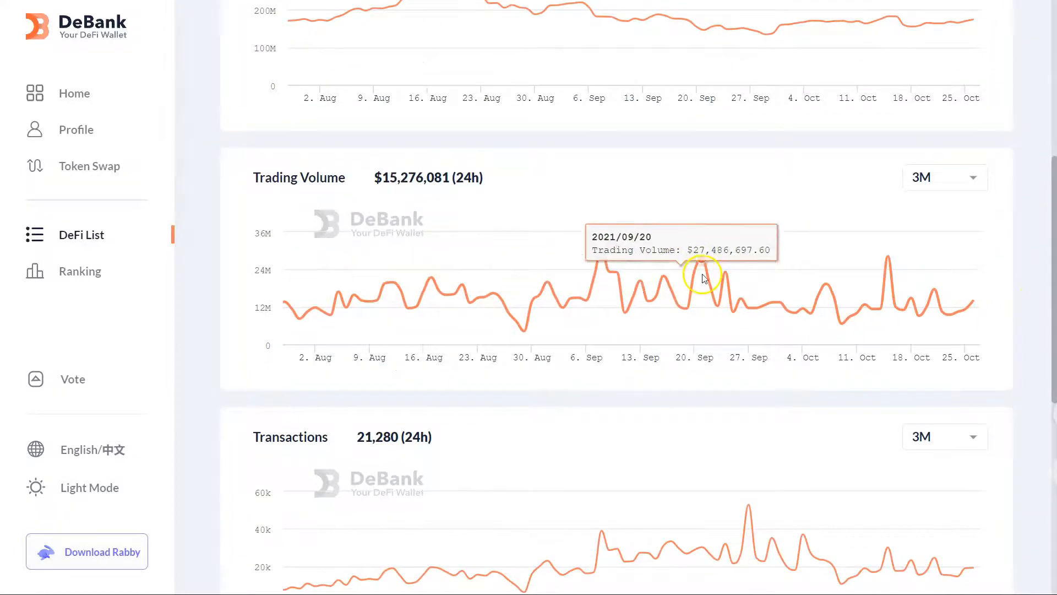
scroll(down, 3)
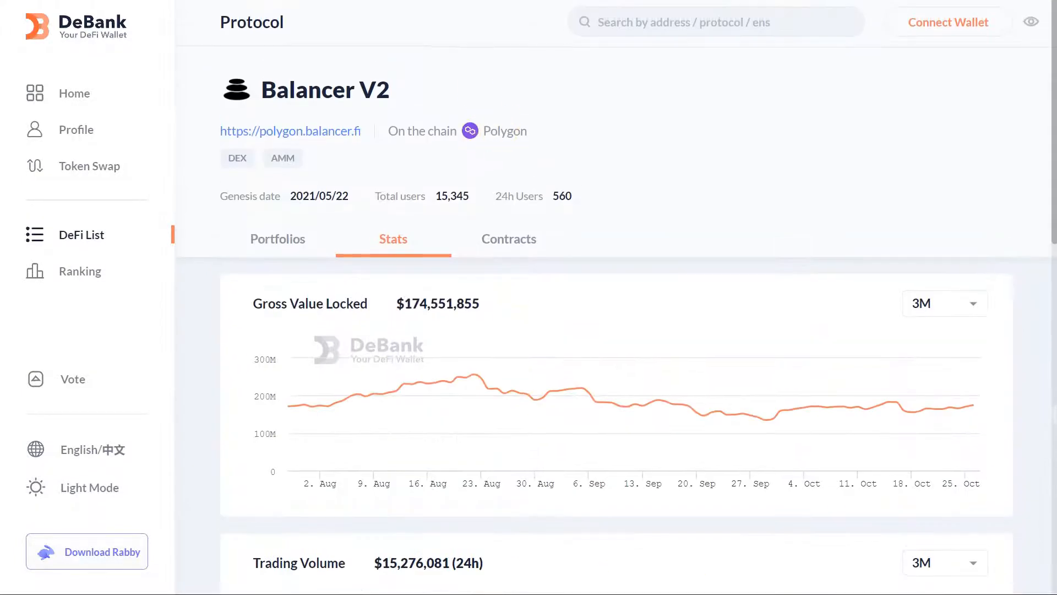
View Balancer V2's contract stats and its Transactions and Trading Users charts on DeBank
click(508, 239)
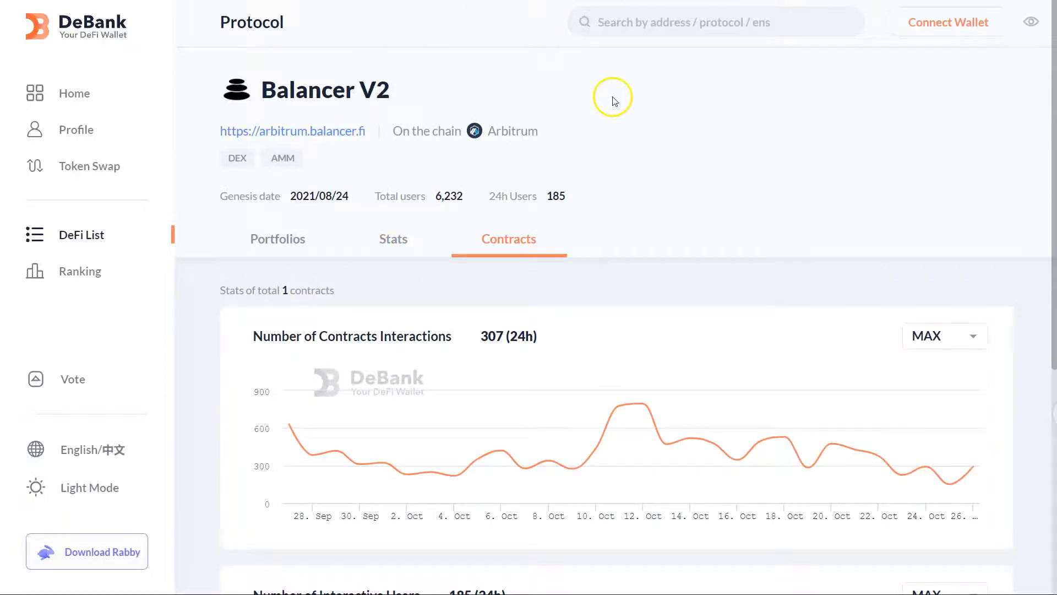
scroll(down, 3)
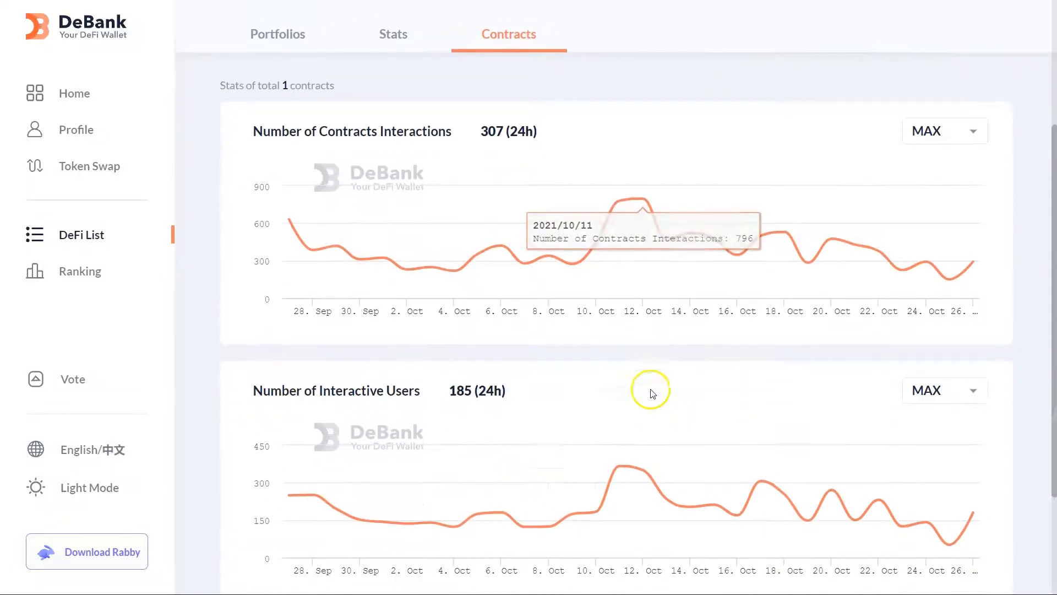
scroll(down, 3)
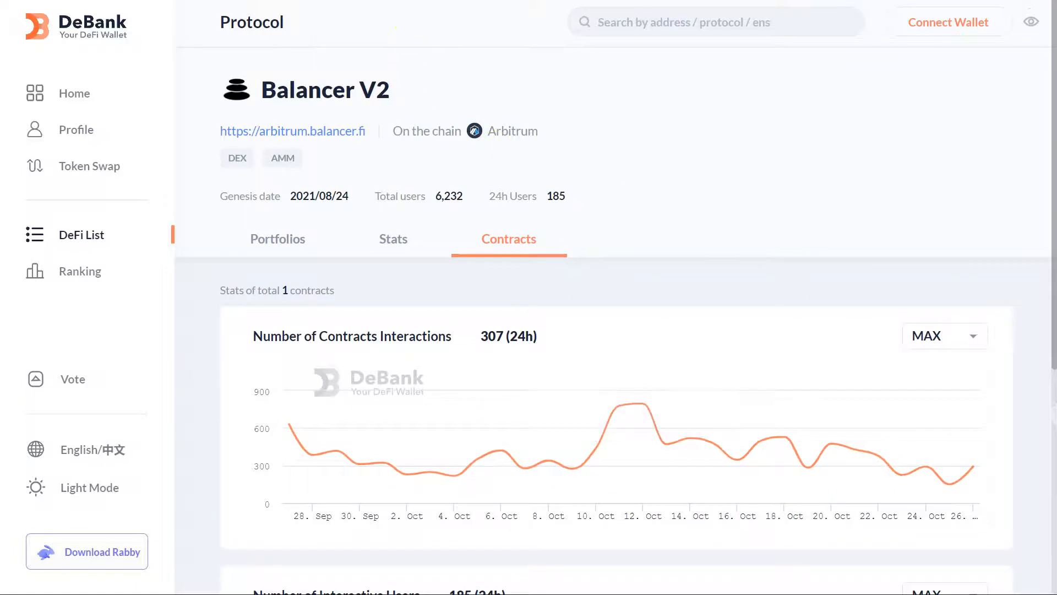
scroll(down, 3)
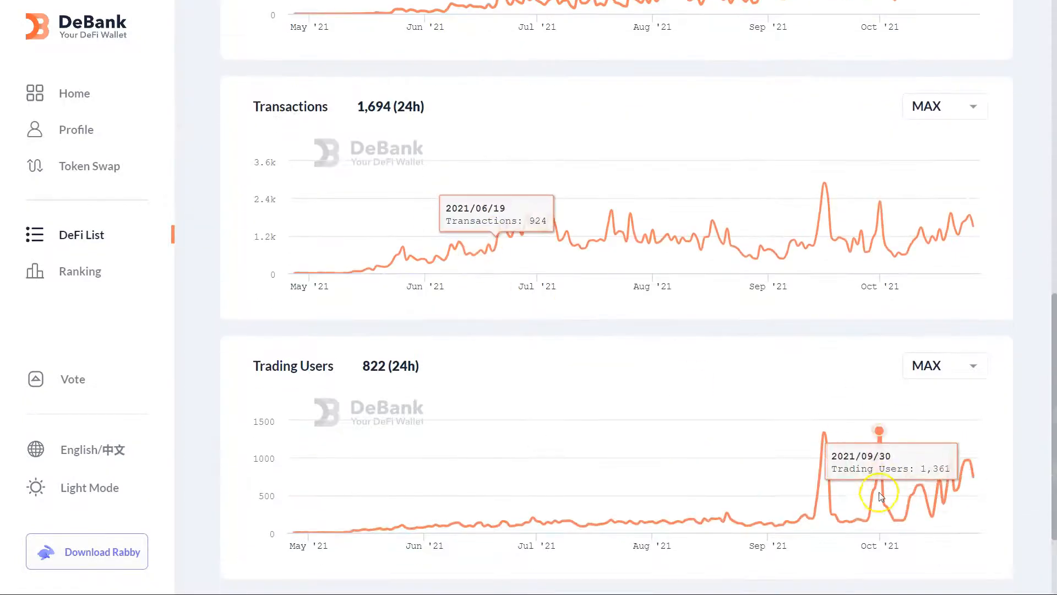
mouse_move(957, 456)
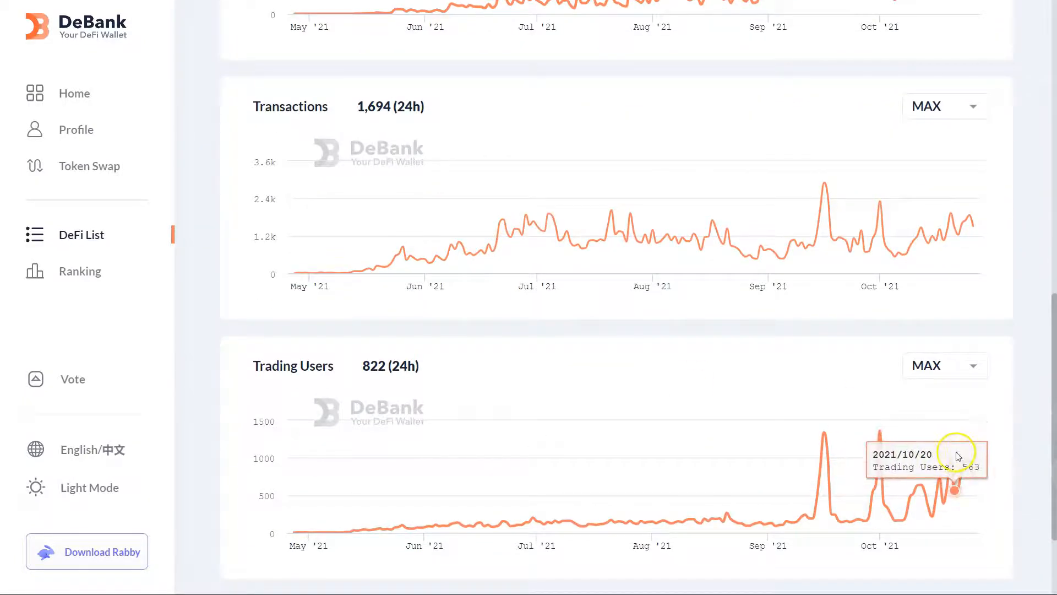
mouse_move(635, 466)
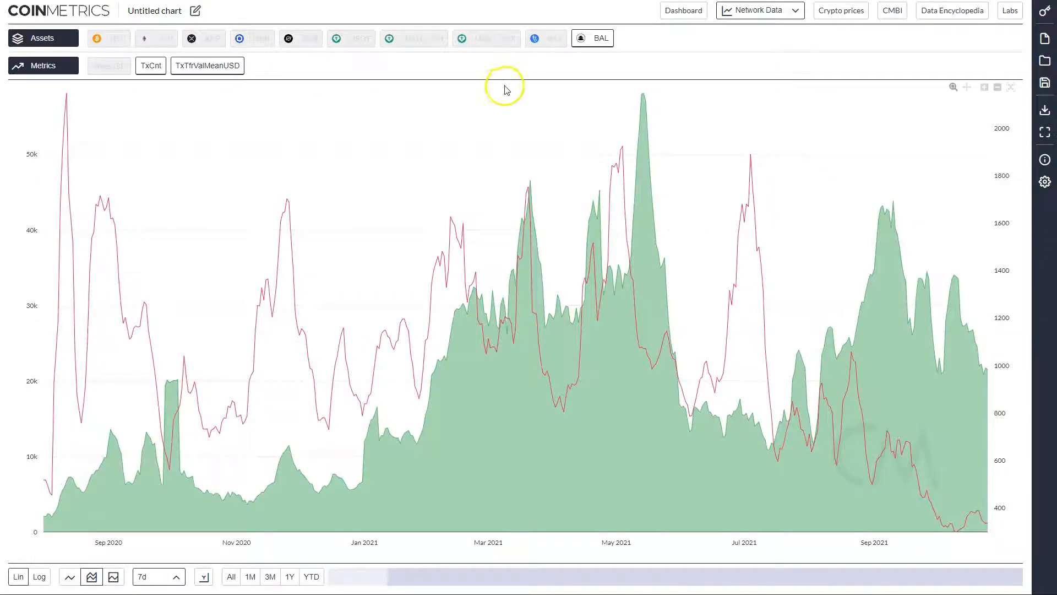
mouse_move(89, 218)
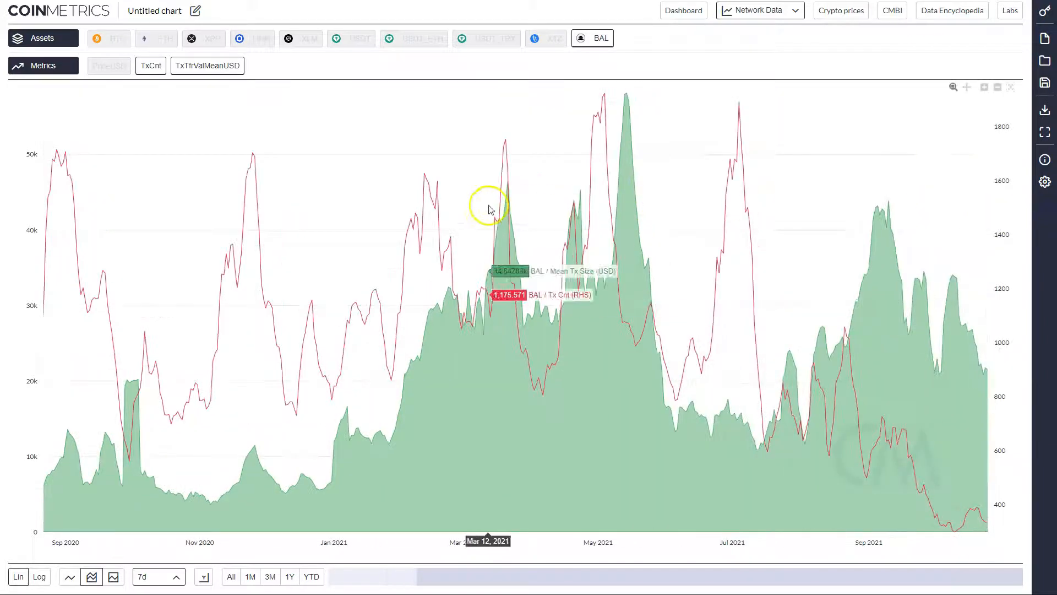
mouse_move(644, 203)
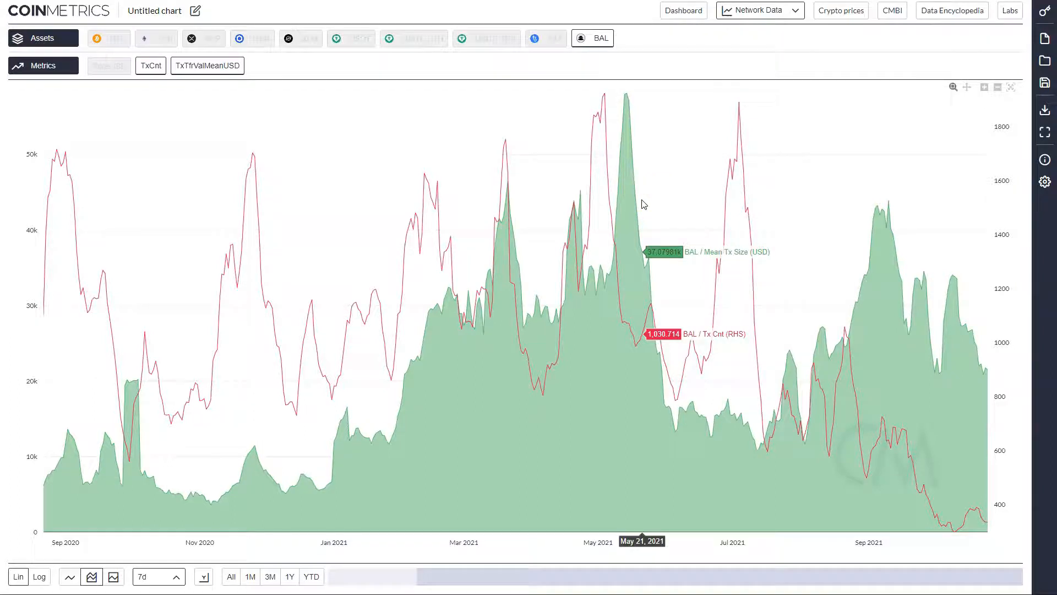
mouse_move(996, 257)
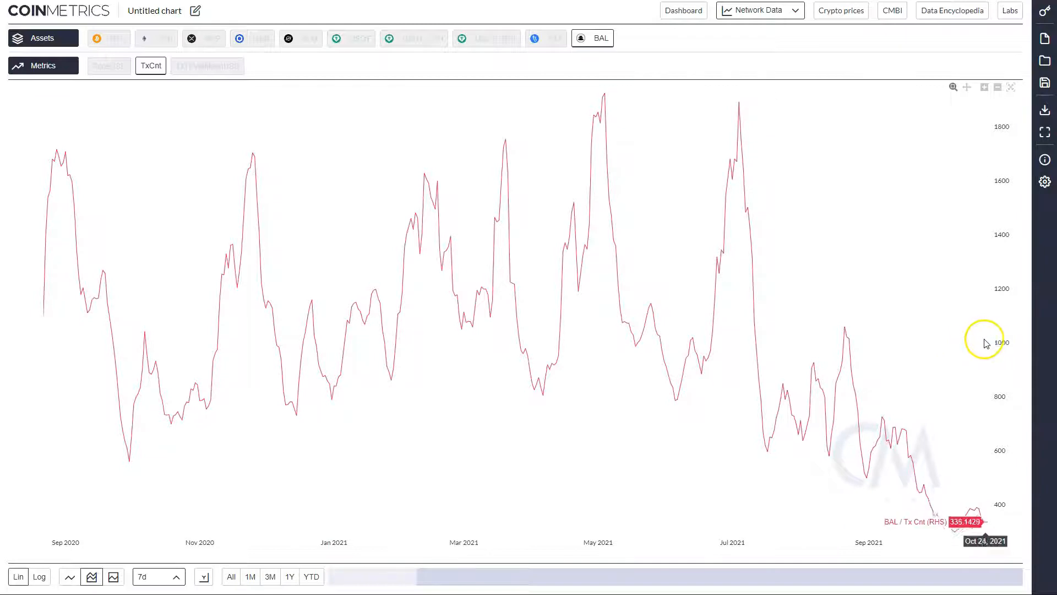
mouse_move(996, 343)
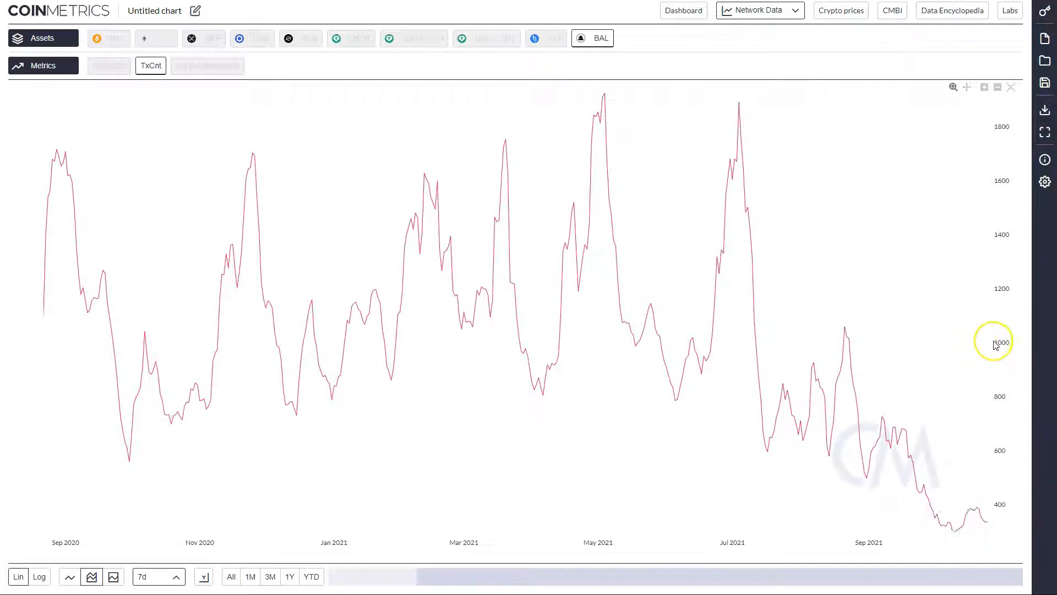
mouse_move(987, 346)
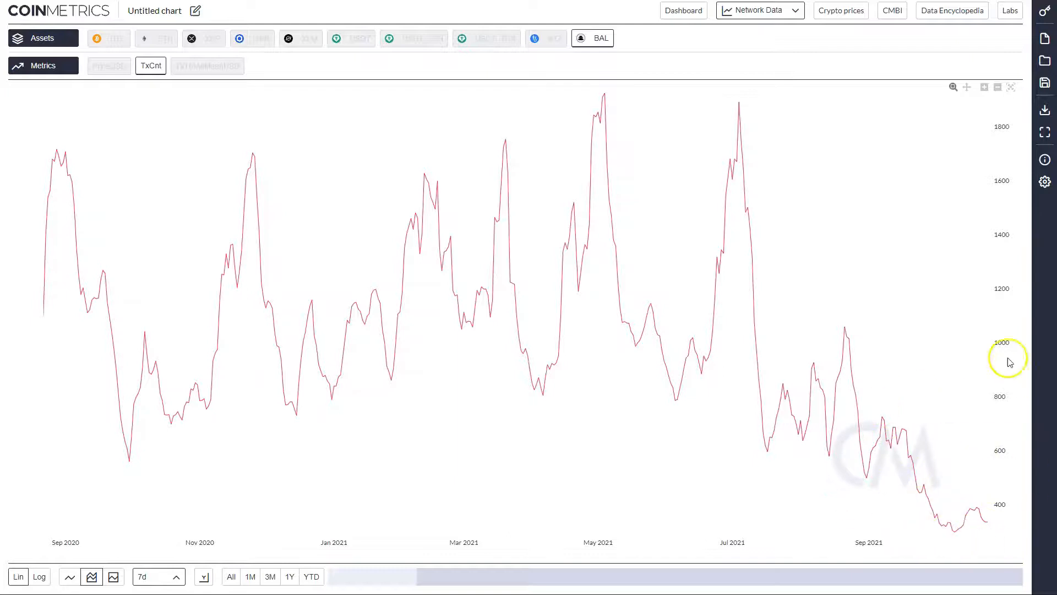
mouse_move(892, 445)
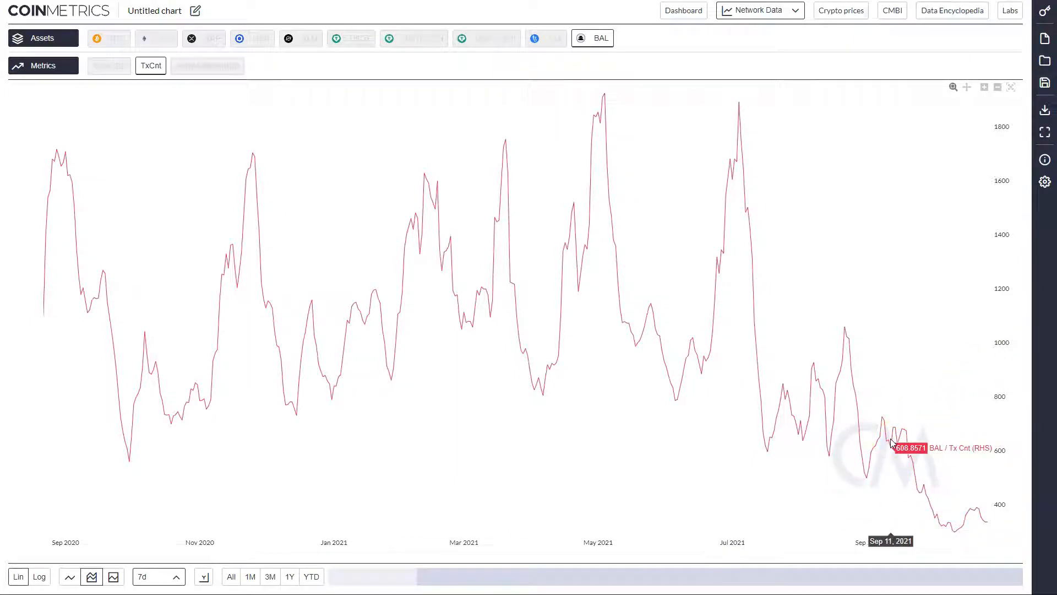
mouse_move(324, 250)
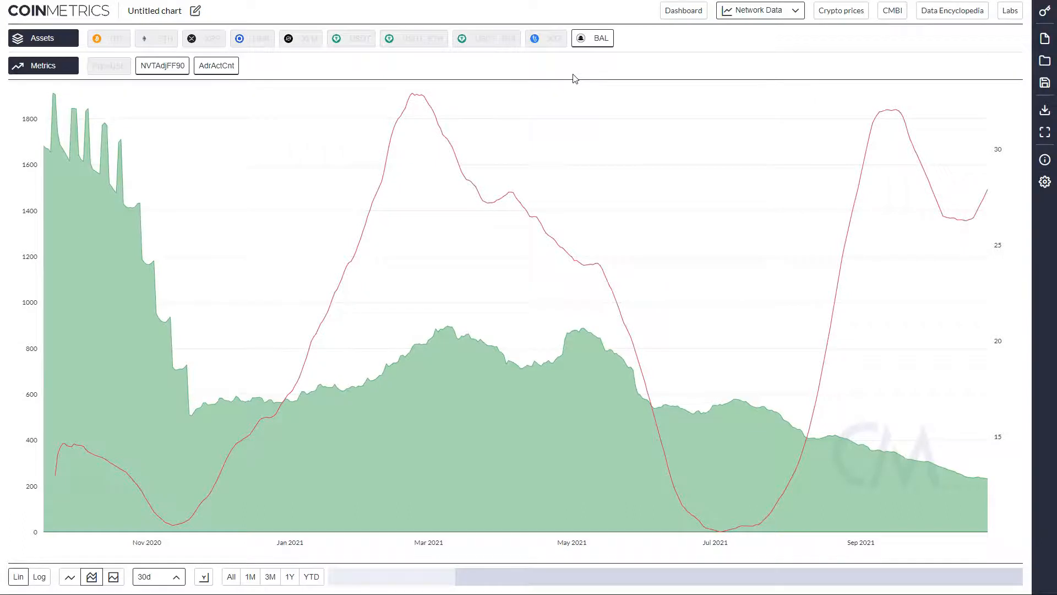
Chart BAL's NVTAdjFF90 against AdrActCnt with 30d smoothing, starting around late 2020
click(216, 65)
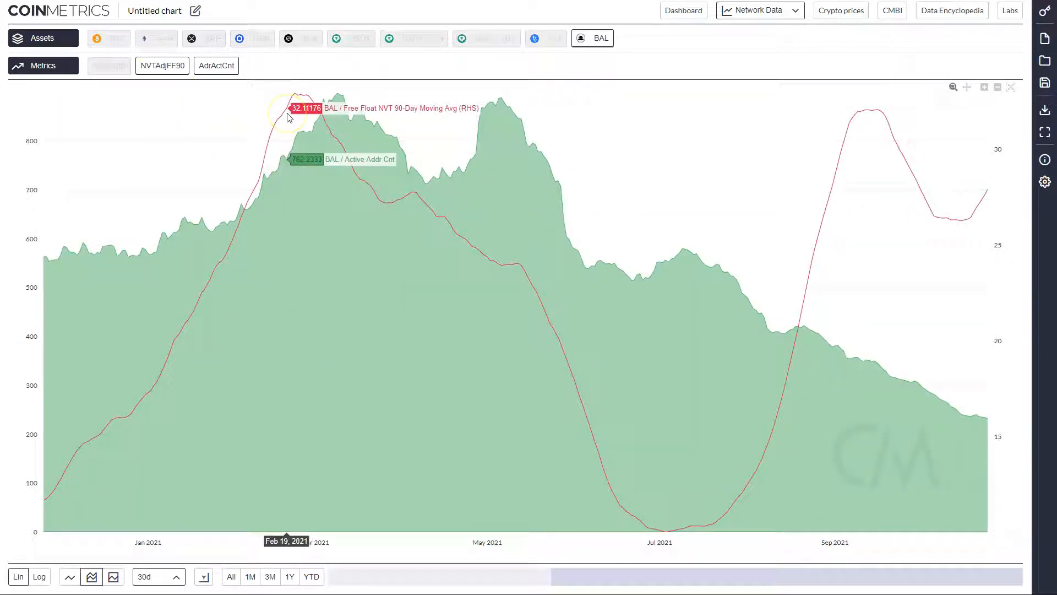
mouse_move(425, 126)
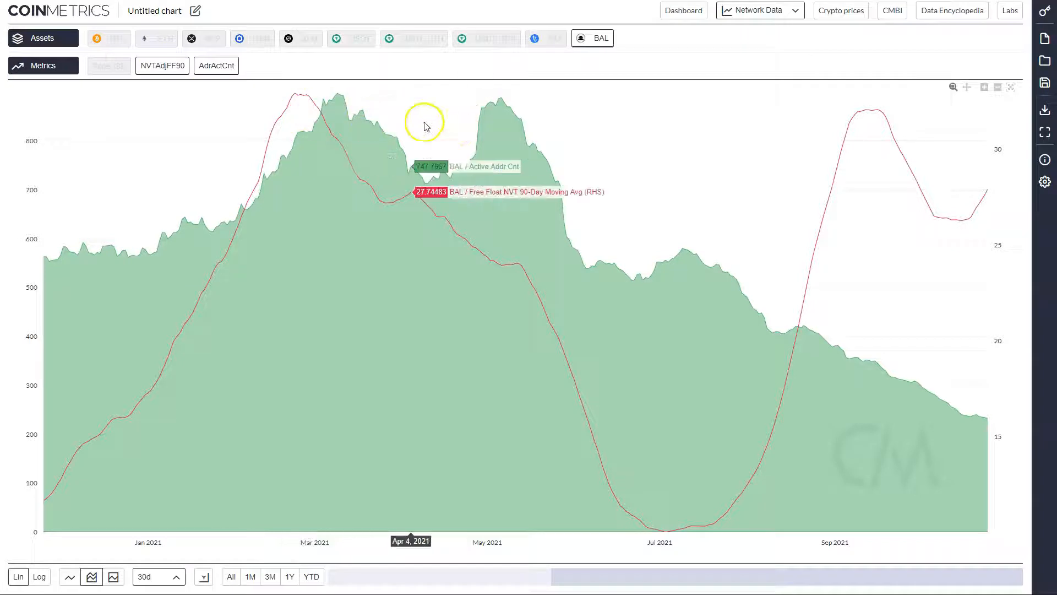
mouse_move(654, 215)
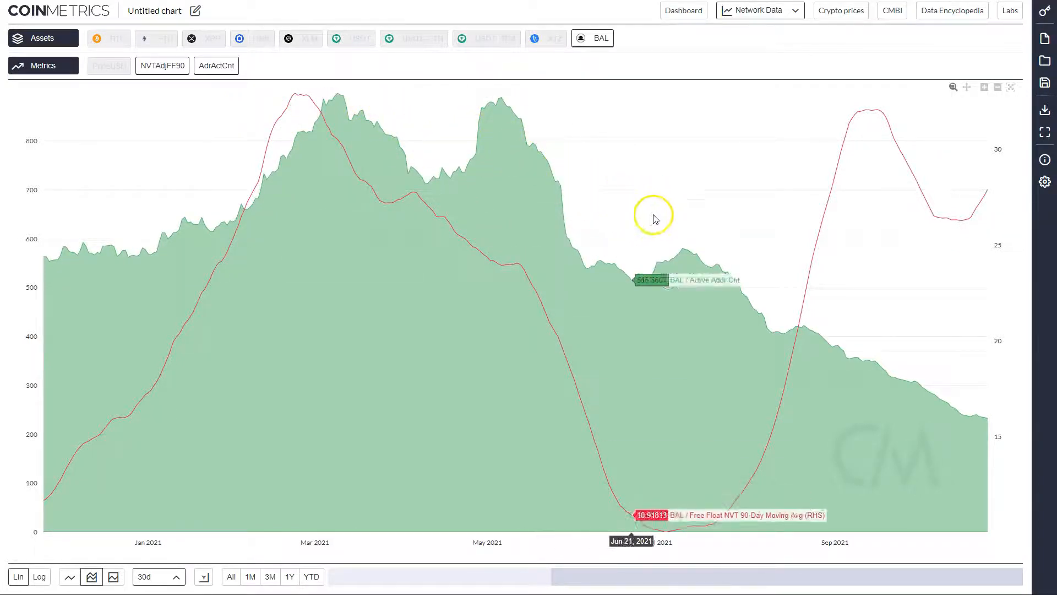
mouse_move(992, 375)
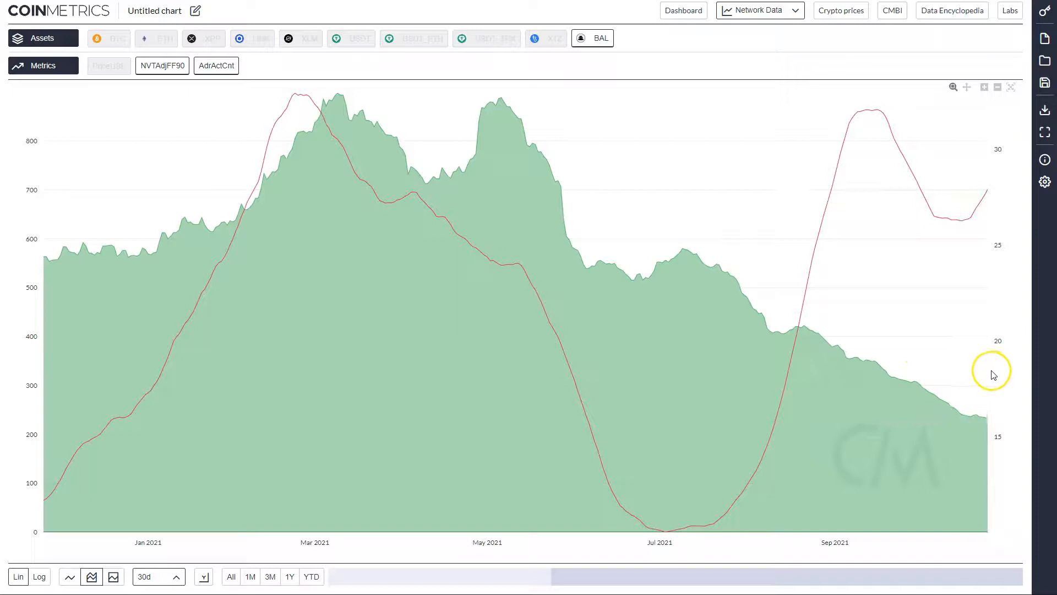
mouse_move(987, 375)
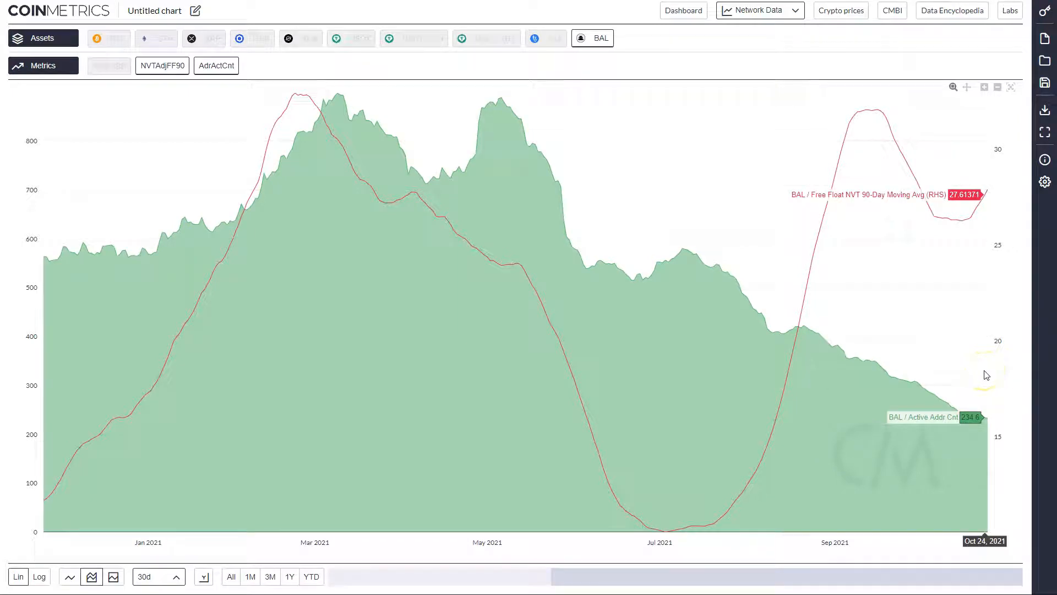
mouse_move(987, 376)
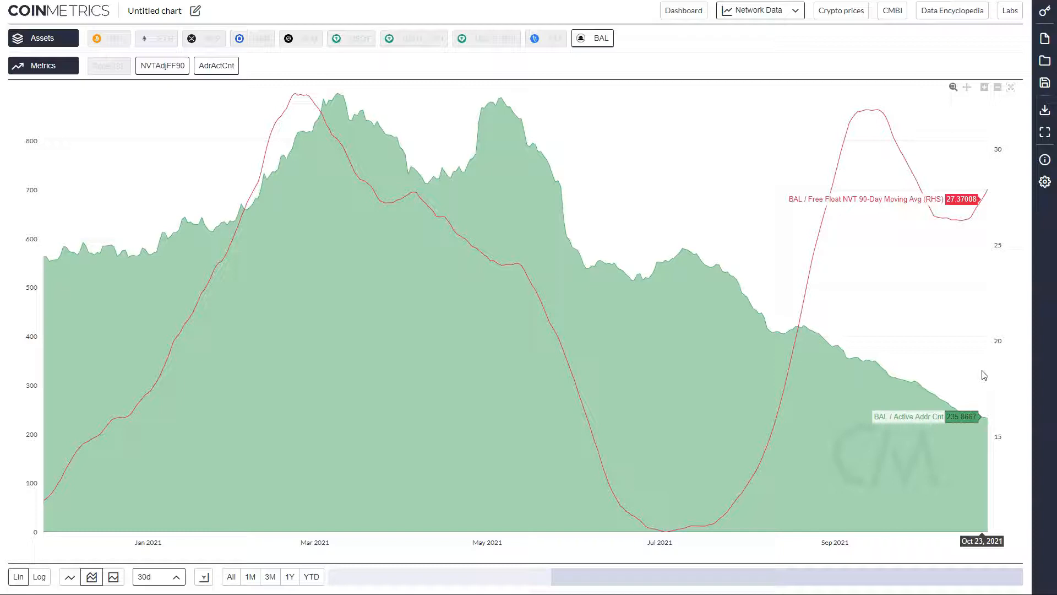
mouse_move(714, 332)
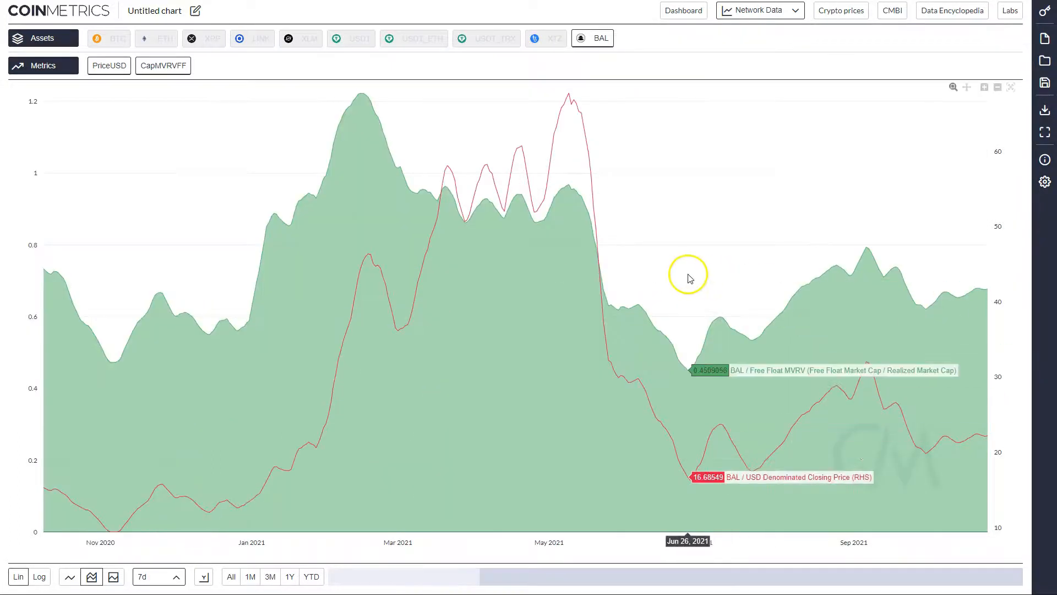
mouse_move(676, 267)
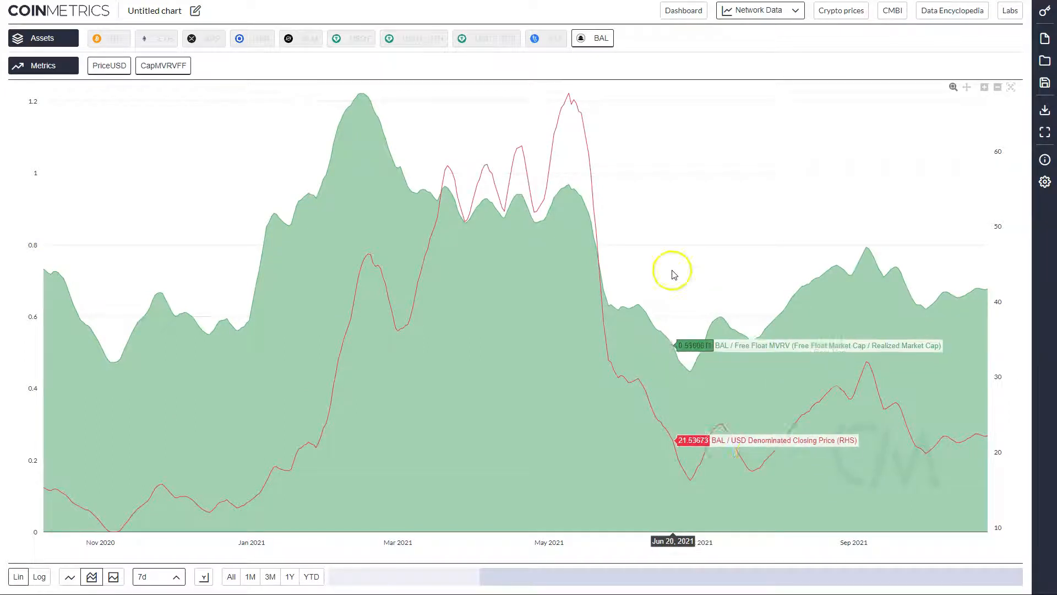
Chart BAL's PriceUSD against CapMVRVFF with 7d smoothing, spanning from June 2020
click(231, 577)
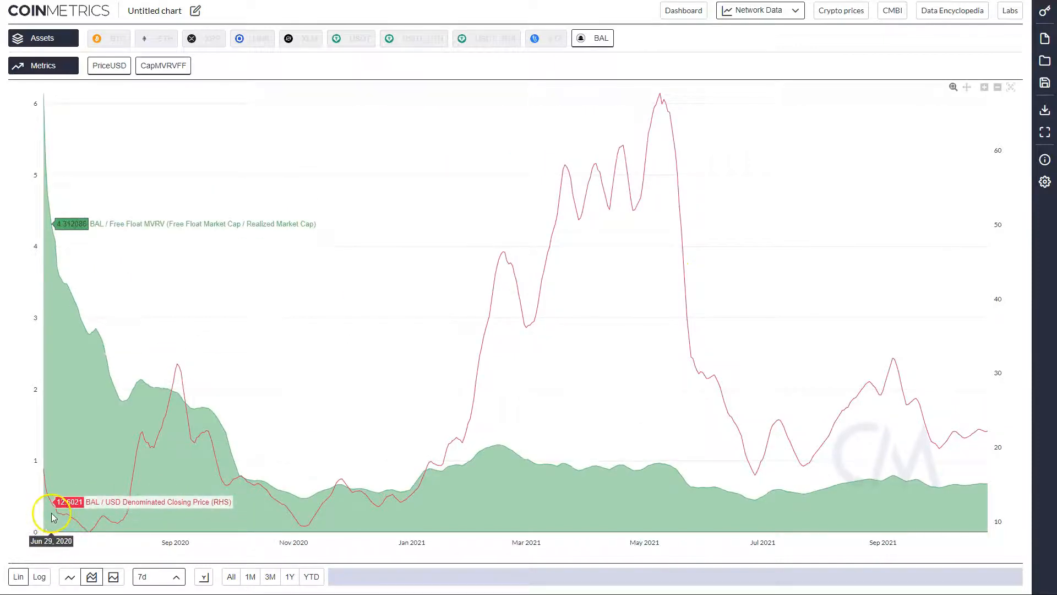
mouse_move(385, 482)
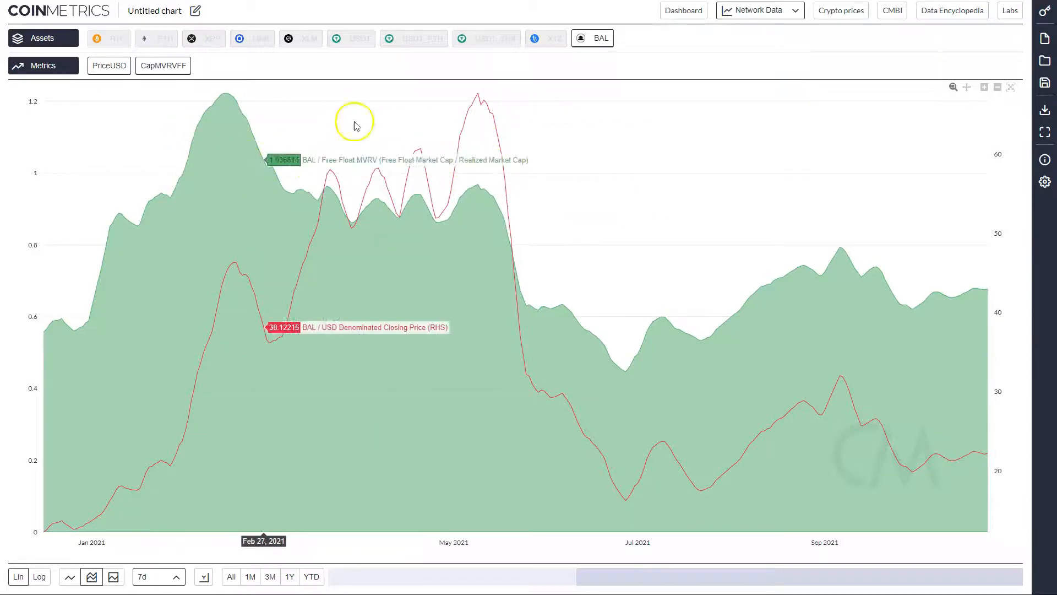
mouse_move(228, 122)
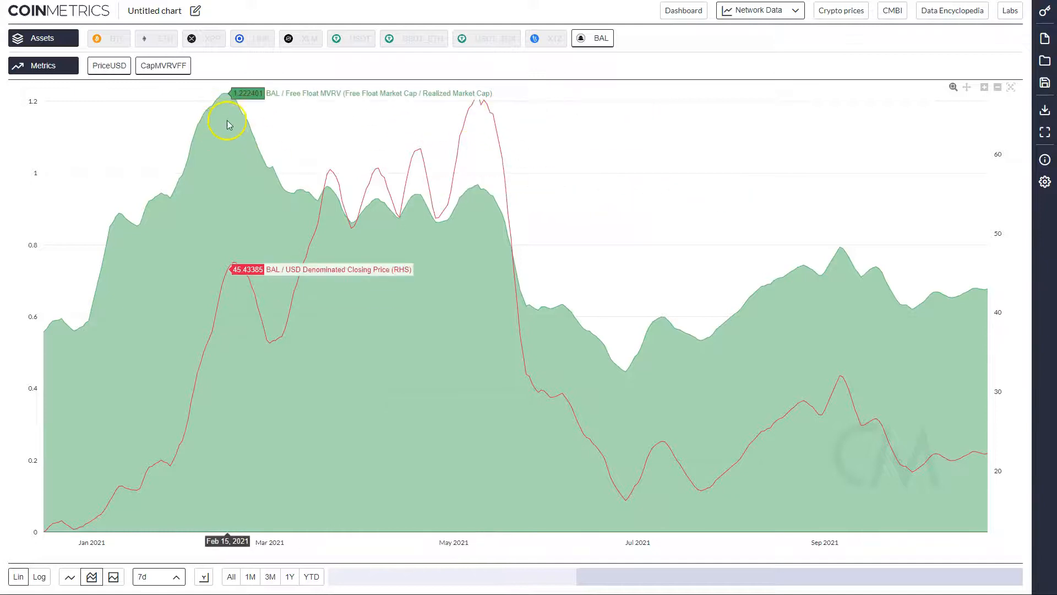
mouse_move(229, 102)
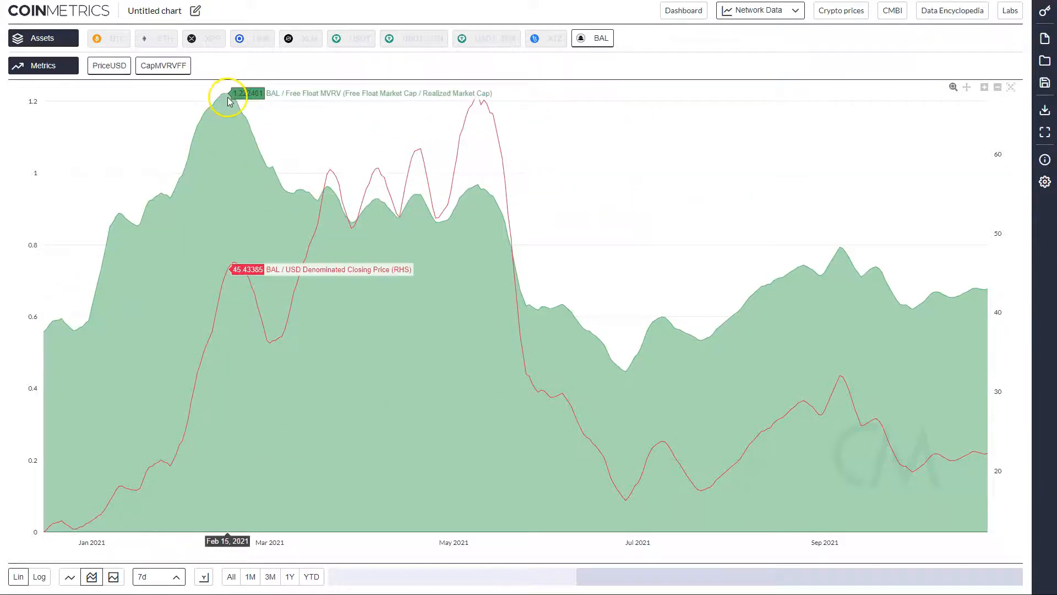
mouse_move(308, 331)
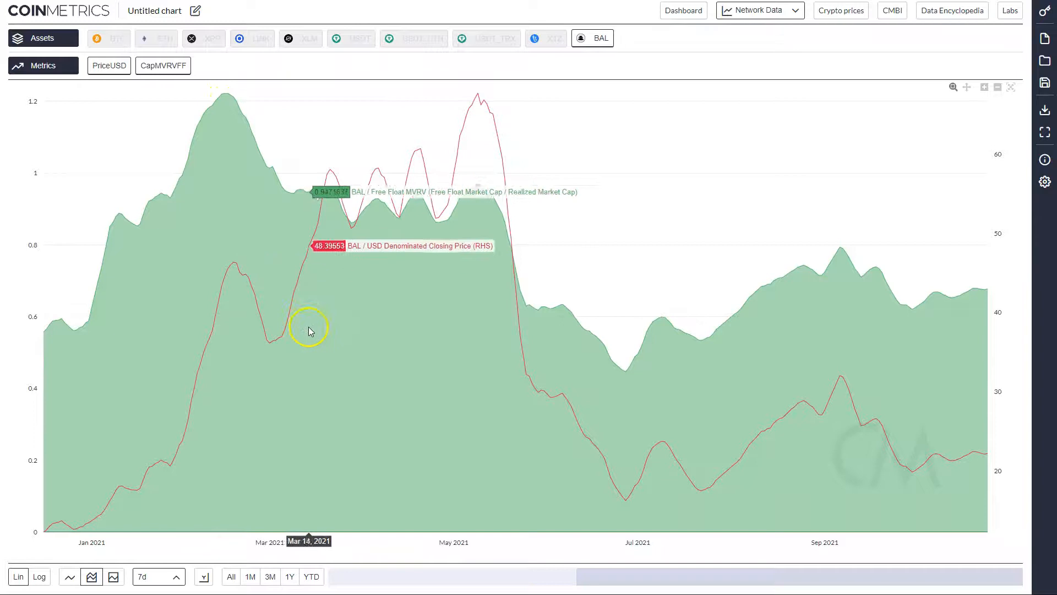
mouse_move(485, 99)
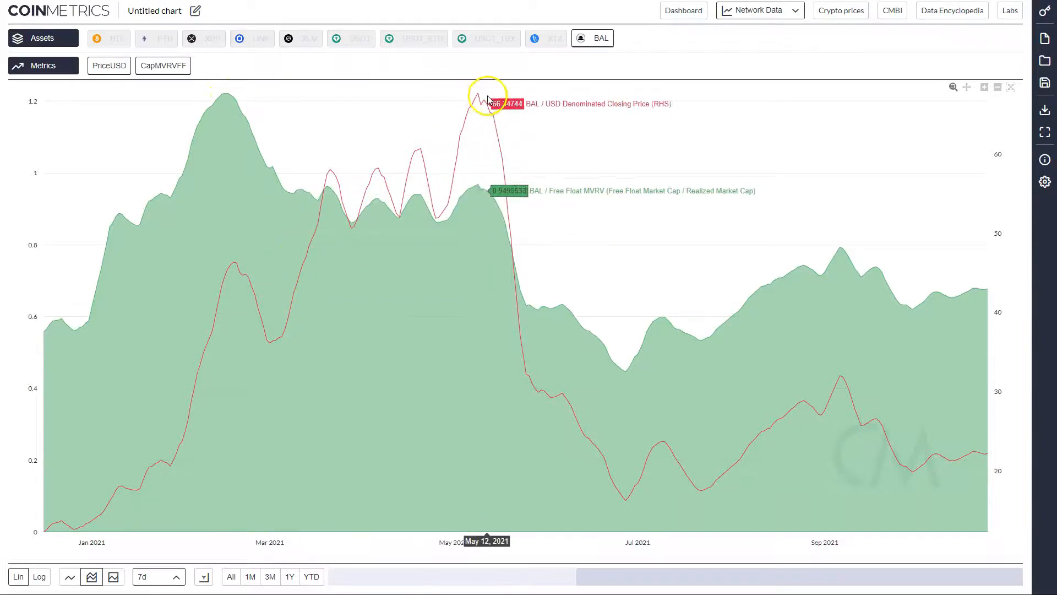
mouse_move(475, 112)
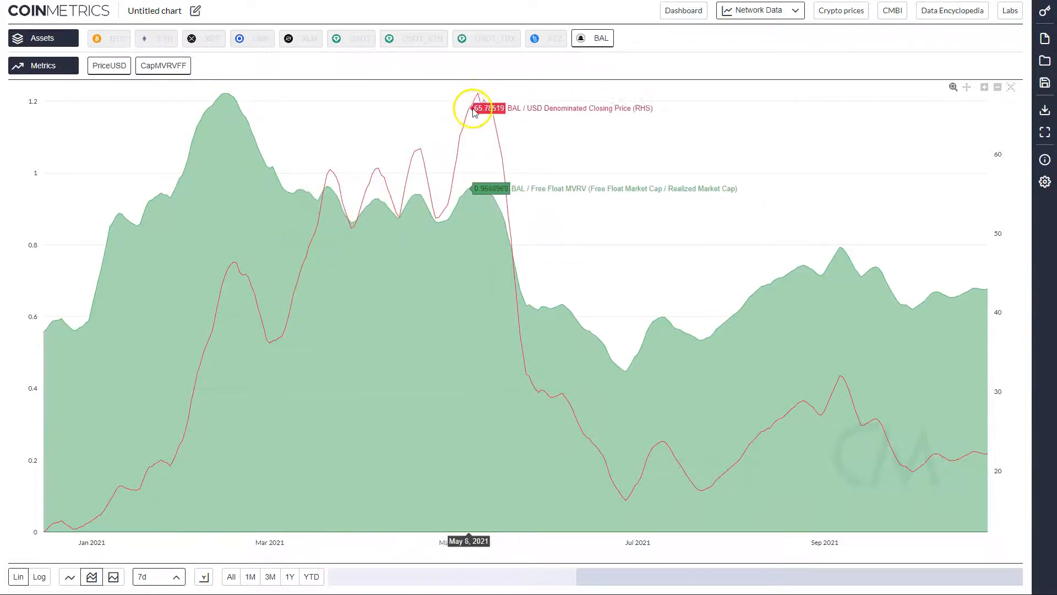
mouse_move(481, 114)
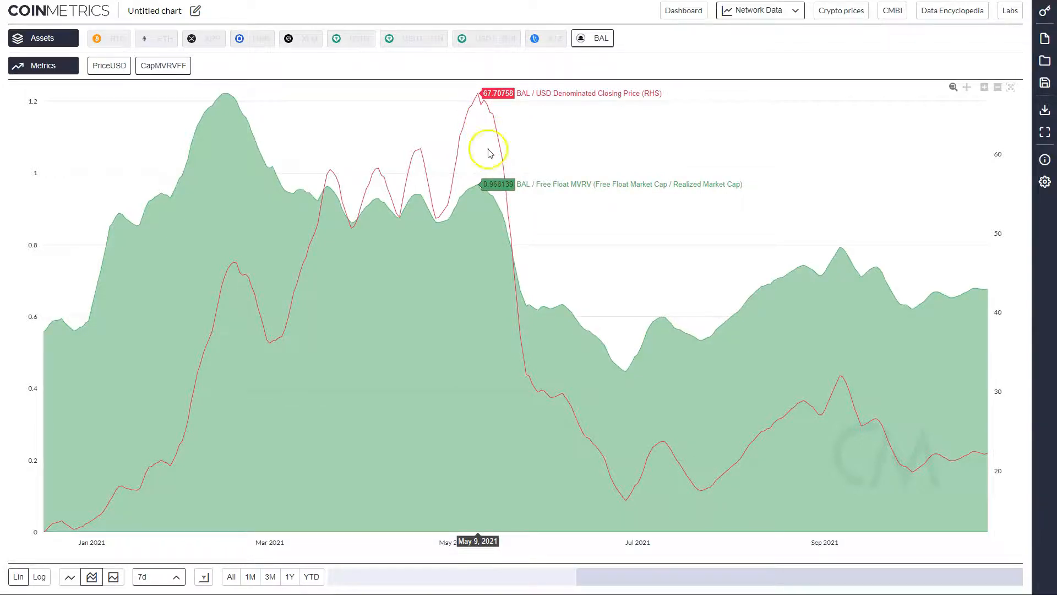
mouse_move(976, 383)
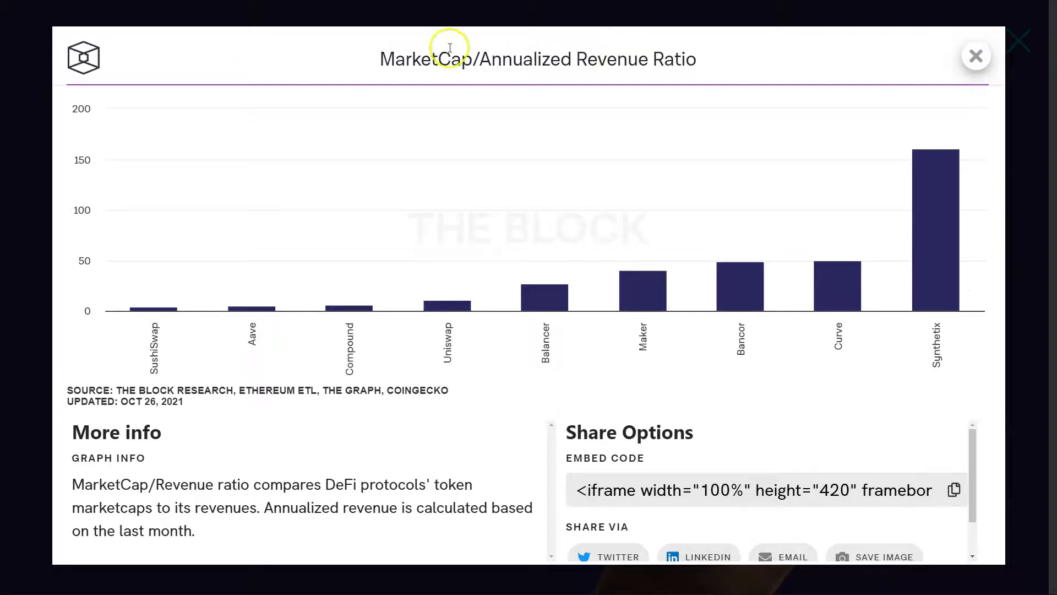
mouse_move(484, 82)
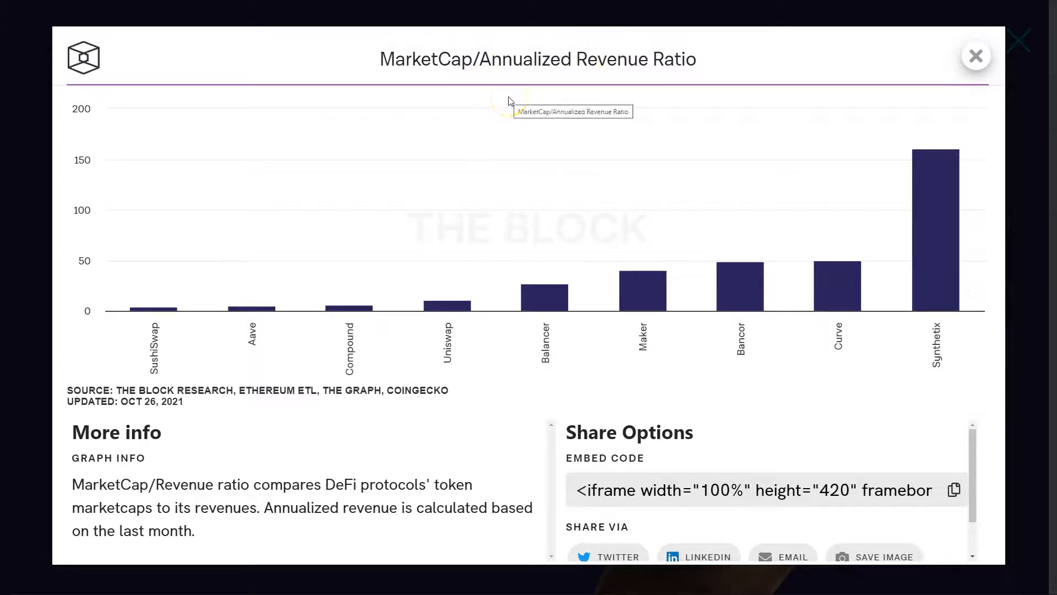
mouse_move(557, 303)
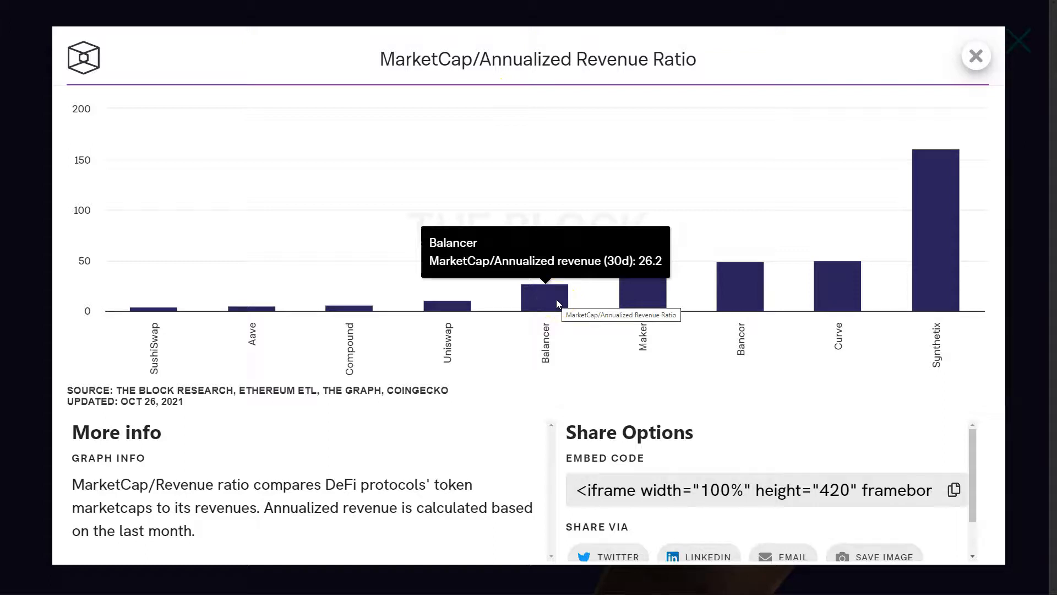
mouse_move(168, 316)
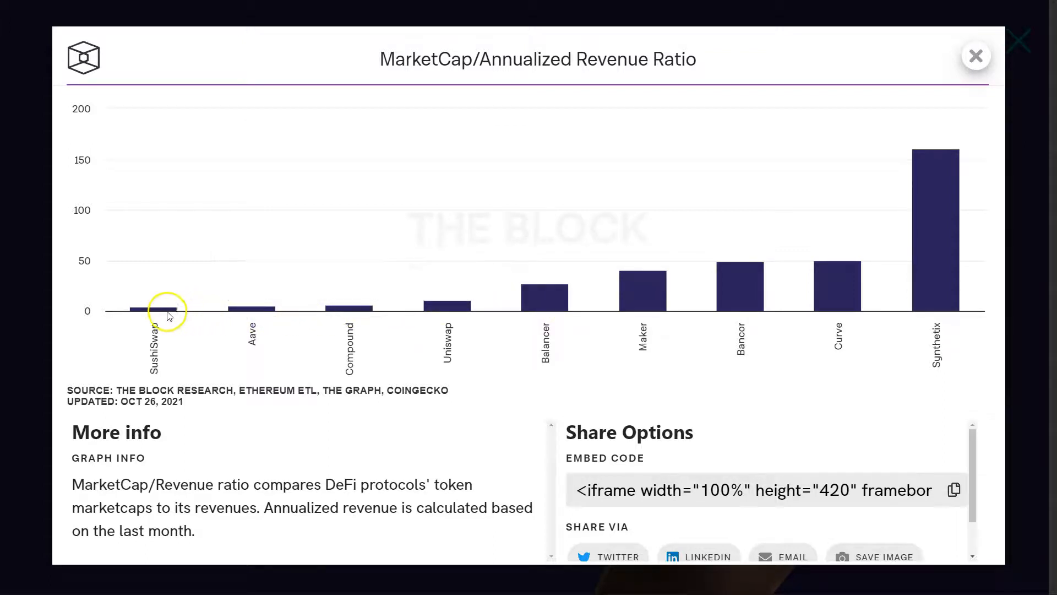
mouse_move(501, 68)
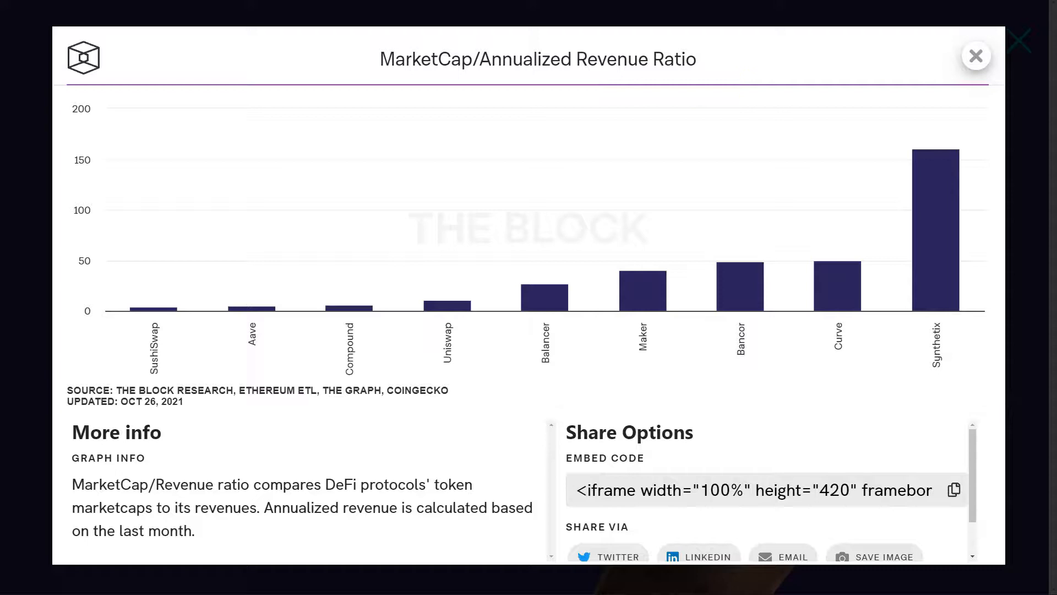
mouse_move(572, 68)
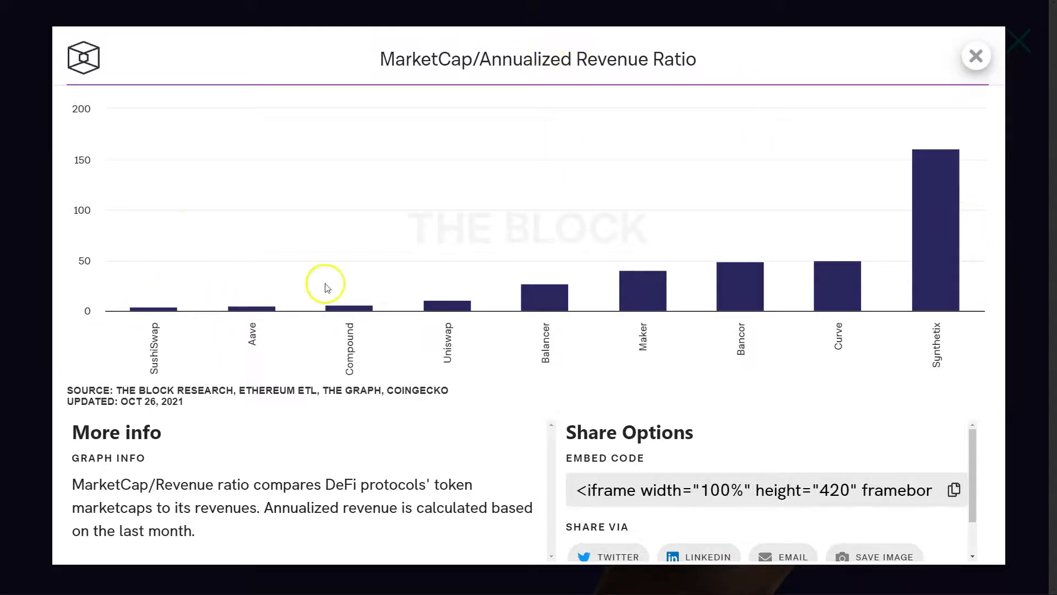
mouse_move(648, 377)
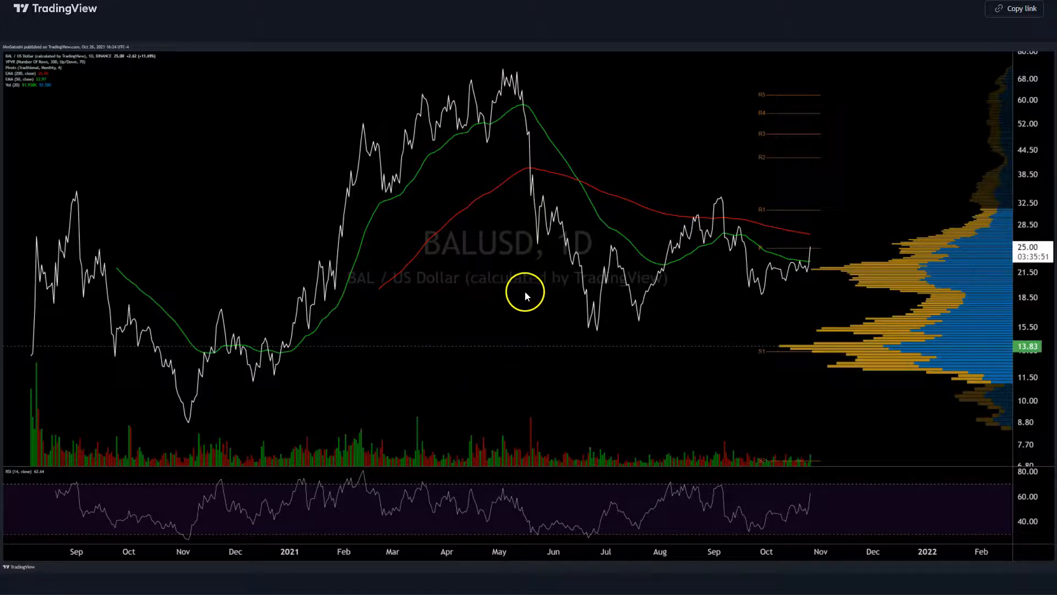
mouse_move(835, 231)
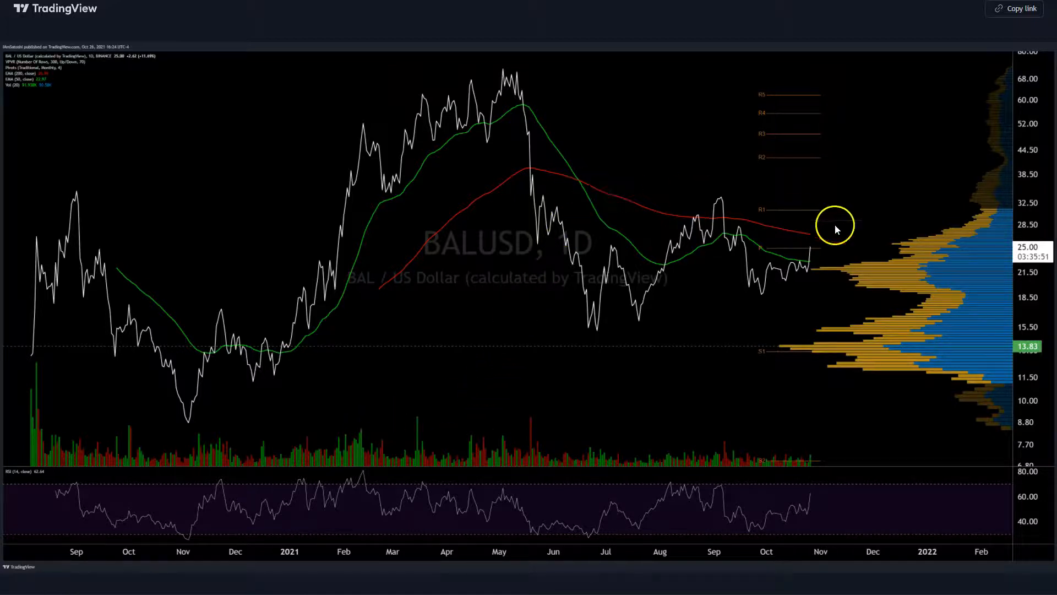
mouse_move(787, 209)
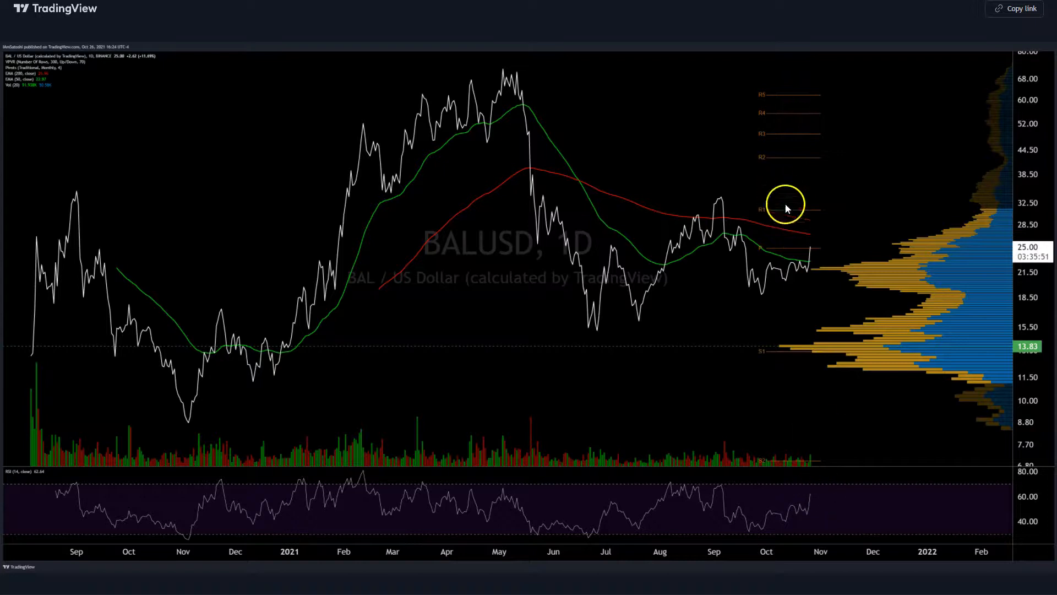
mouse_move(794, 196)
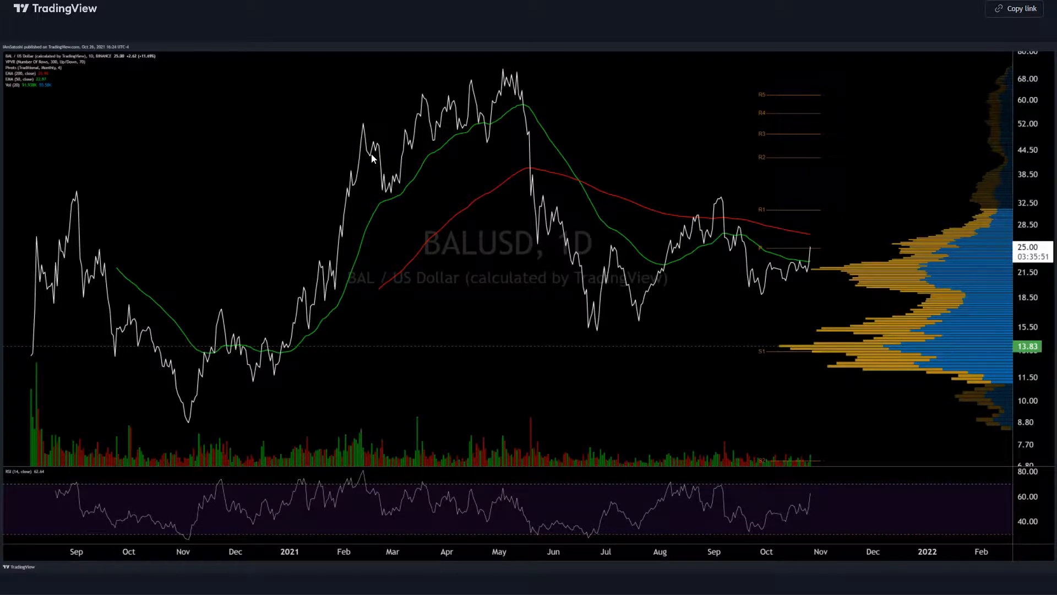
Examine the BALUSD 1D chart's May 2021 peak and moving-average crossover
click(355, 158)
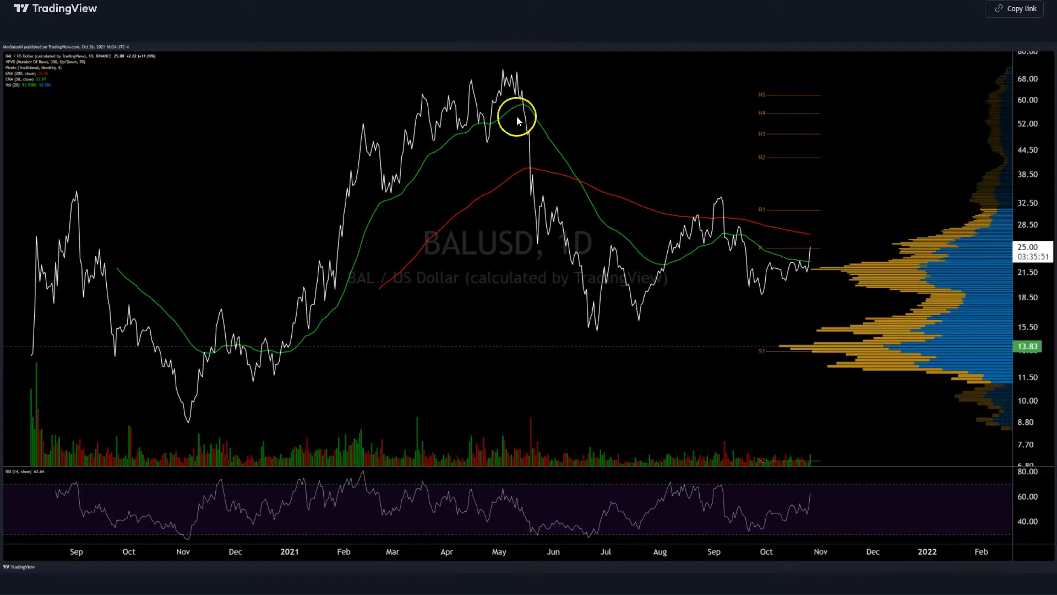
mouse_move(610, 309)
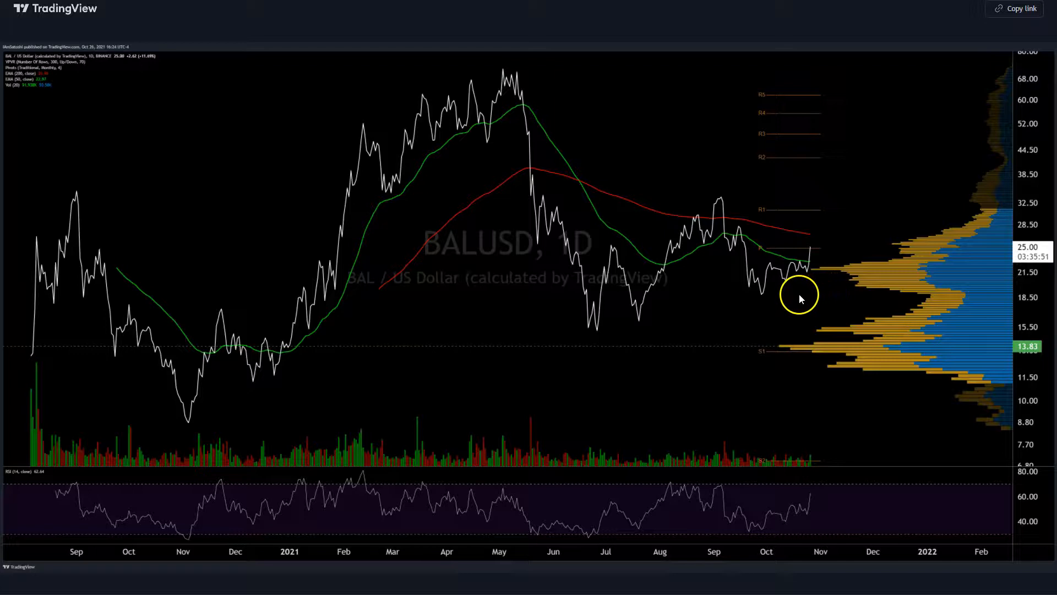
mouse_move(816, 276)
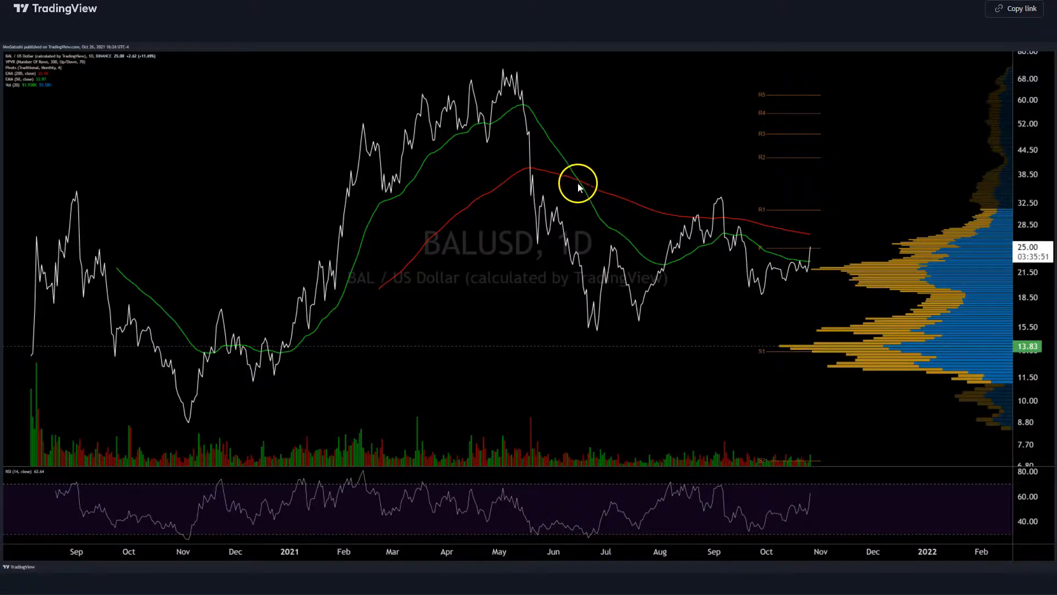
mouse_move(814, 242)
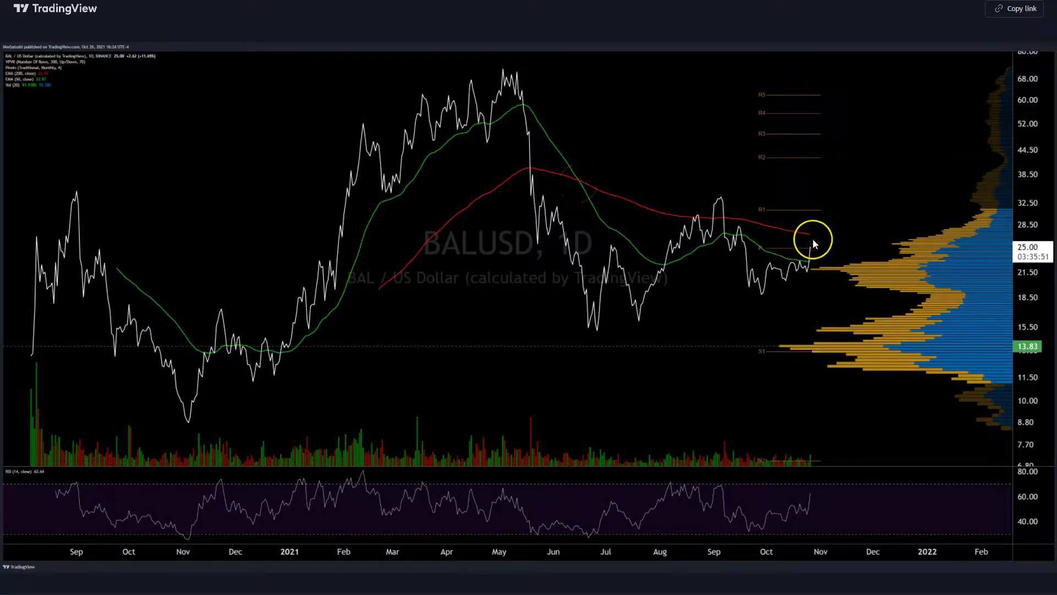
mouse_move(976, 221)
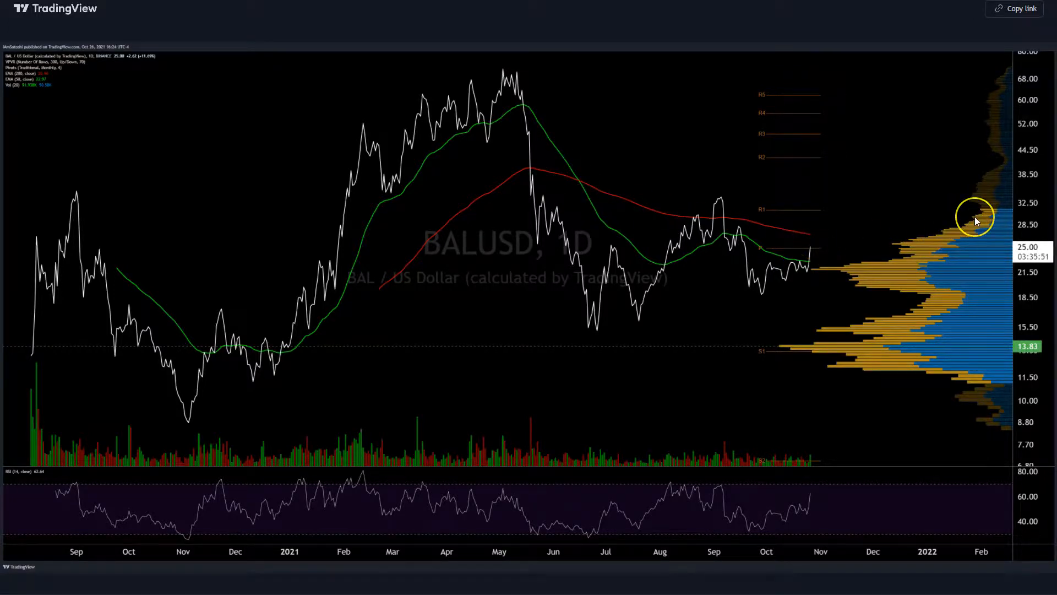
mouse_move(928, 229)
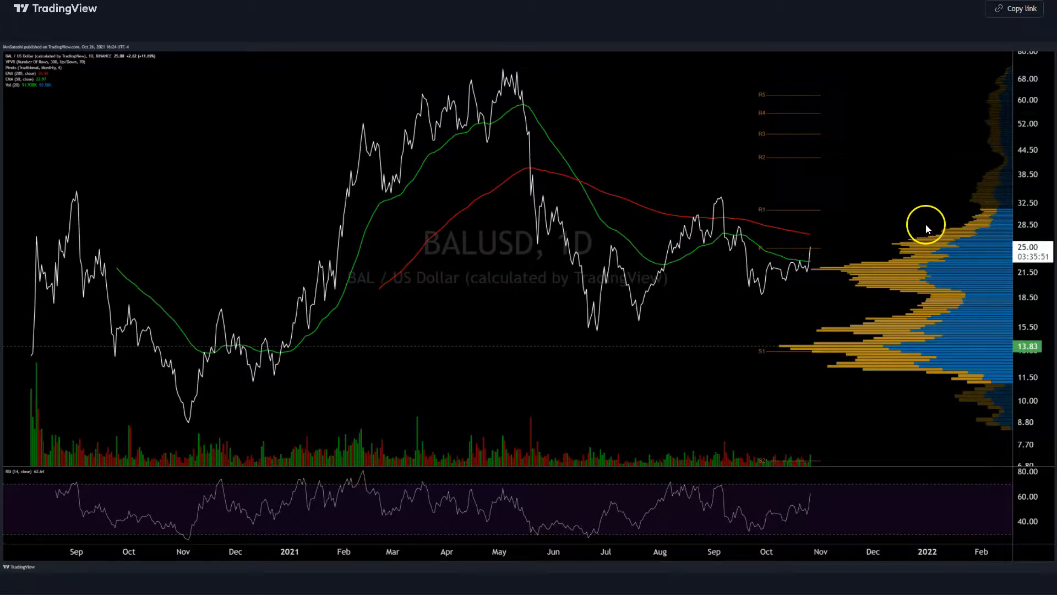
mouse_move(969, 227)
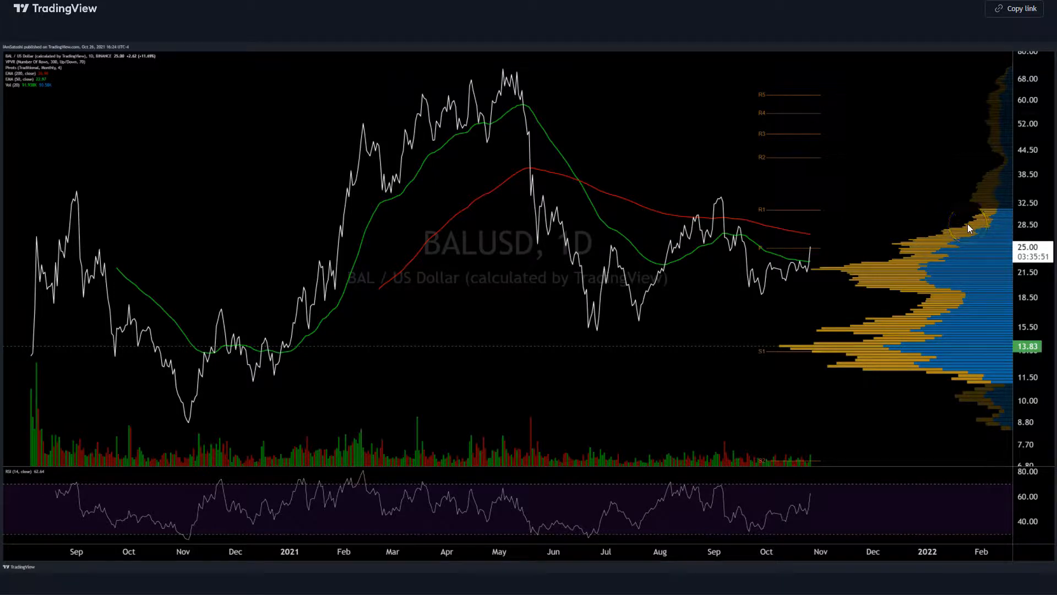
mouse_move(834, 174)
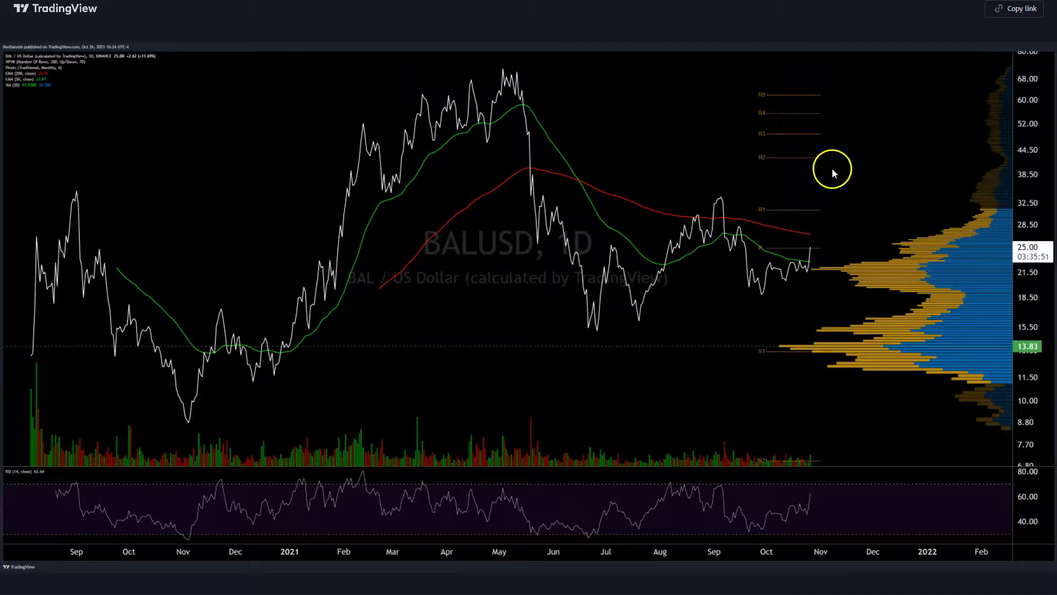
mouse_move(865, 204)
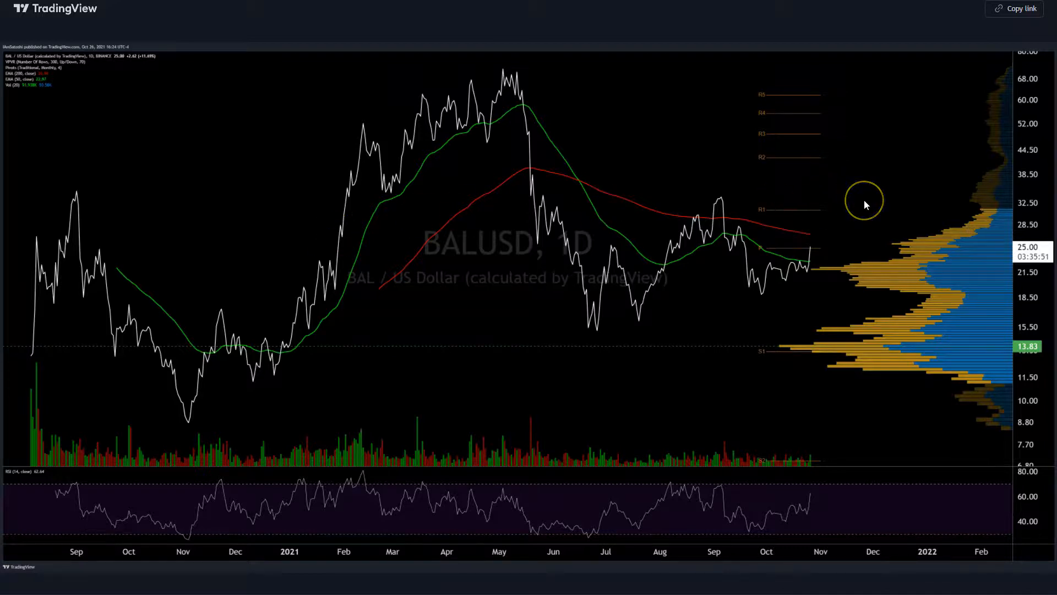
mouse_move(866, 205)
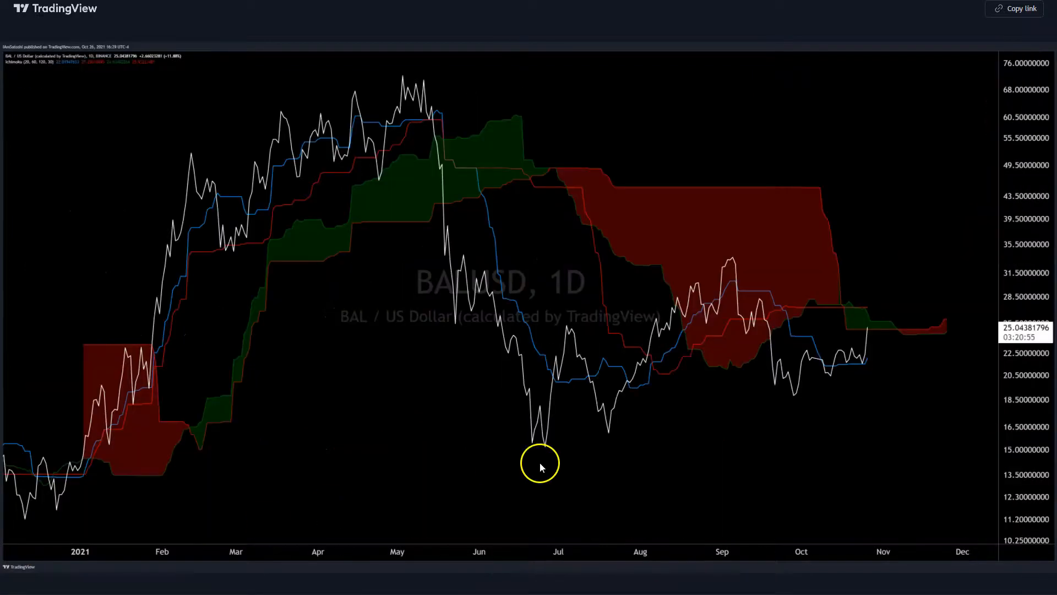
mouse_move(873, 351)
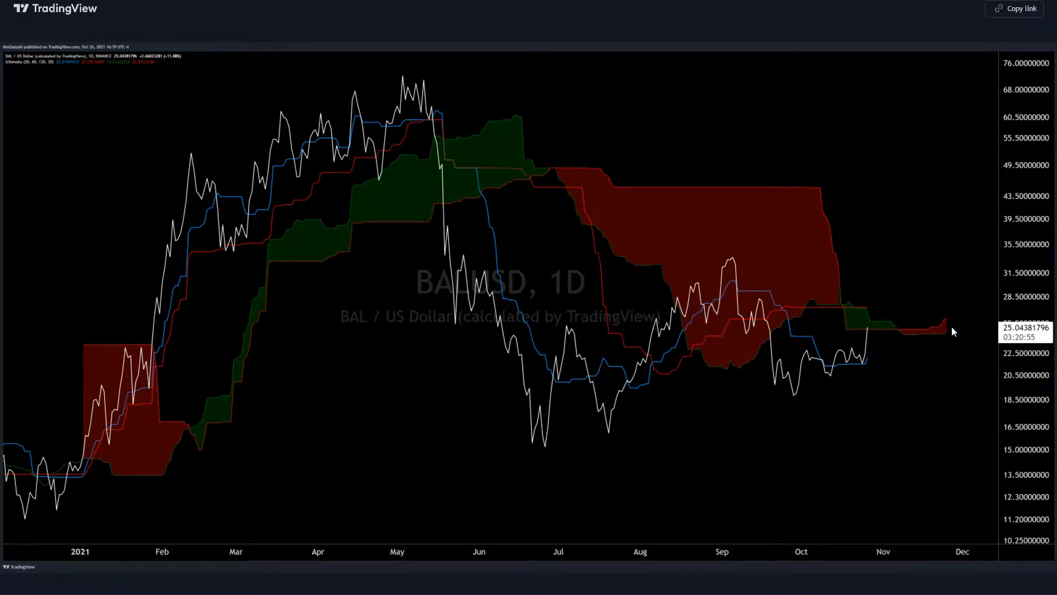
mouse_move(945, 332)
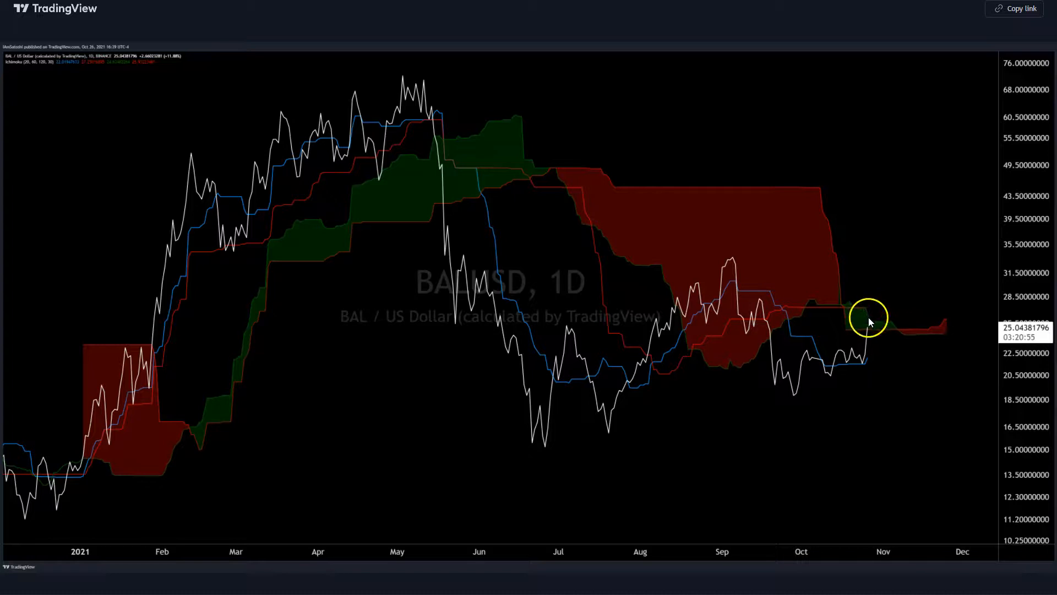
mouse_move(926, 307)
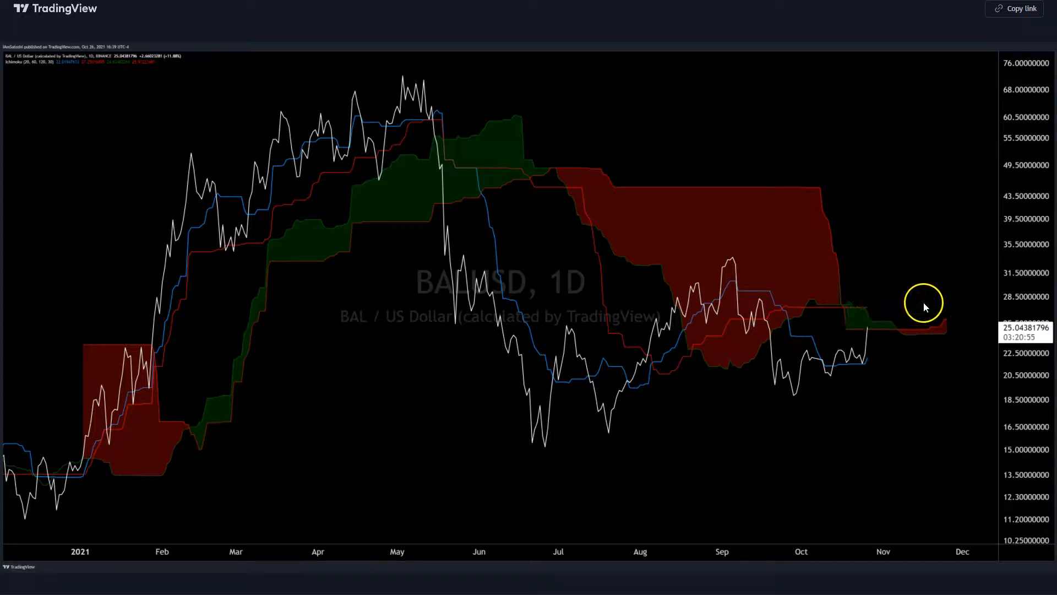
mouse_move(881, 321)
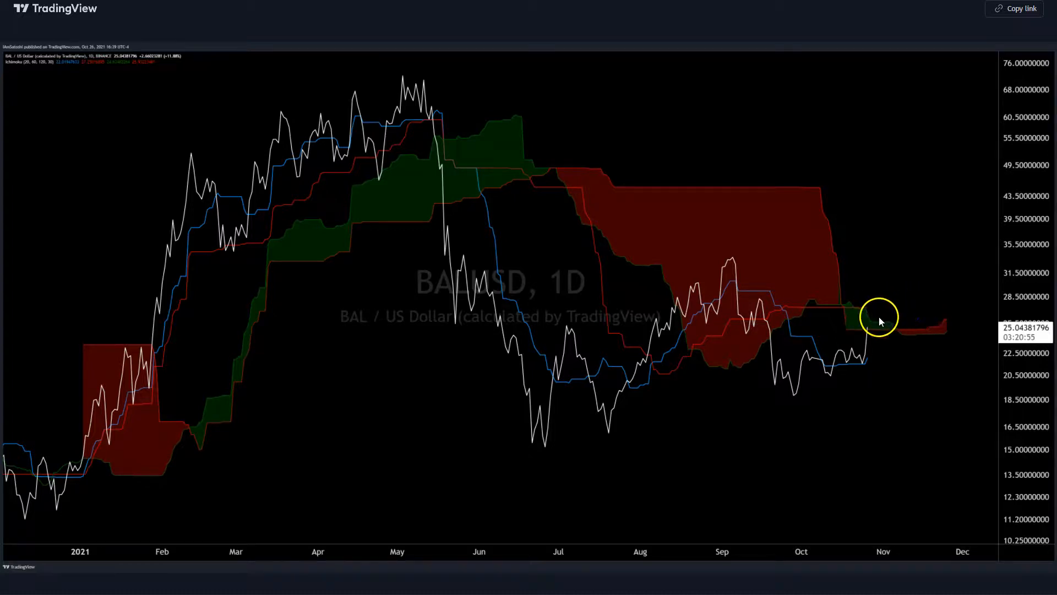
mouse_move(987, 320)
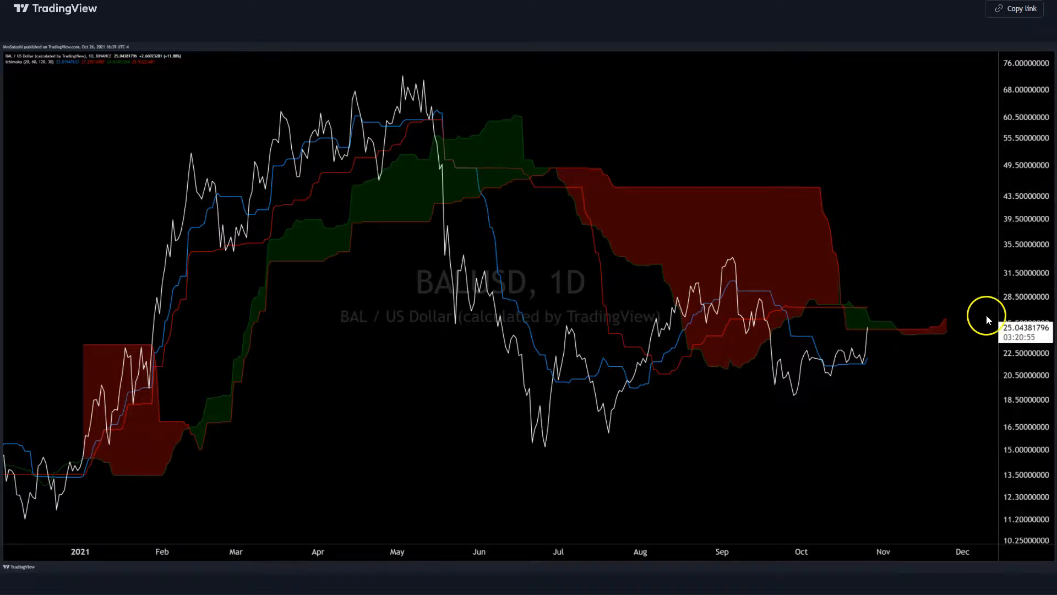
mouse_move(974, 358)
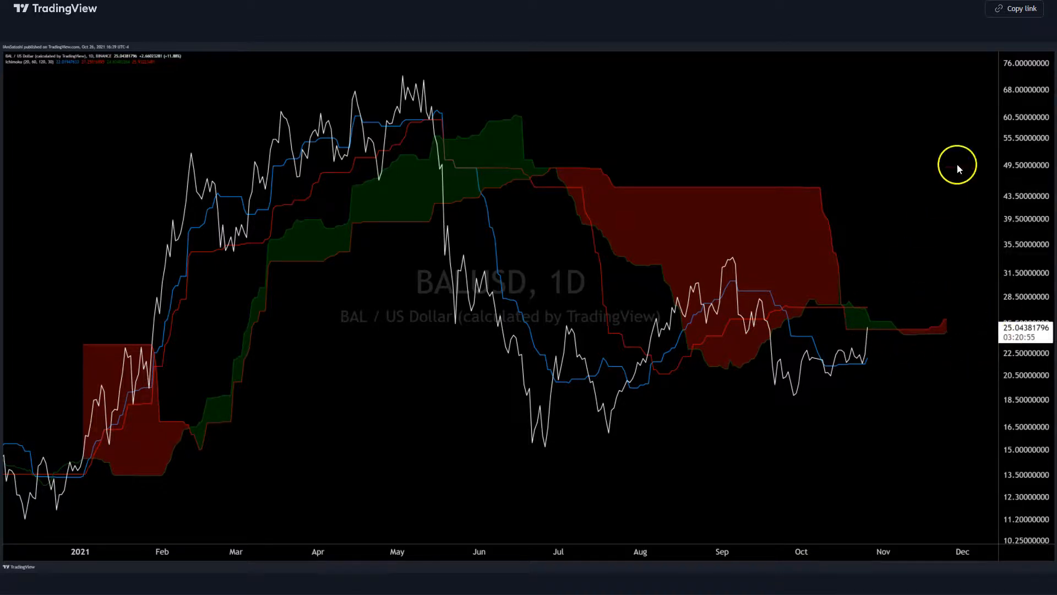
mouse_move(817, 197)
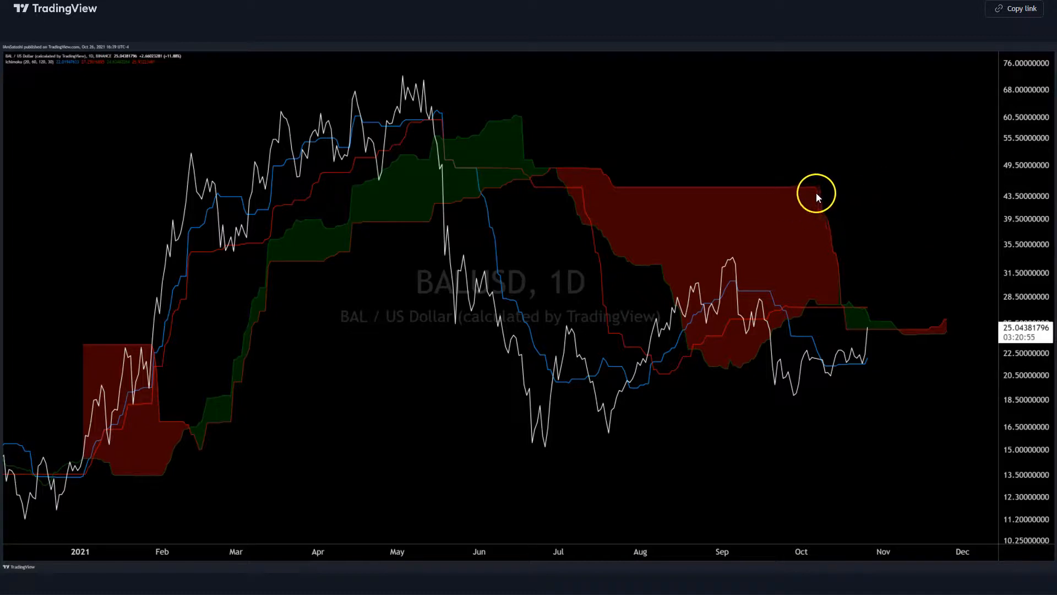
mouse_move(822, 191)
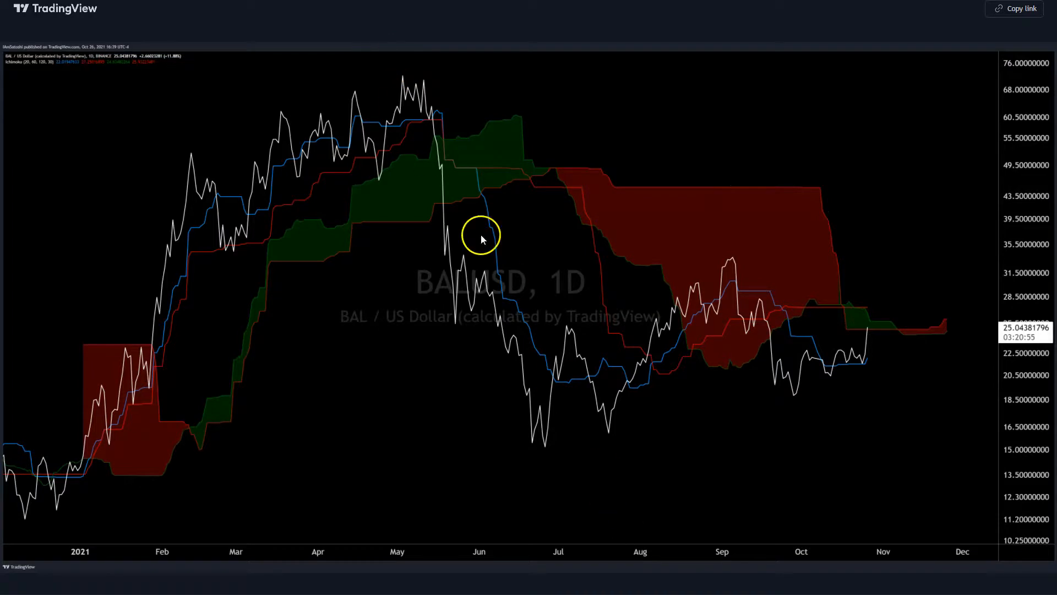
mouse_move(786, 193)
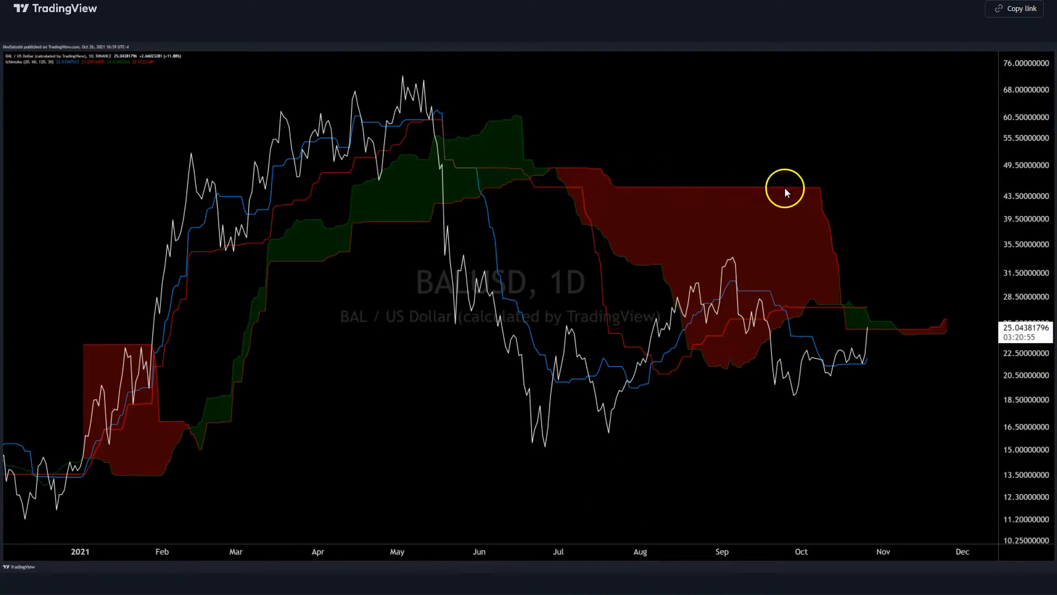
mouse_move(851, 201)
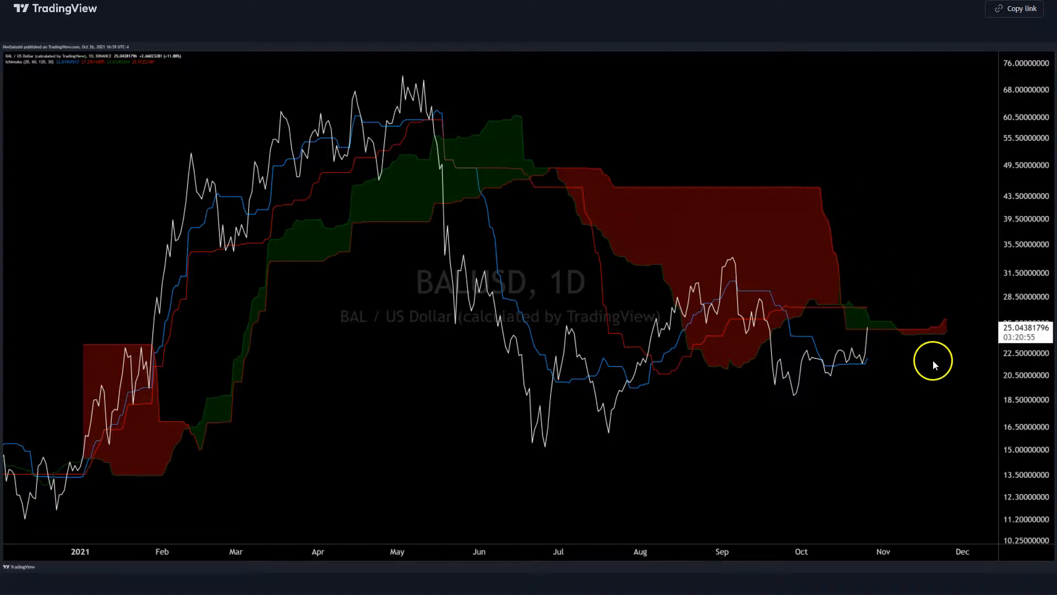
mouse_move(883, 332)
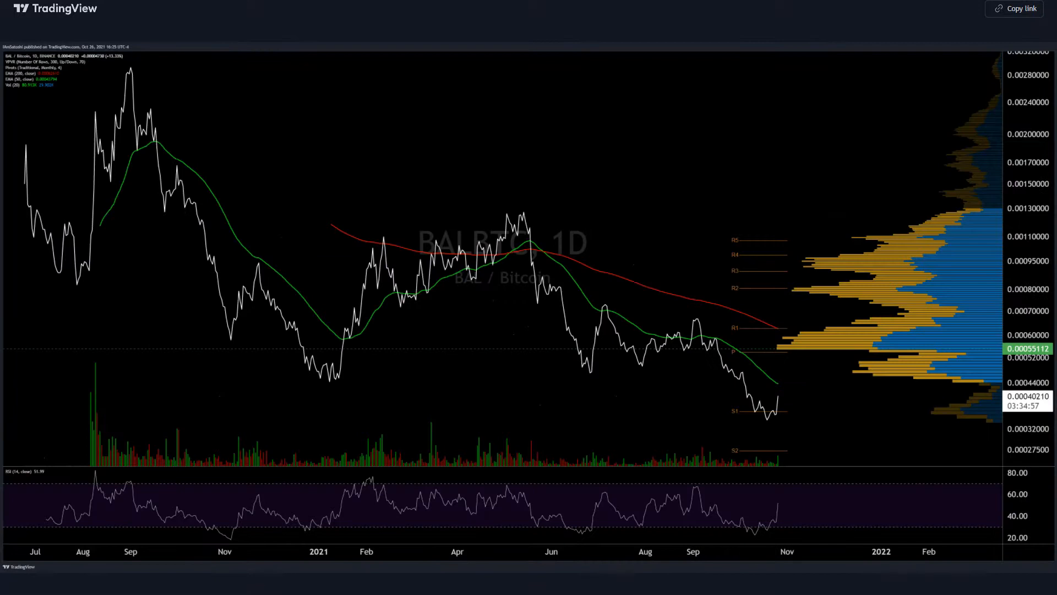
mouse_move(723, 32)
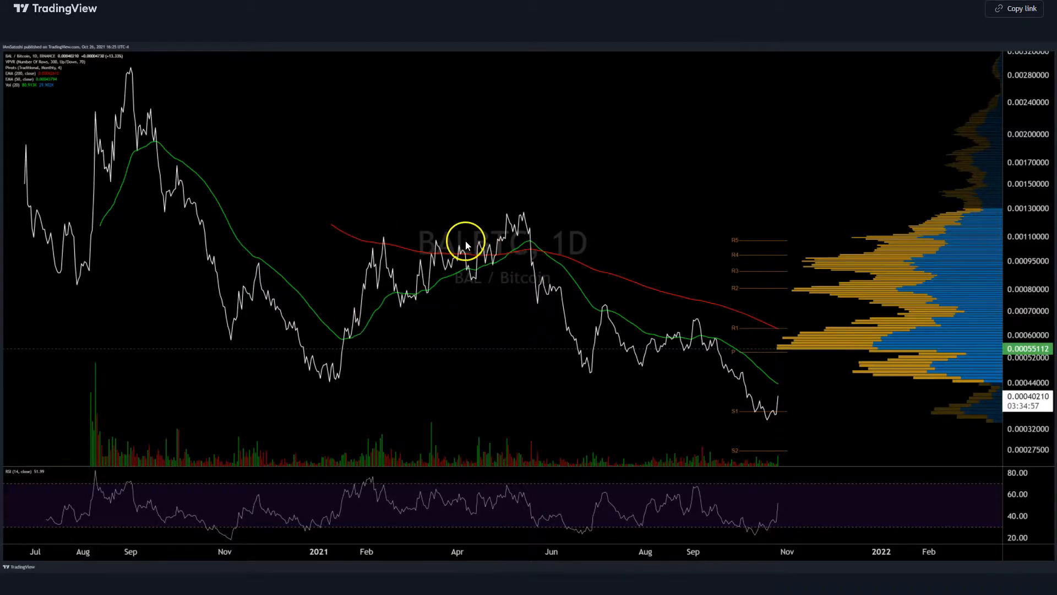
mouse_move(625, 382)
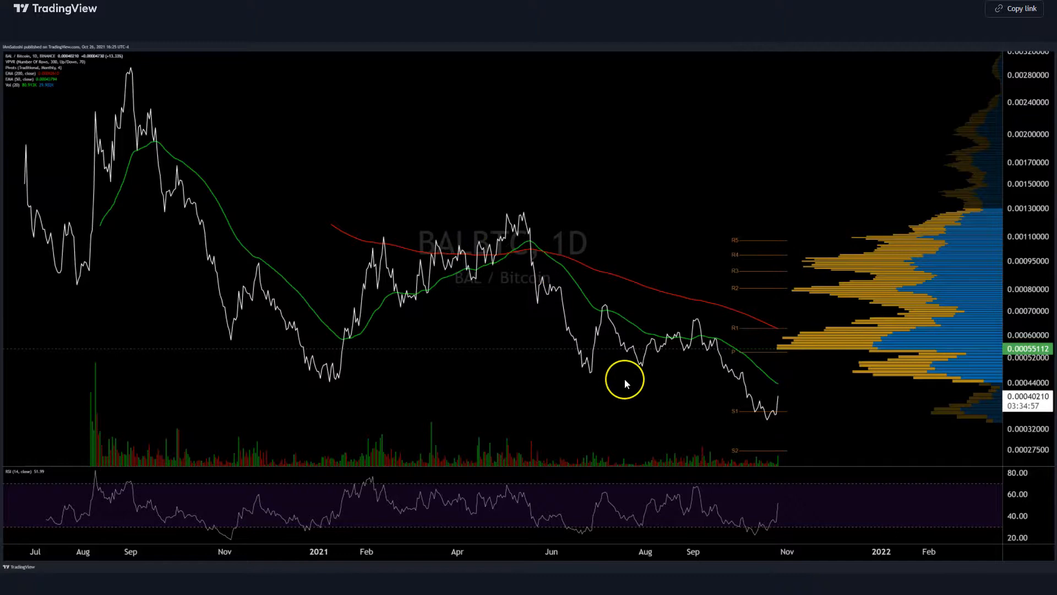
mouse_move(520, 236)
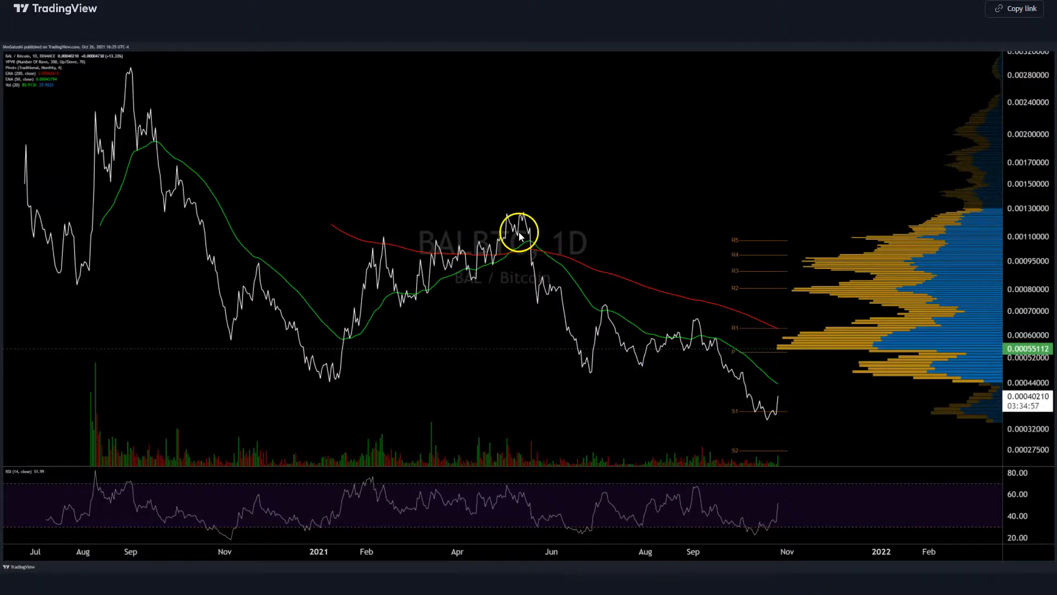
mouse_move(678, 353)
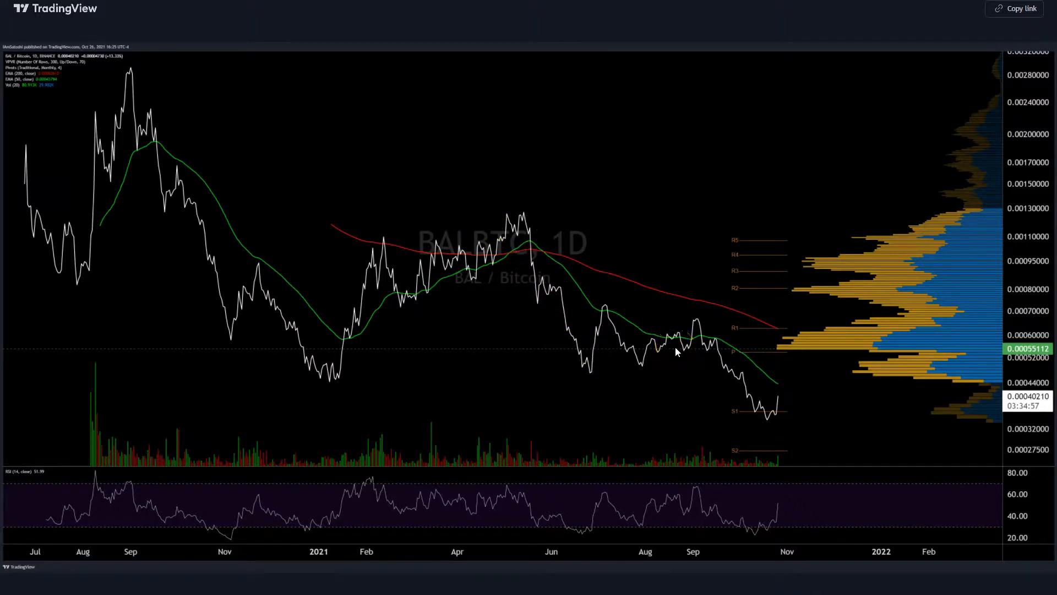
mouse_move(628, 388)
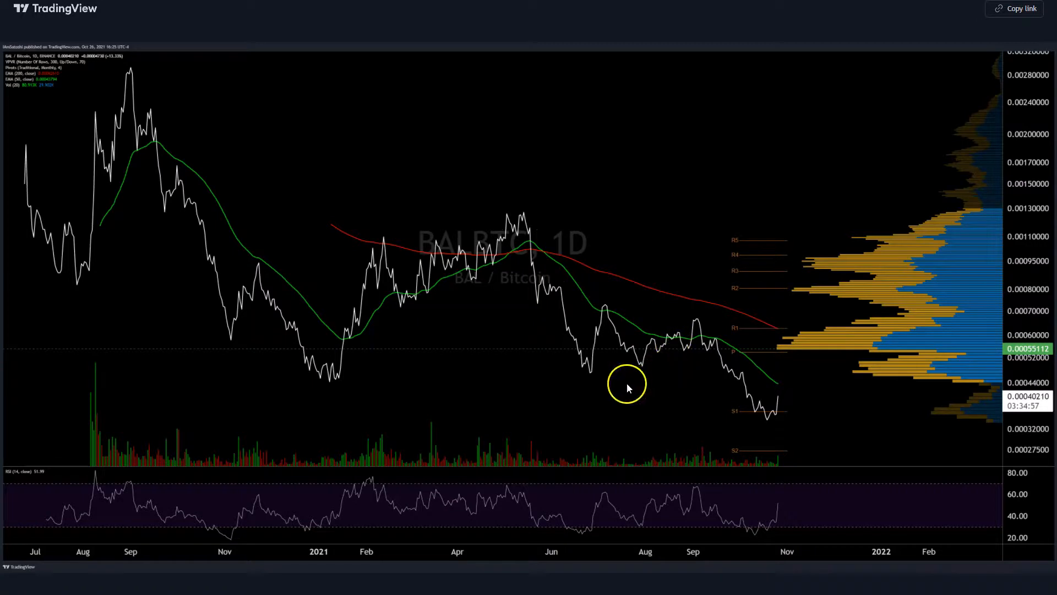
mouse_move(759, 441)
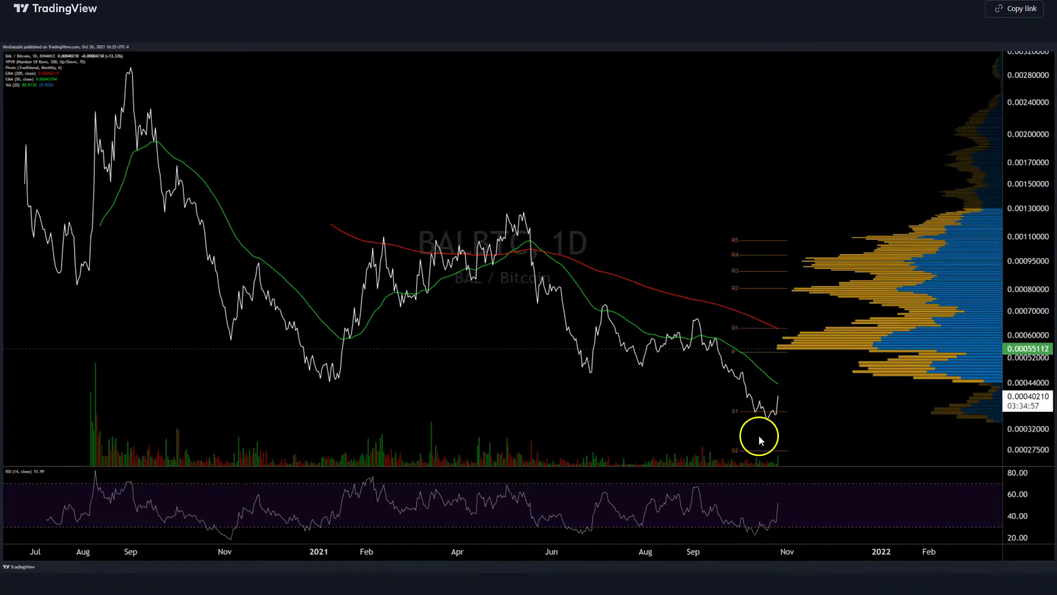
mouse_move(782, 541)
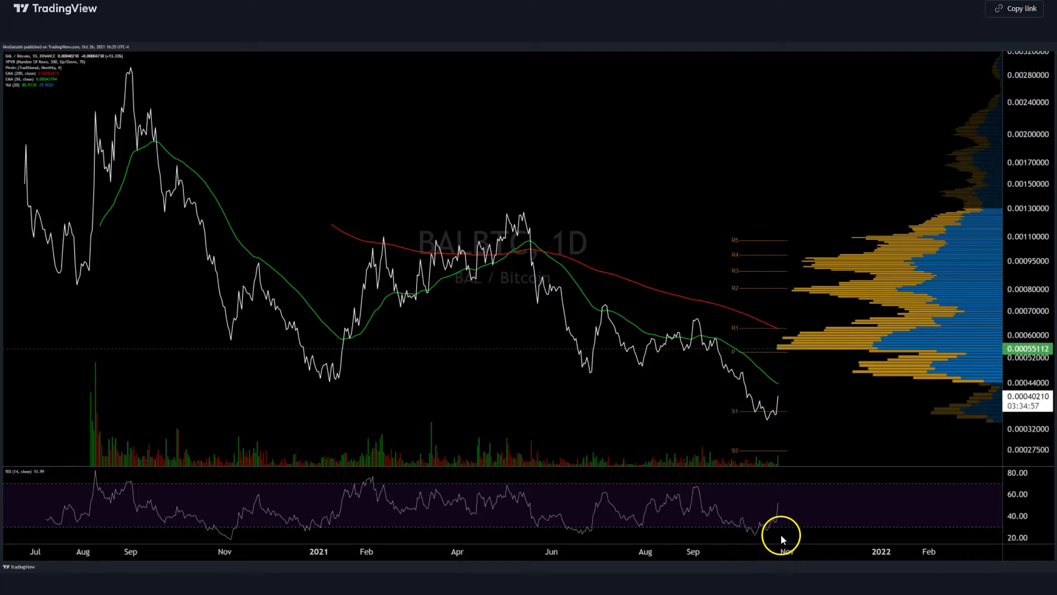
mouse_move(813, 373)
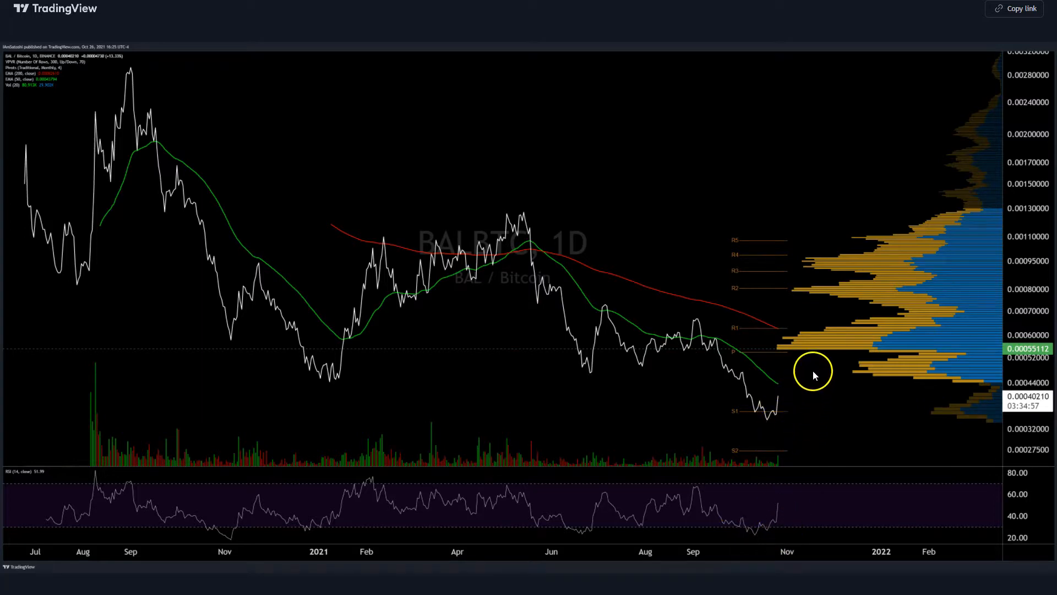
mouse_move(788, 373)
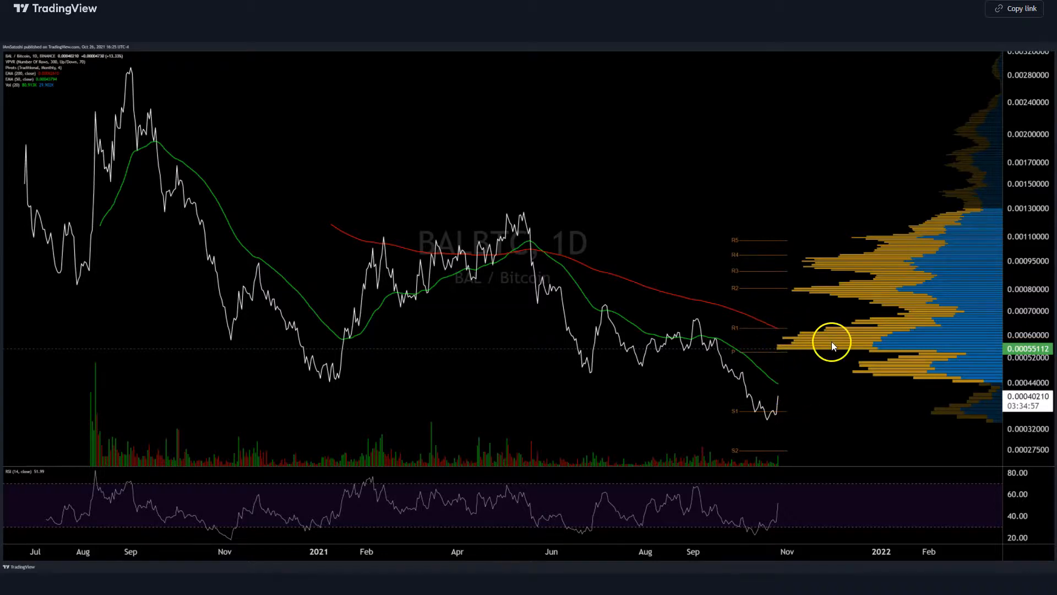
mouse_move(778, 7)
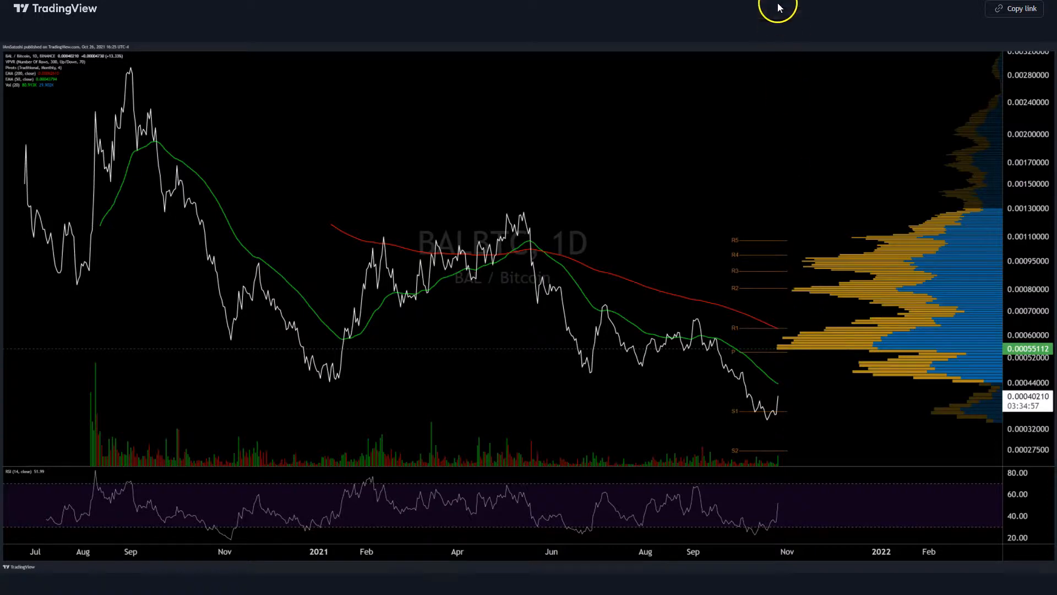
mouse_move(877, 248)
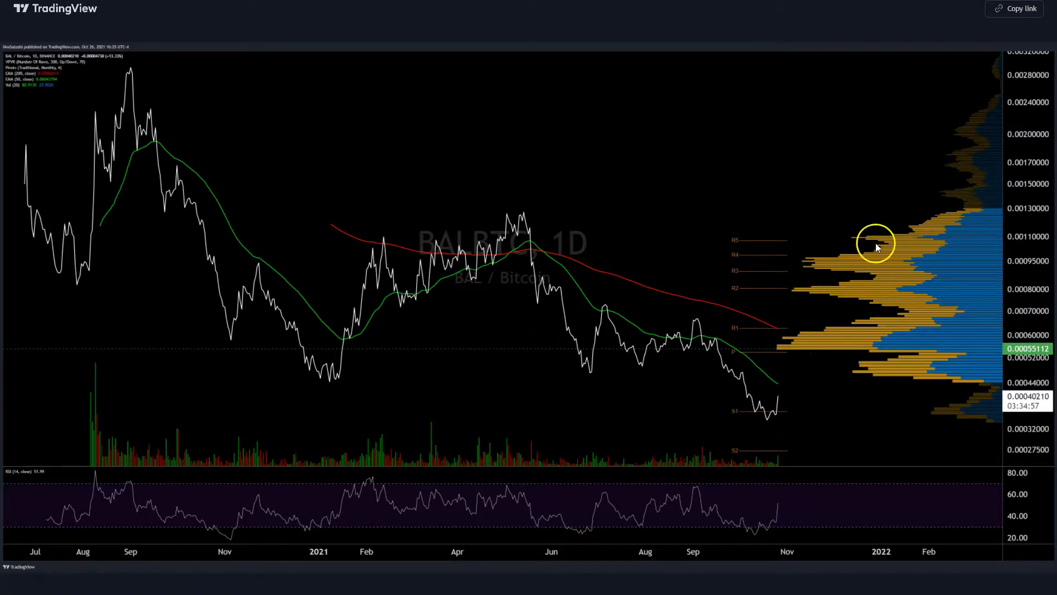
mouse_move(780, 337)
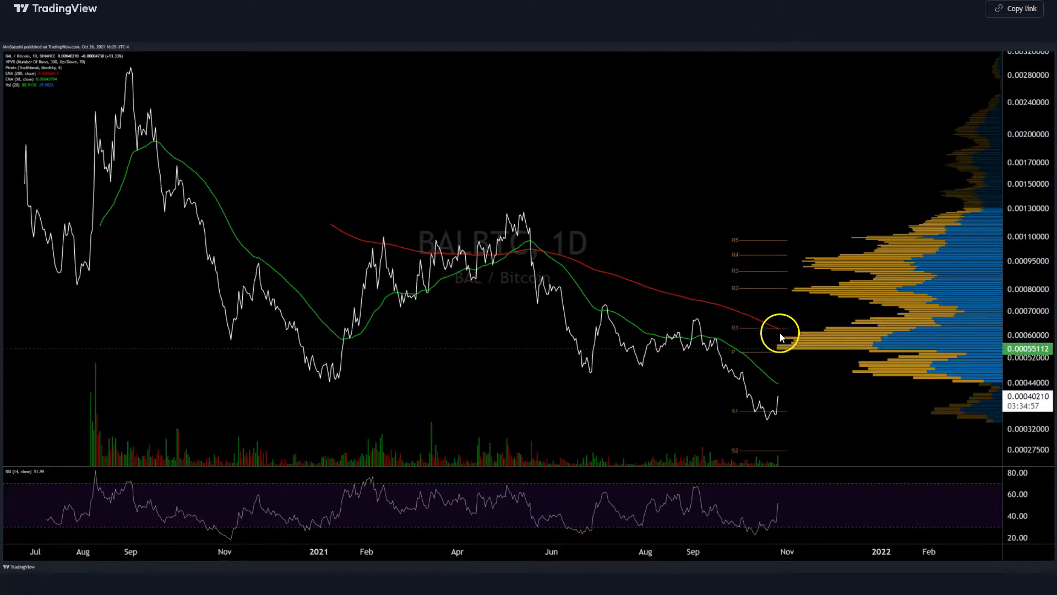
mouse_move(730, 307)
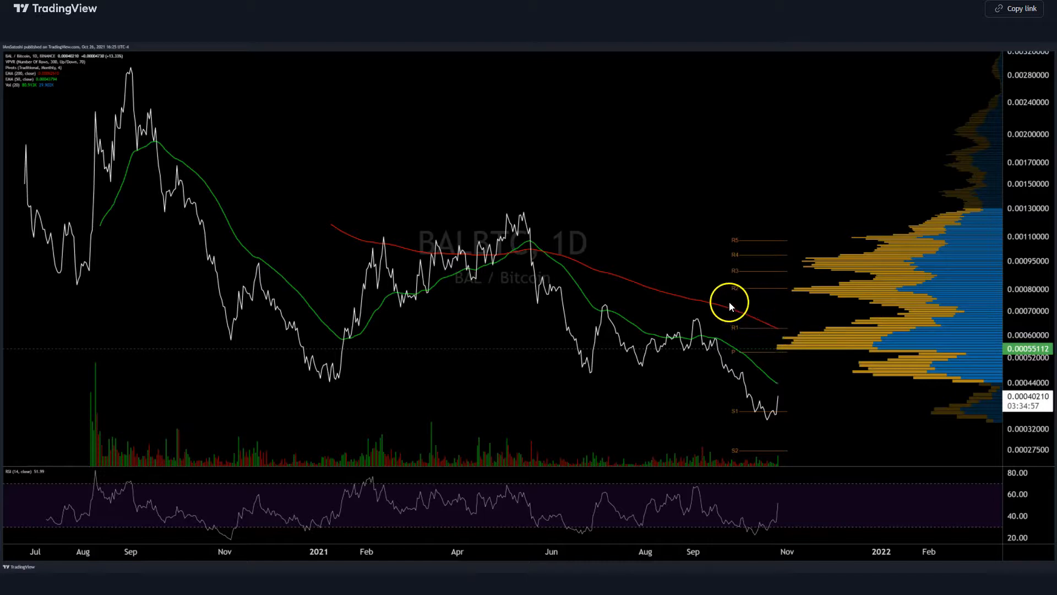
mouse_move(1033, 347)
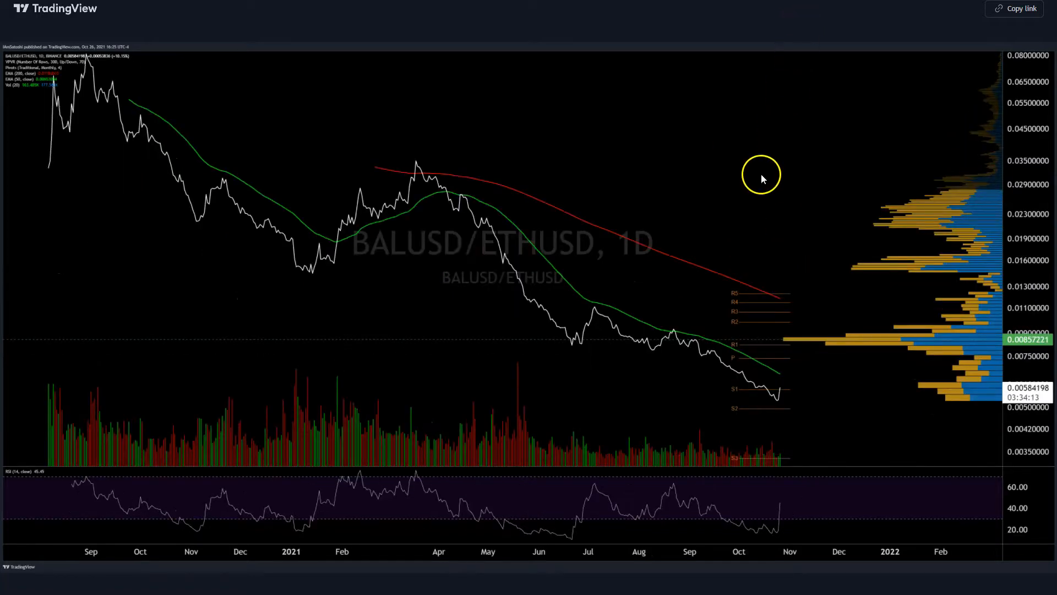
mouse_move(493, 250)
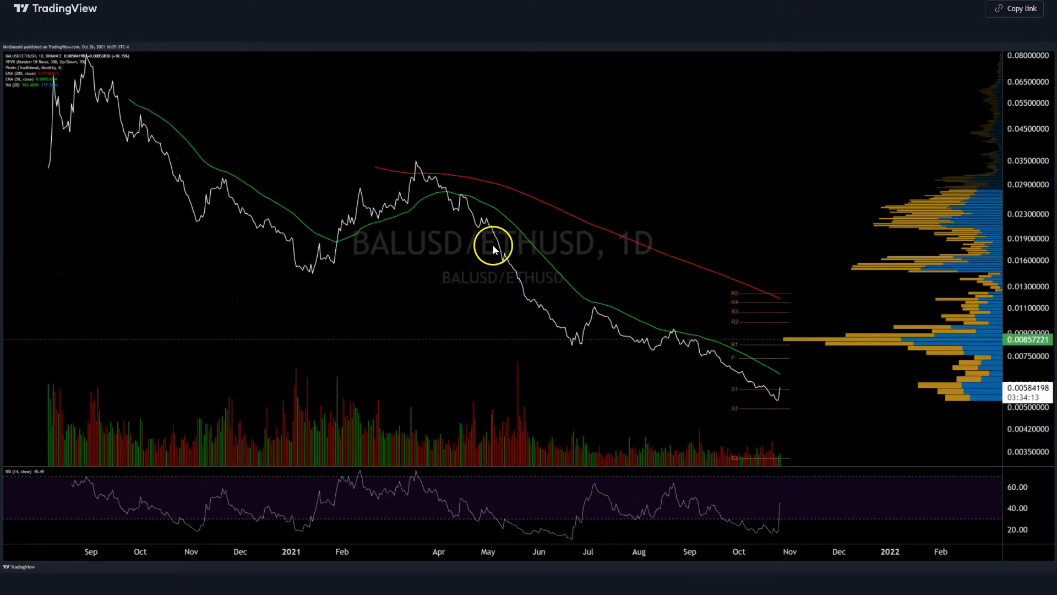
mouse_move(461, 196)
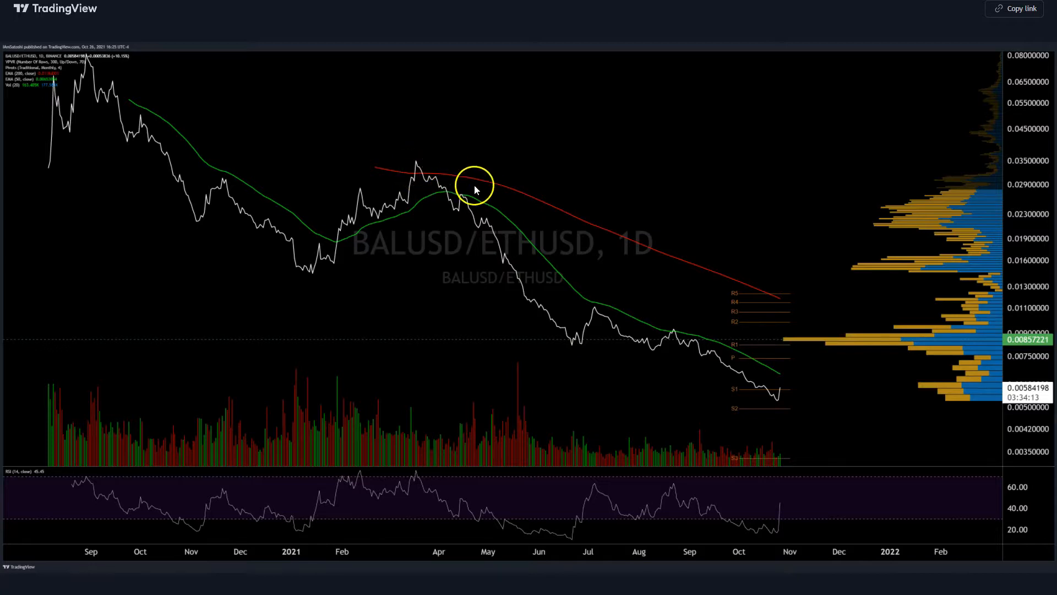
mouse_move(804, 396)
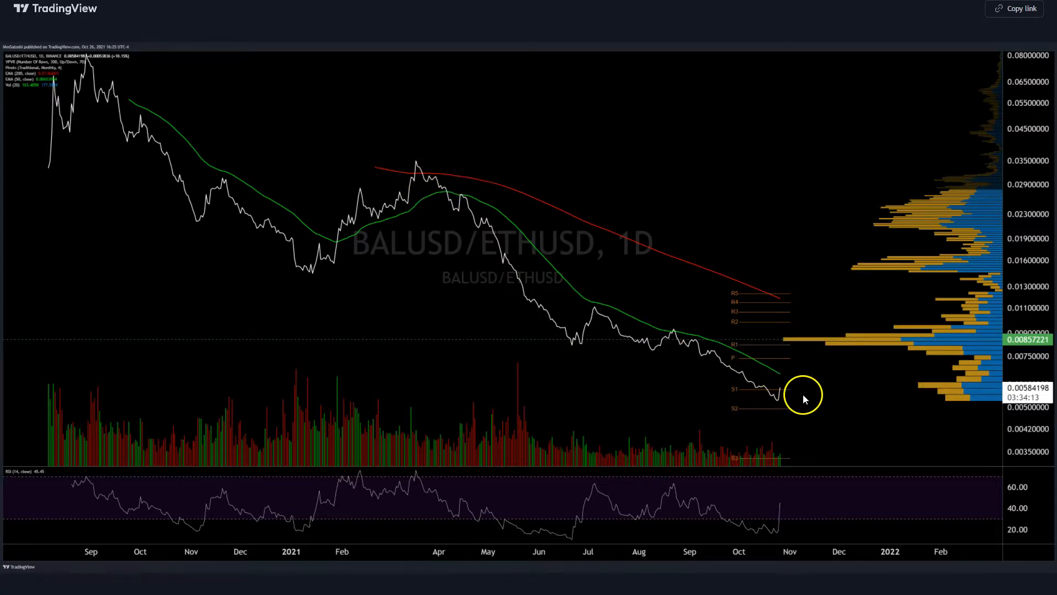
mouse_move(471, 236)
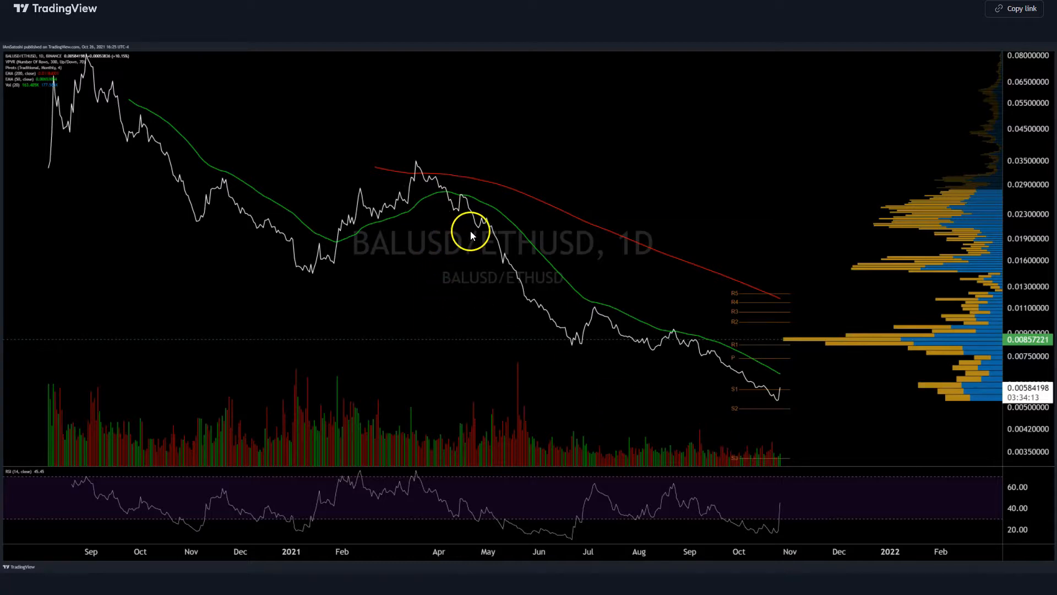
mouse_move(754, 380)
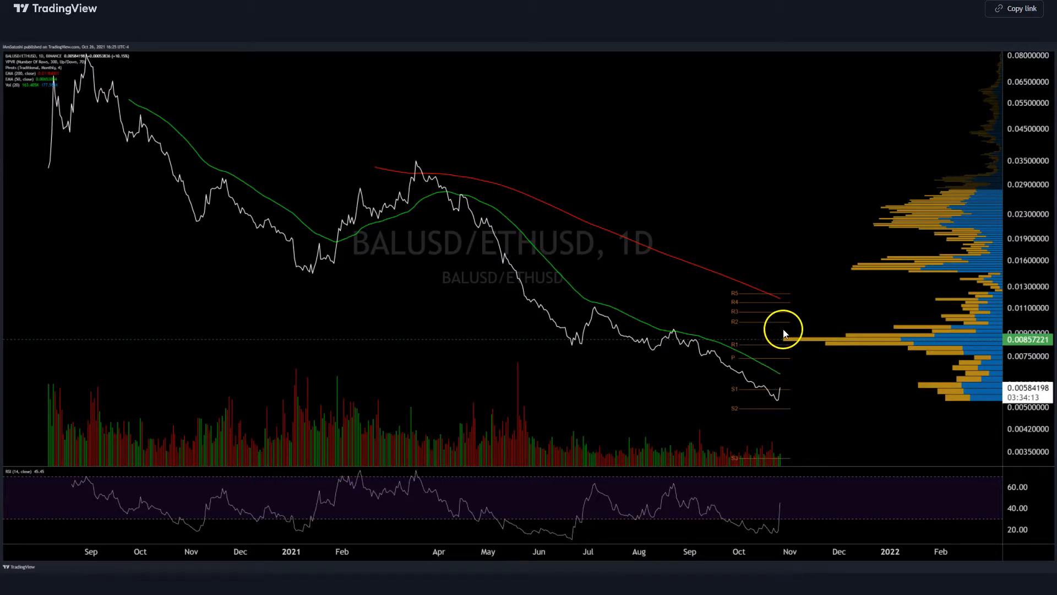
mouse_move(803, 308)
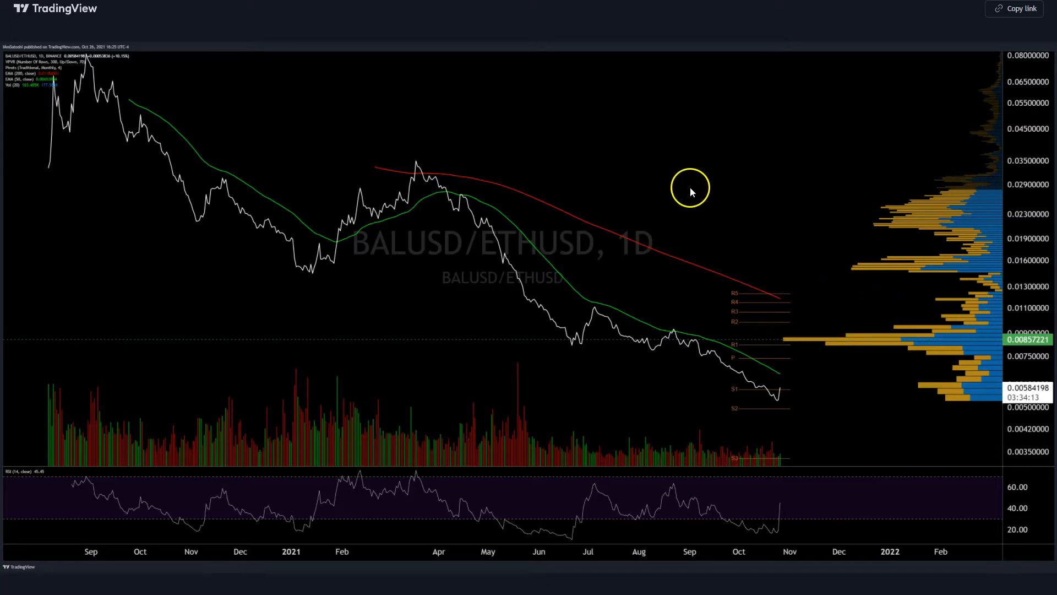
mouse_move(480, 286)
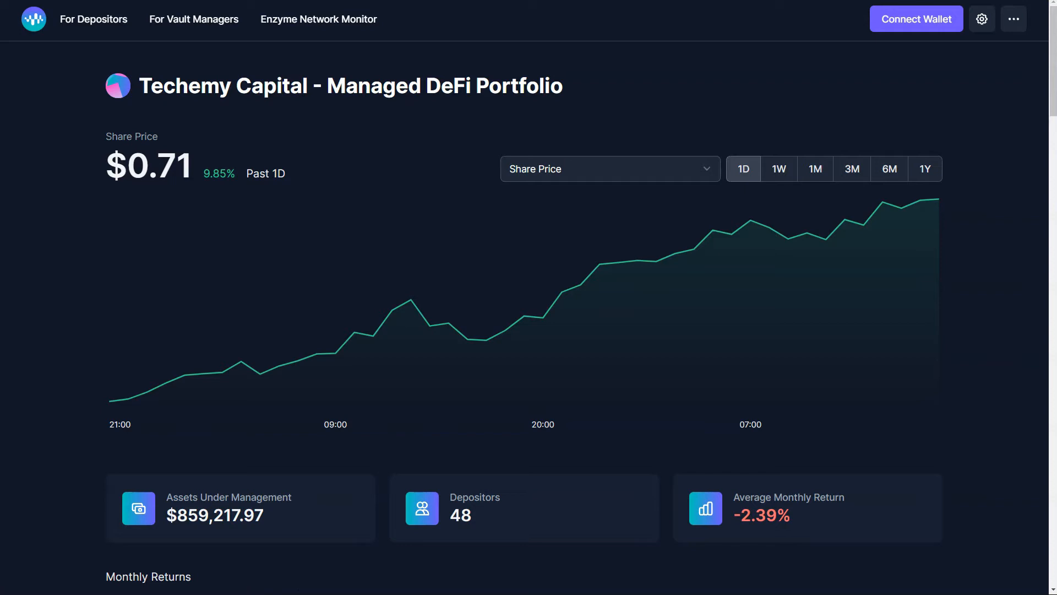
Review the Techemy Capital vault holdings, marking aBAL's 11.76% daily change
scroll(down, 3)
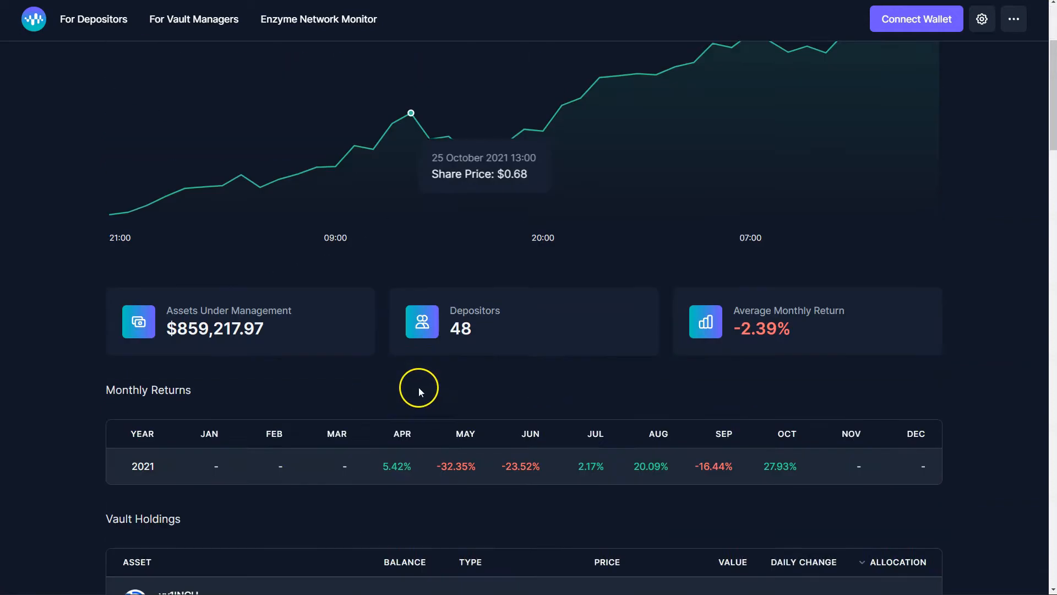
scroll(down, 3)
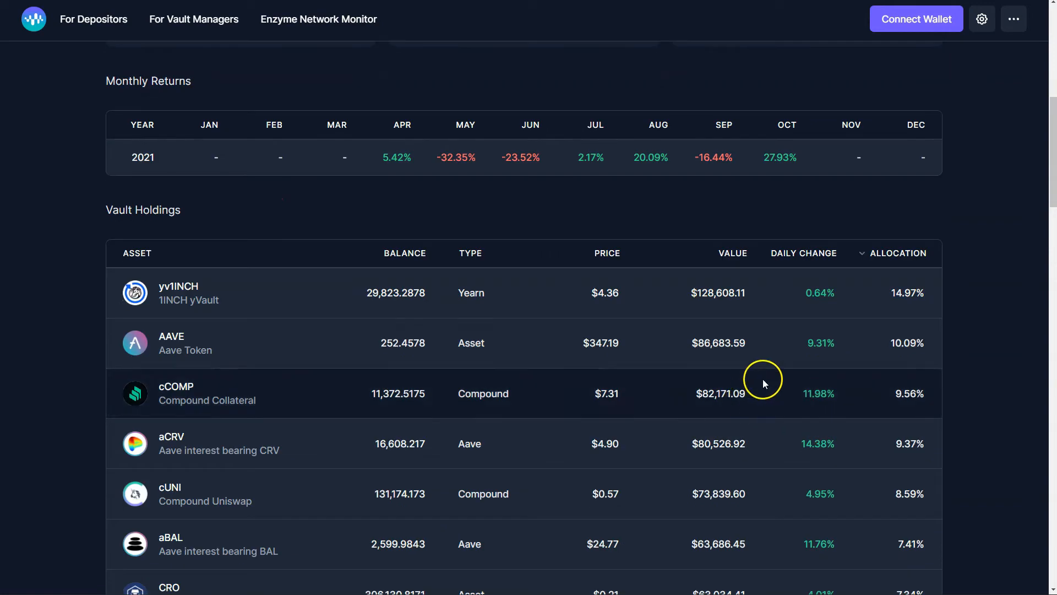
scroll(down, 3)
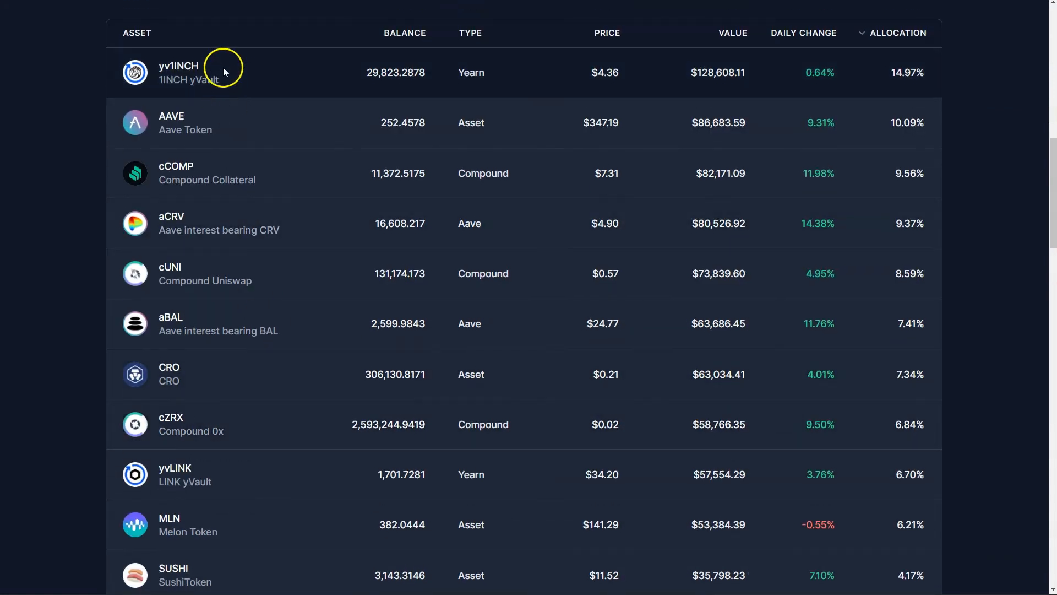
scroll(down, 3)
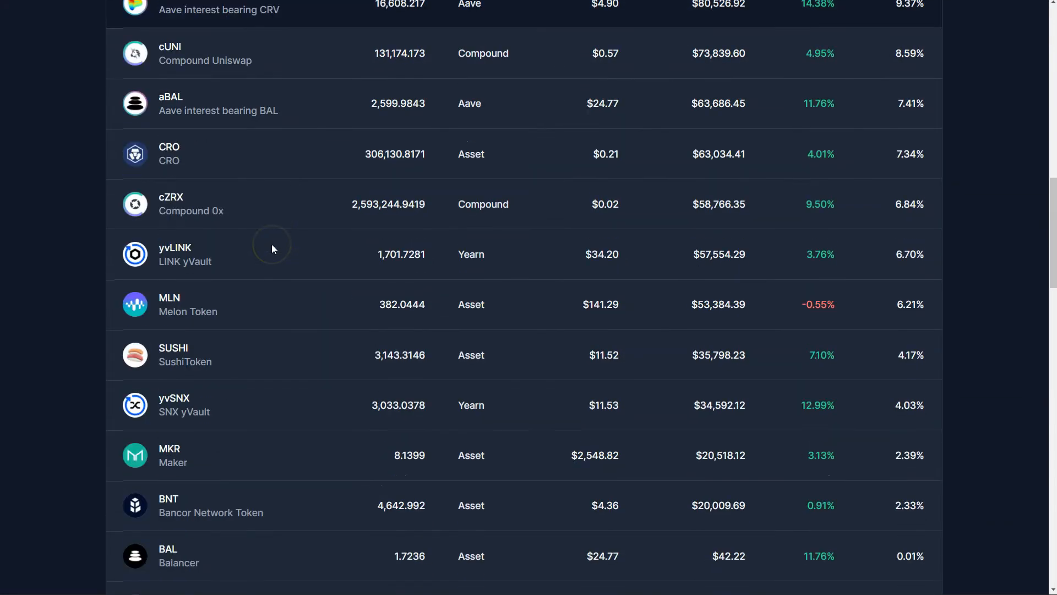
scroll(down, 3)
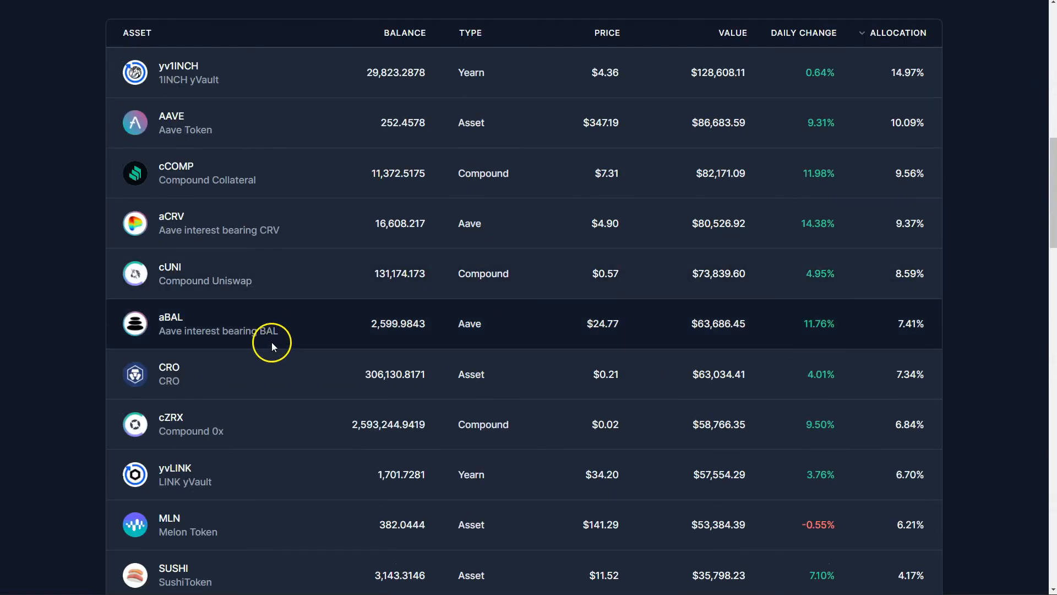
double_click(218, 331)
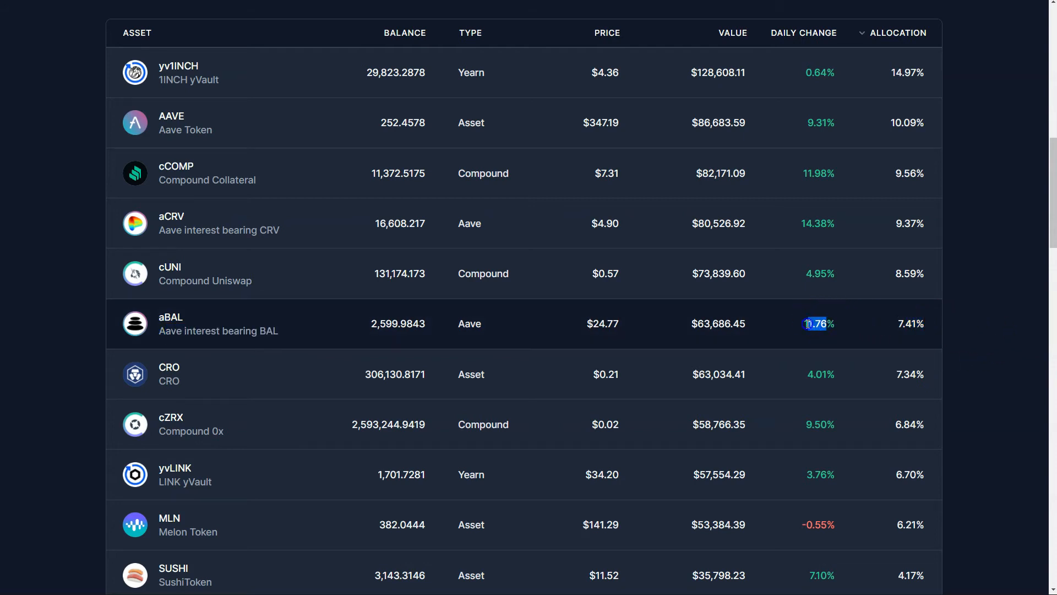
Show the vault's Trades list of recent swaps, lends and redemptions
scroll(down, 3)
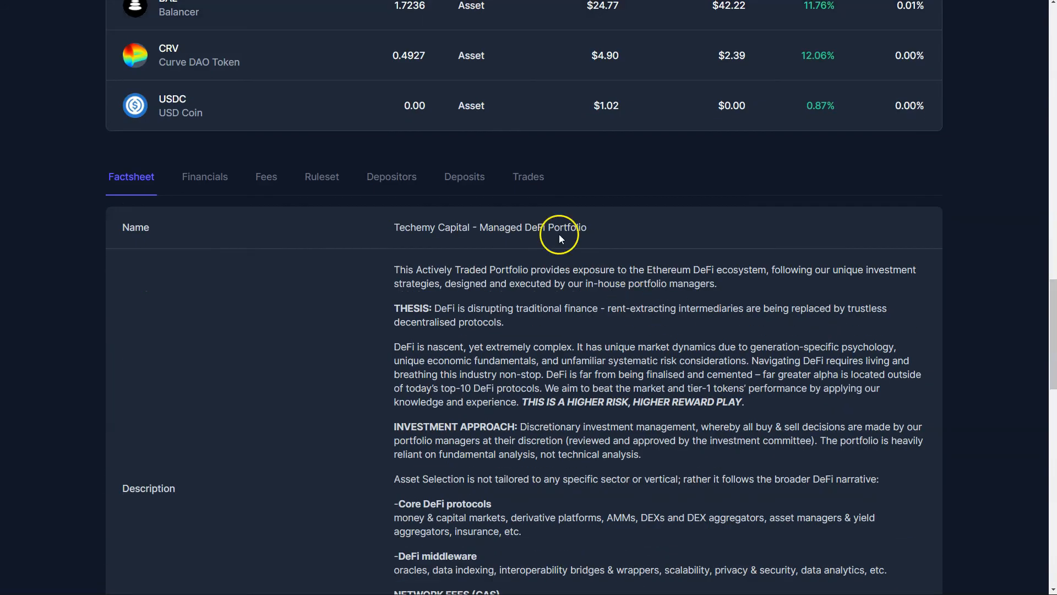
click(528, 177)
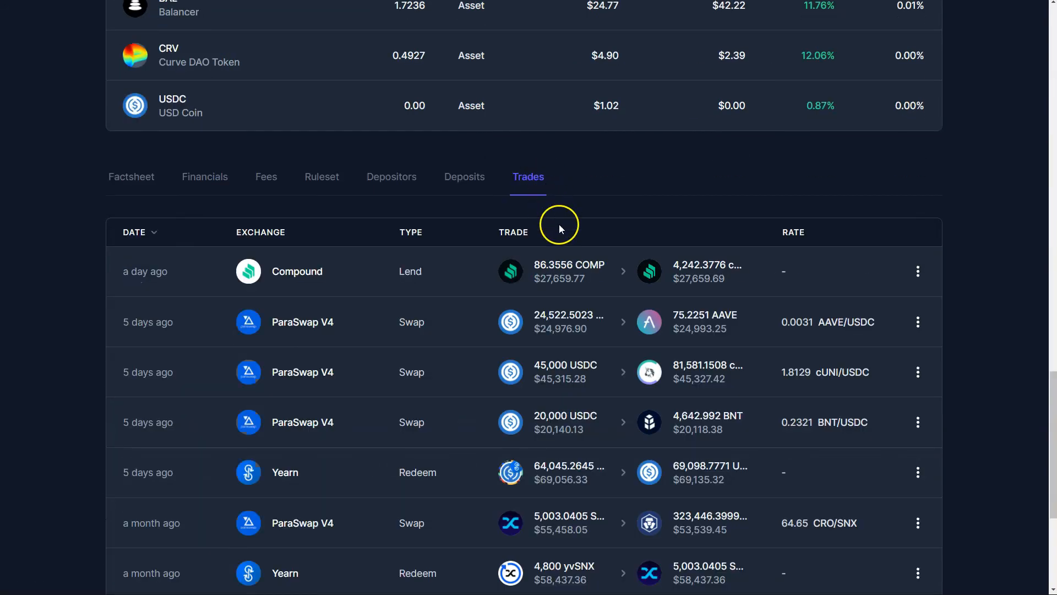
scroll(down, 3)
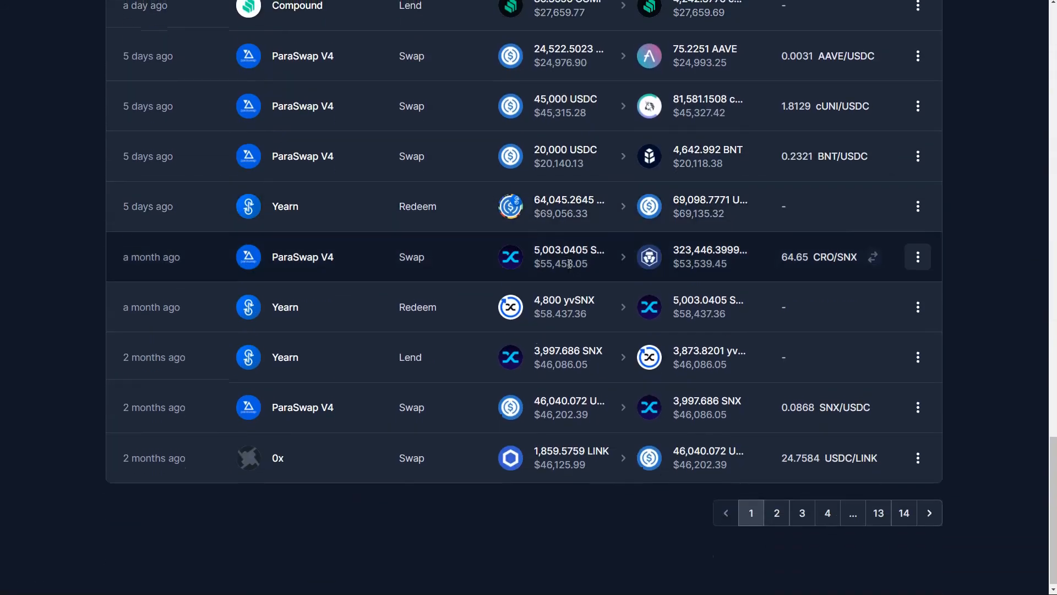